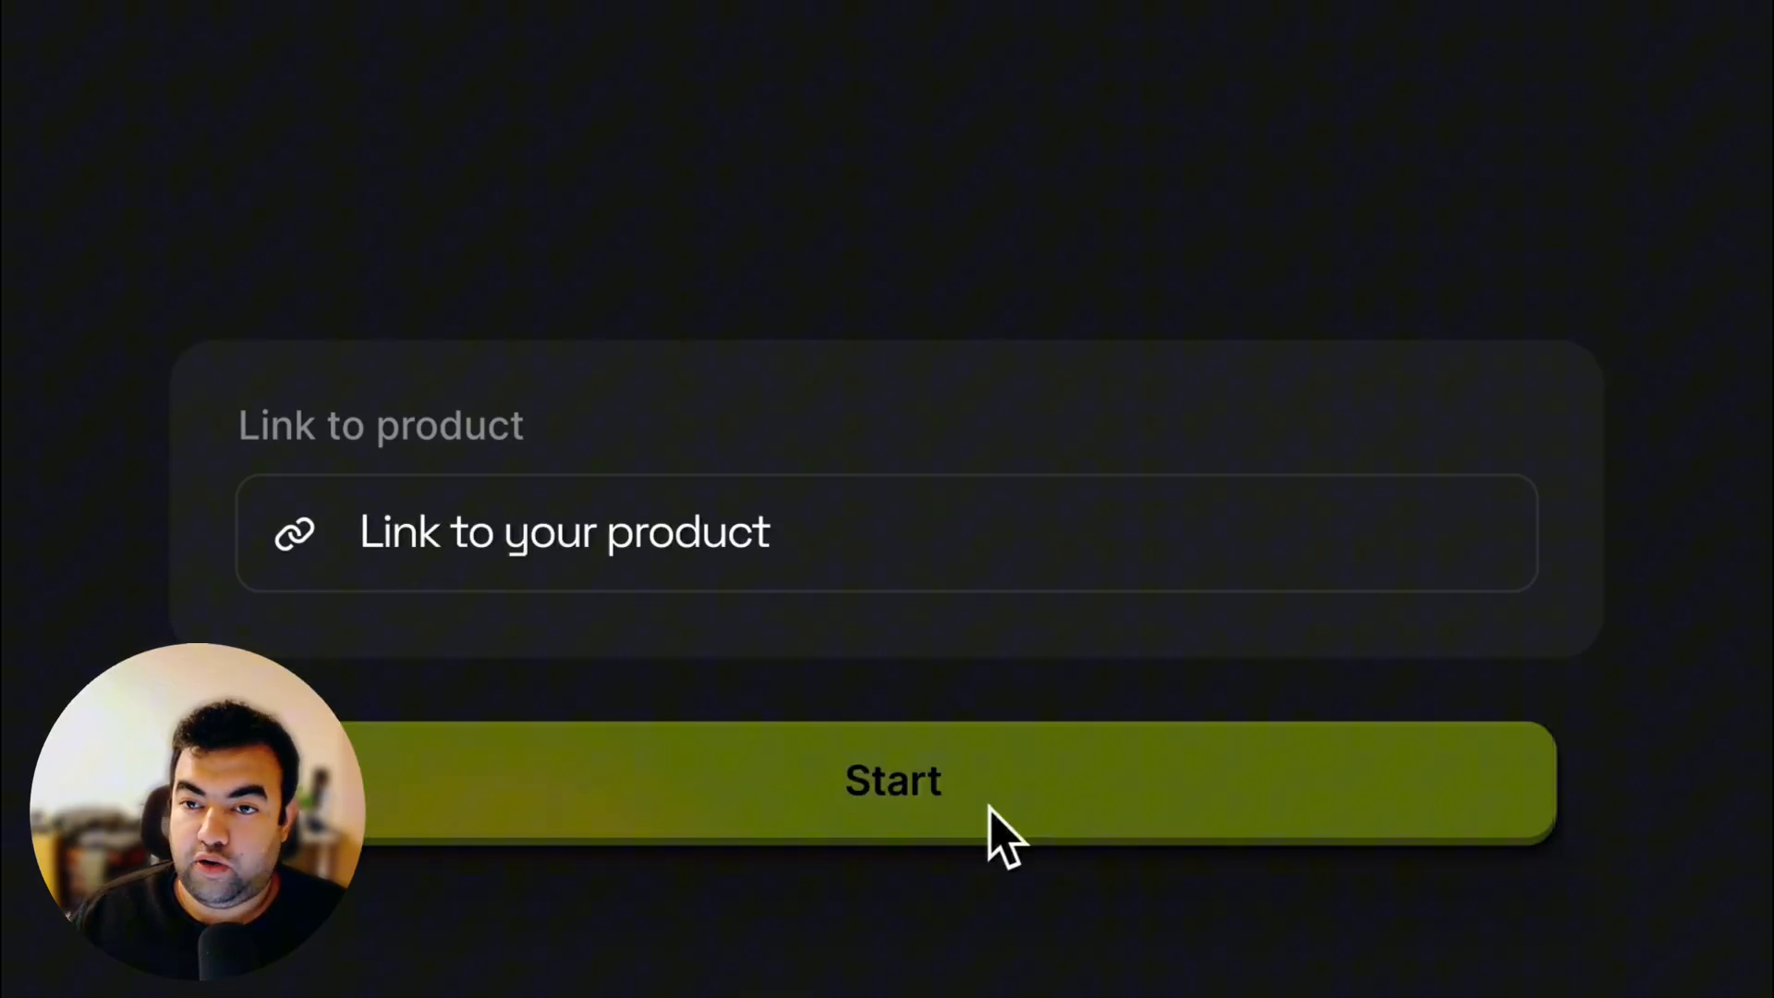
# Browse the Explore gallery and open the higgsfield.ai home page with its promotions.
pyautogui.click(892, 781)
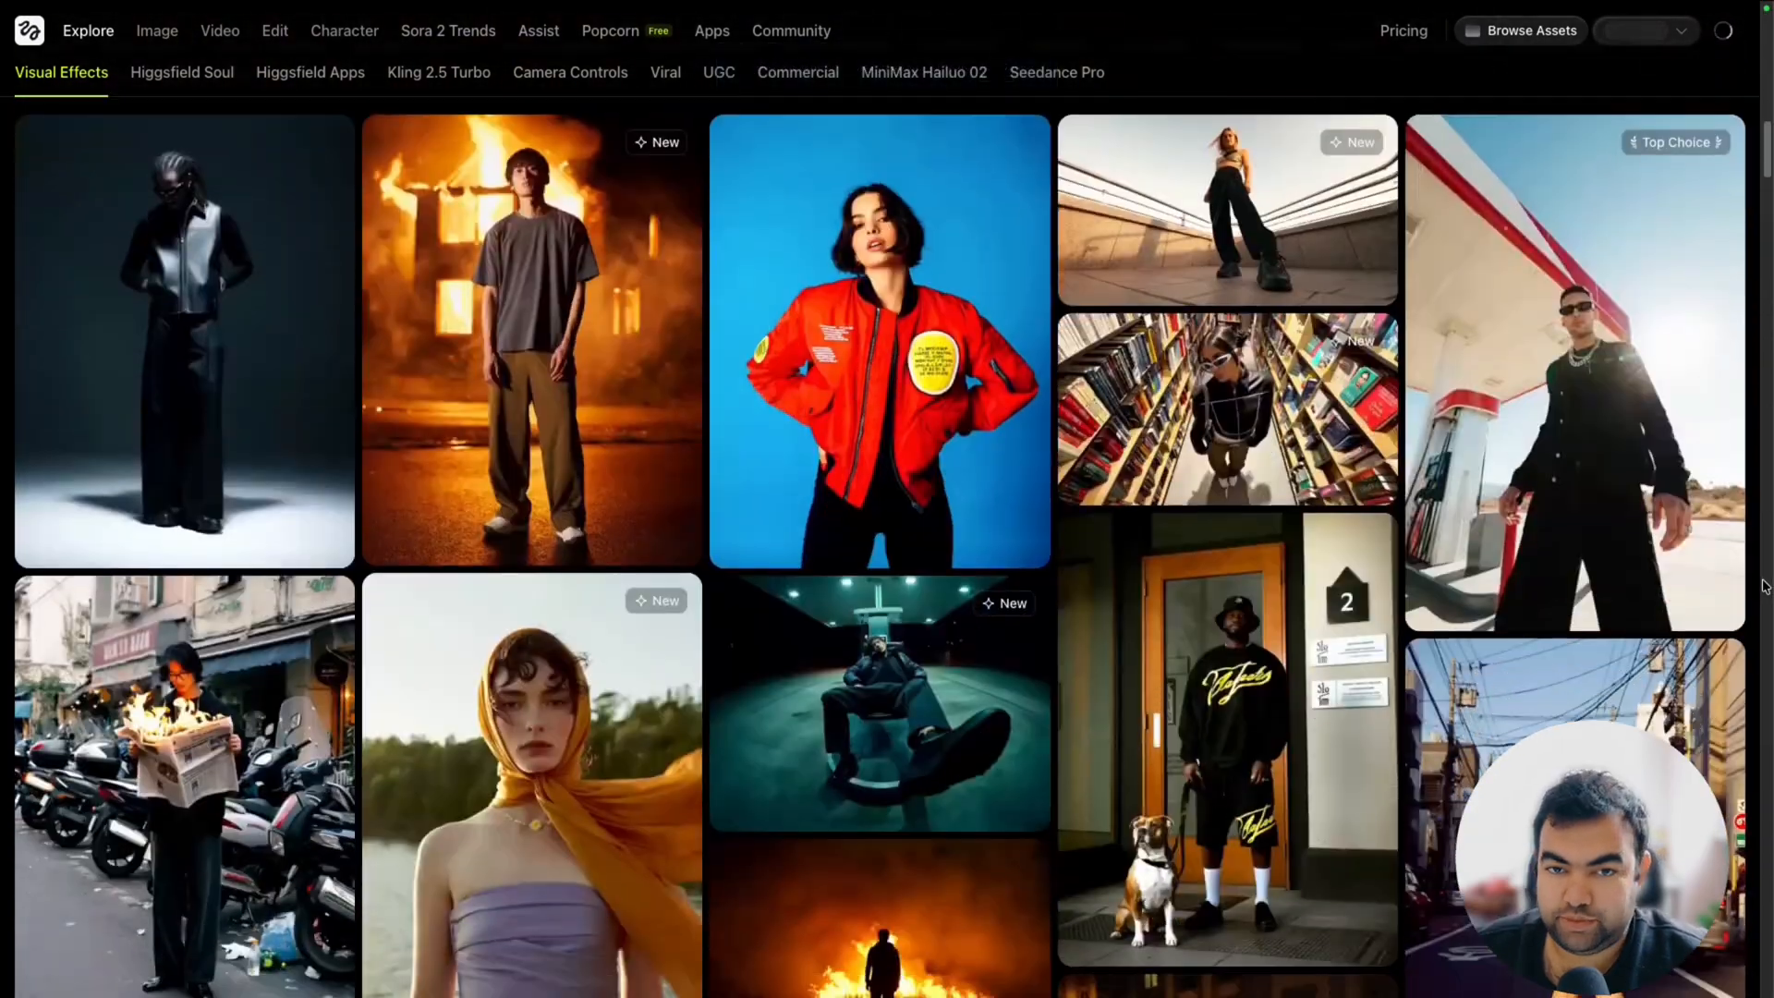
pyautogui.scroll(-3)
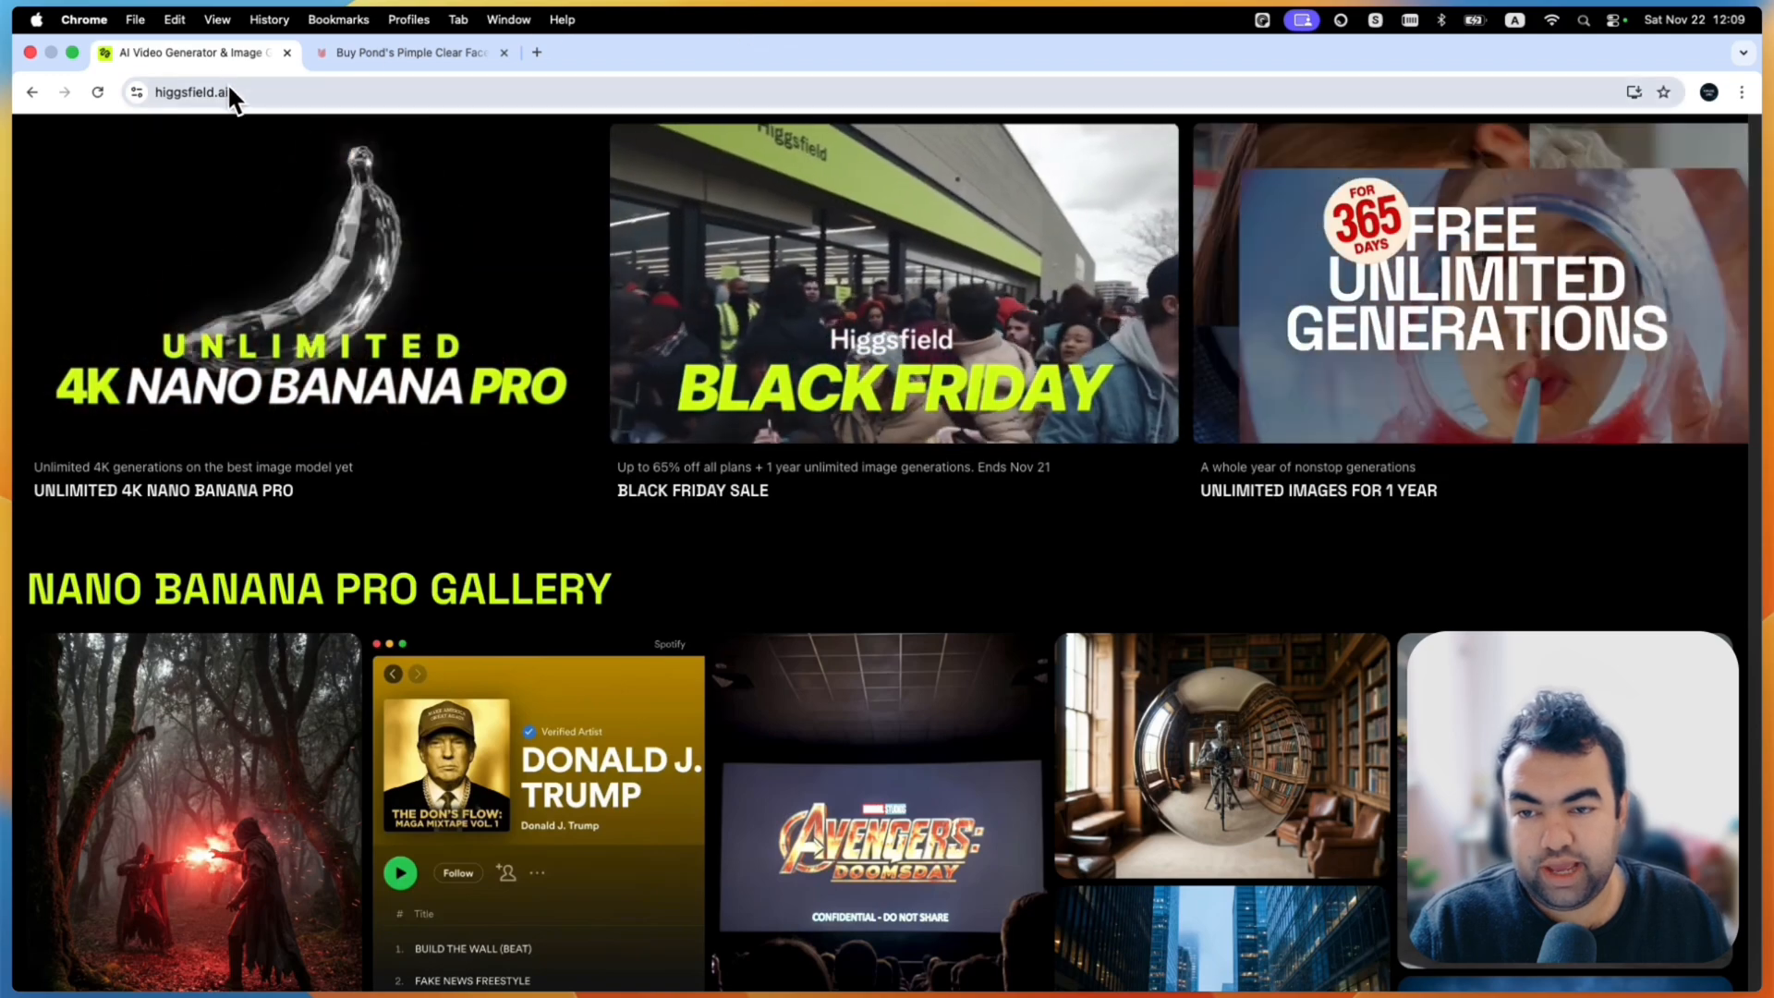
# Select the site address and dismiss the address bar suggestions.
pyautogui.click(192, 92)
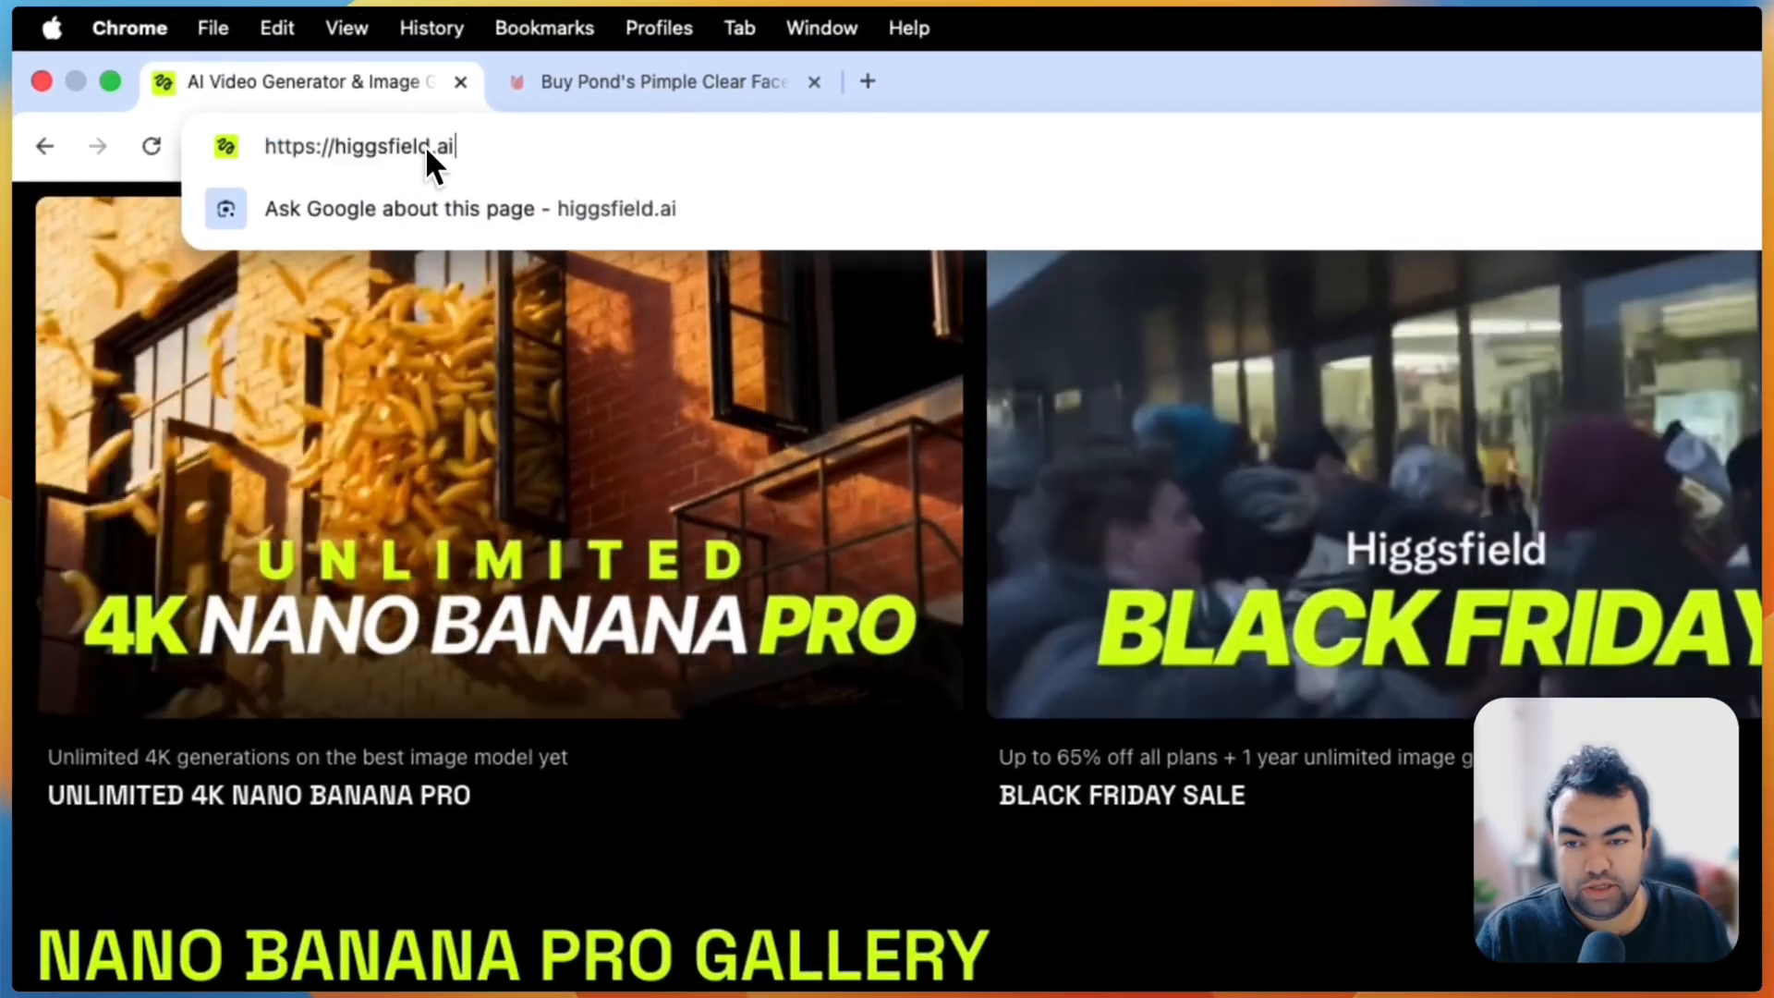
pyautogui.scroll(-3)
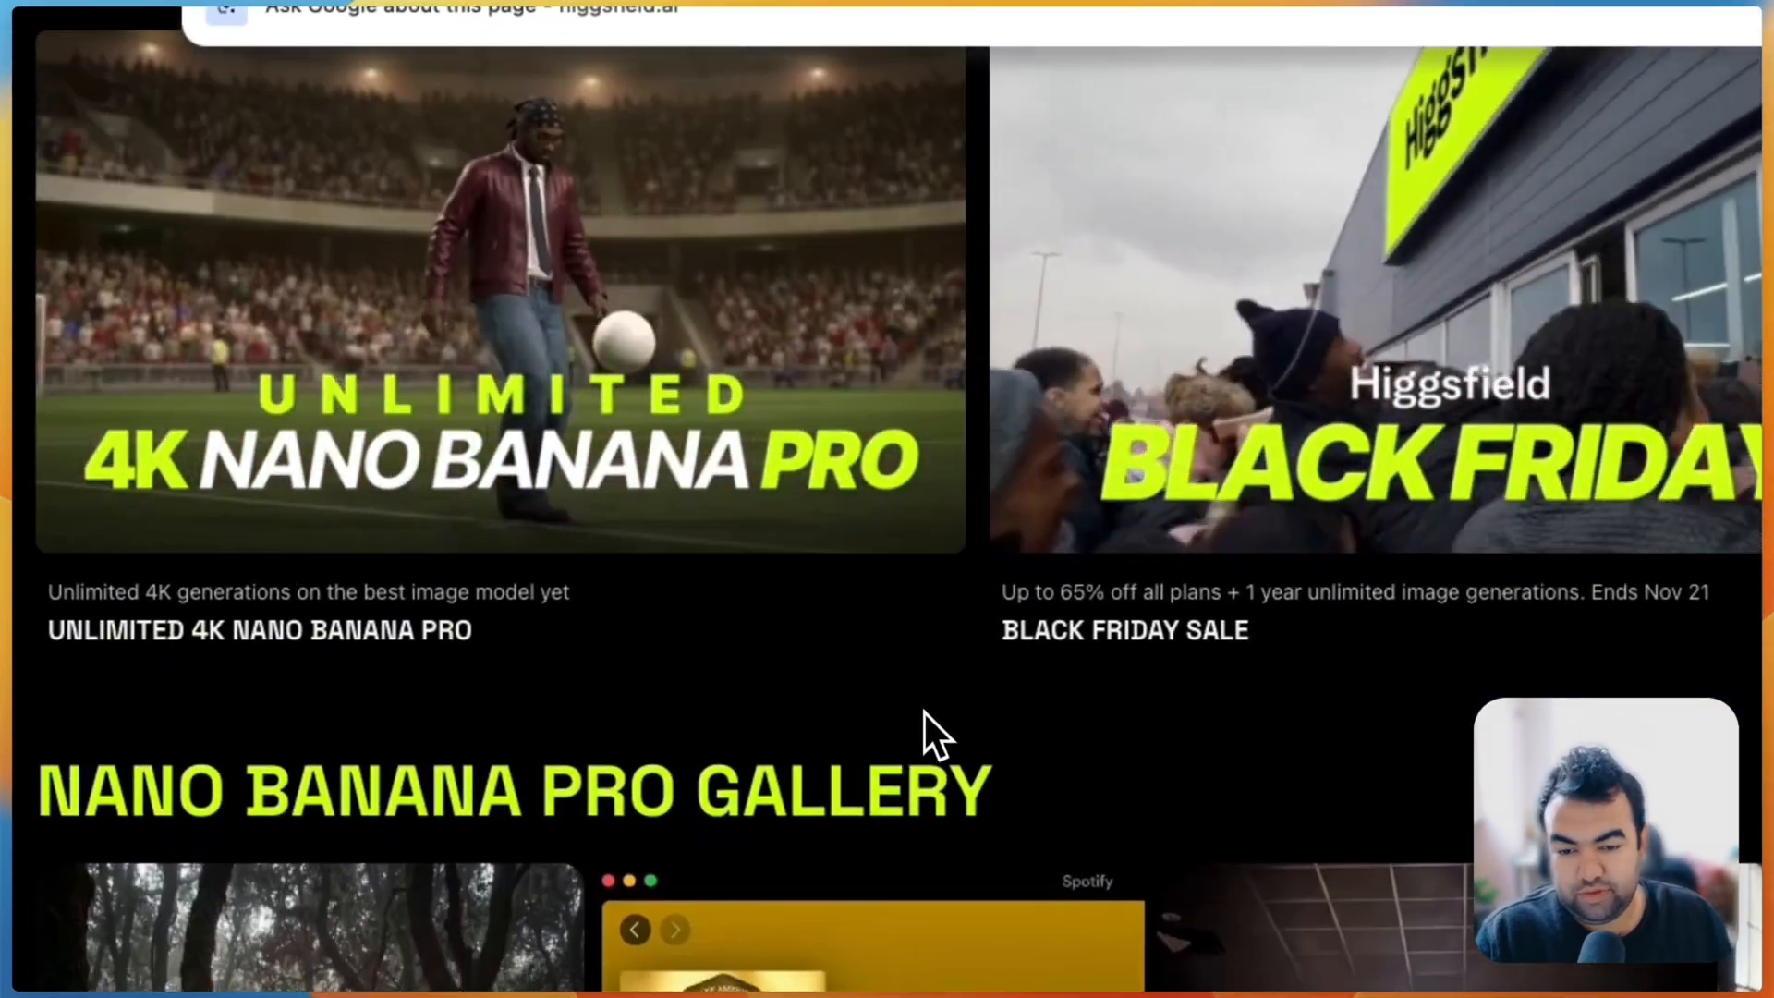
pyautogui.click(244, 35)
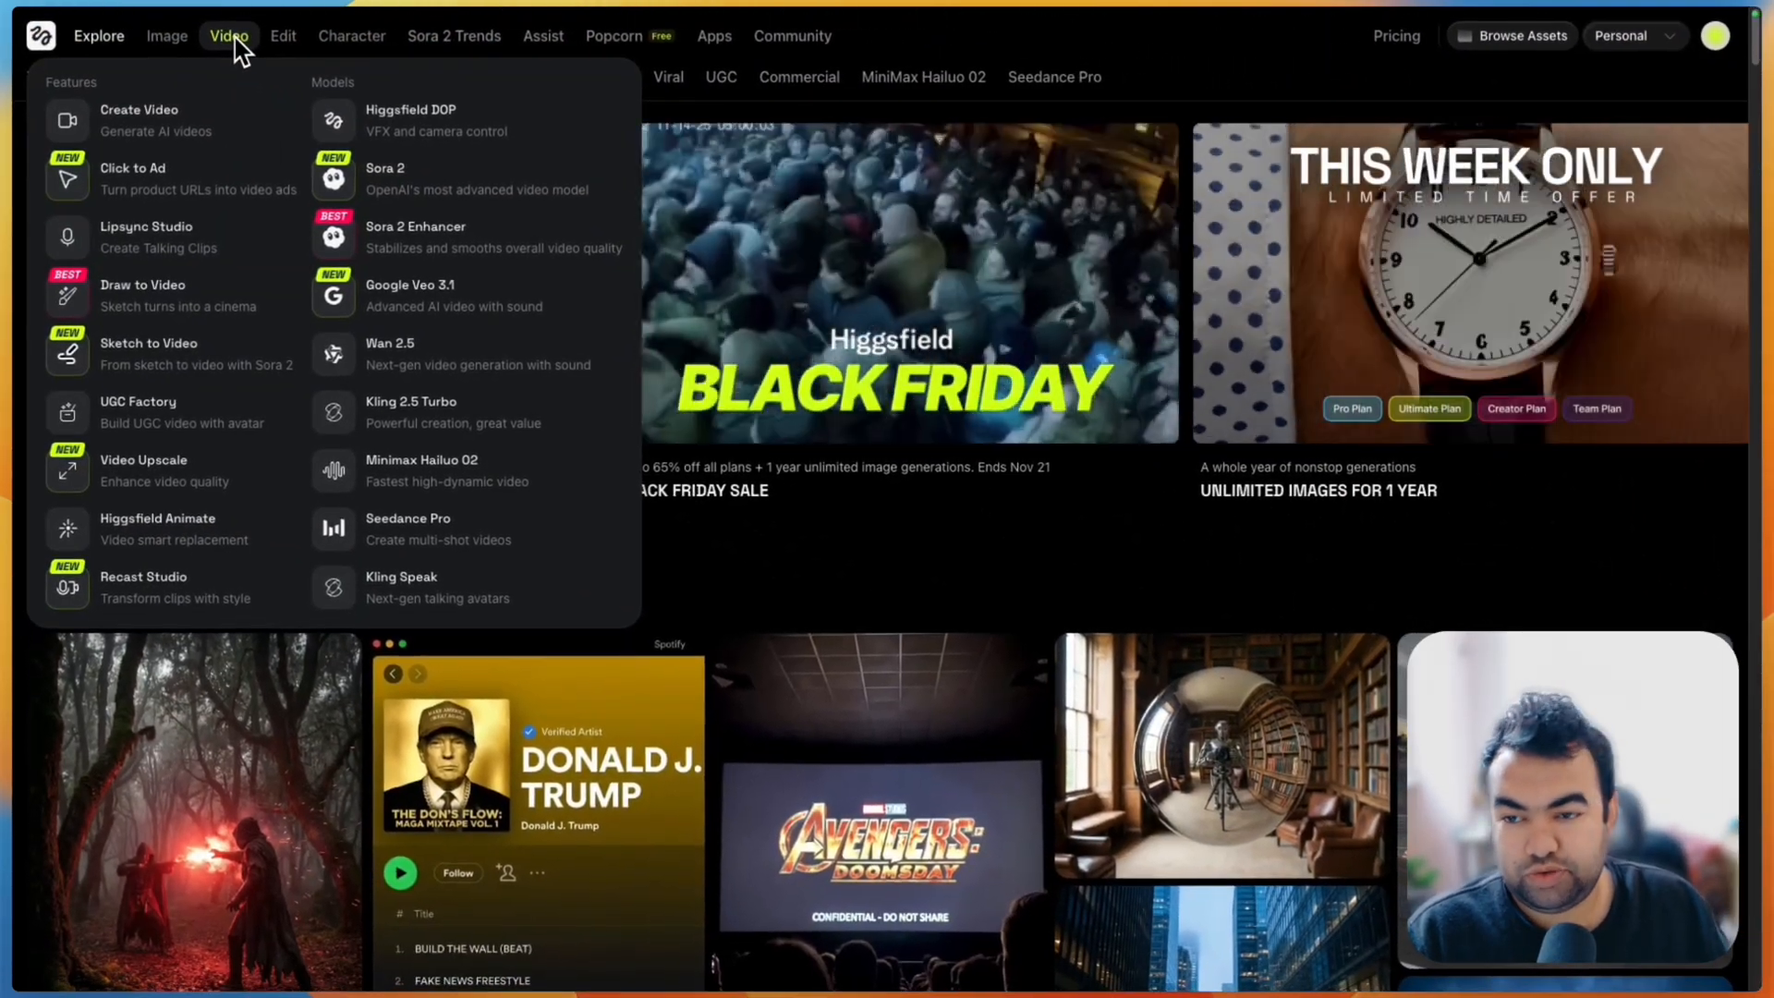
# Open Click to Ad and scroll through the ads showcase to the URL form.
pyautogui.click(132, 175)
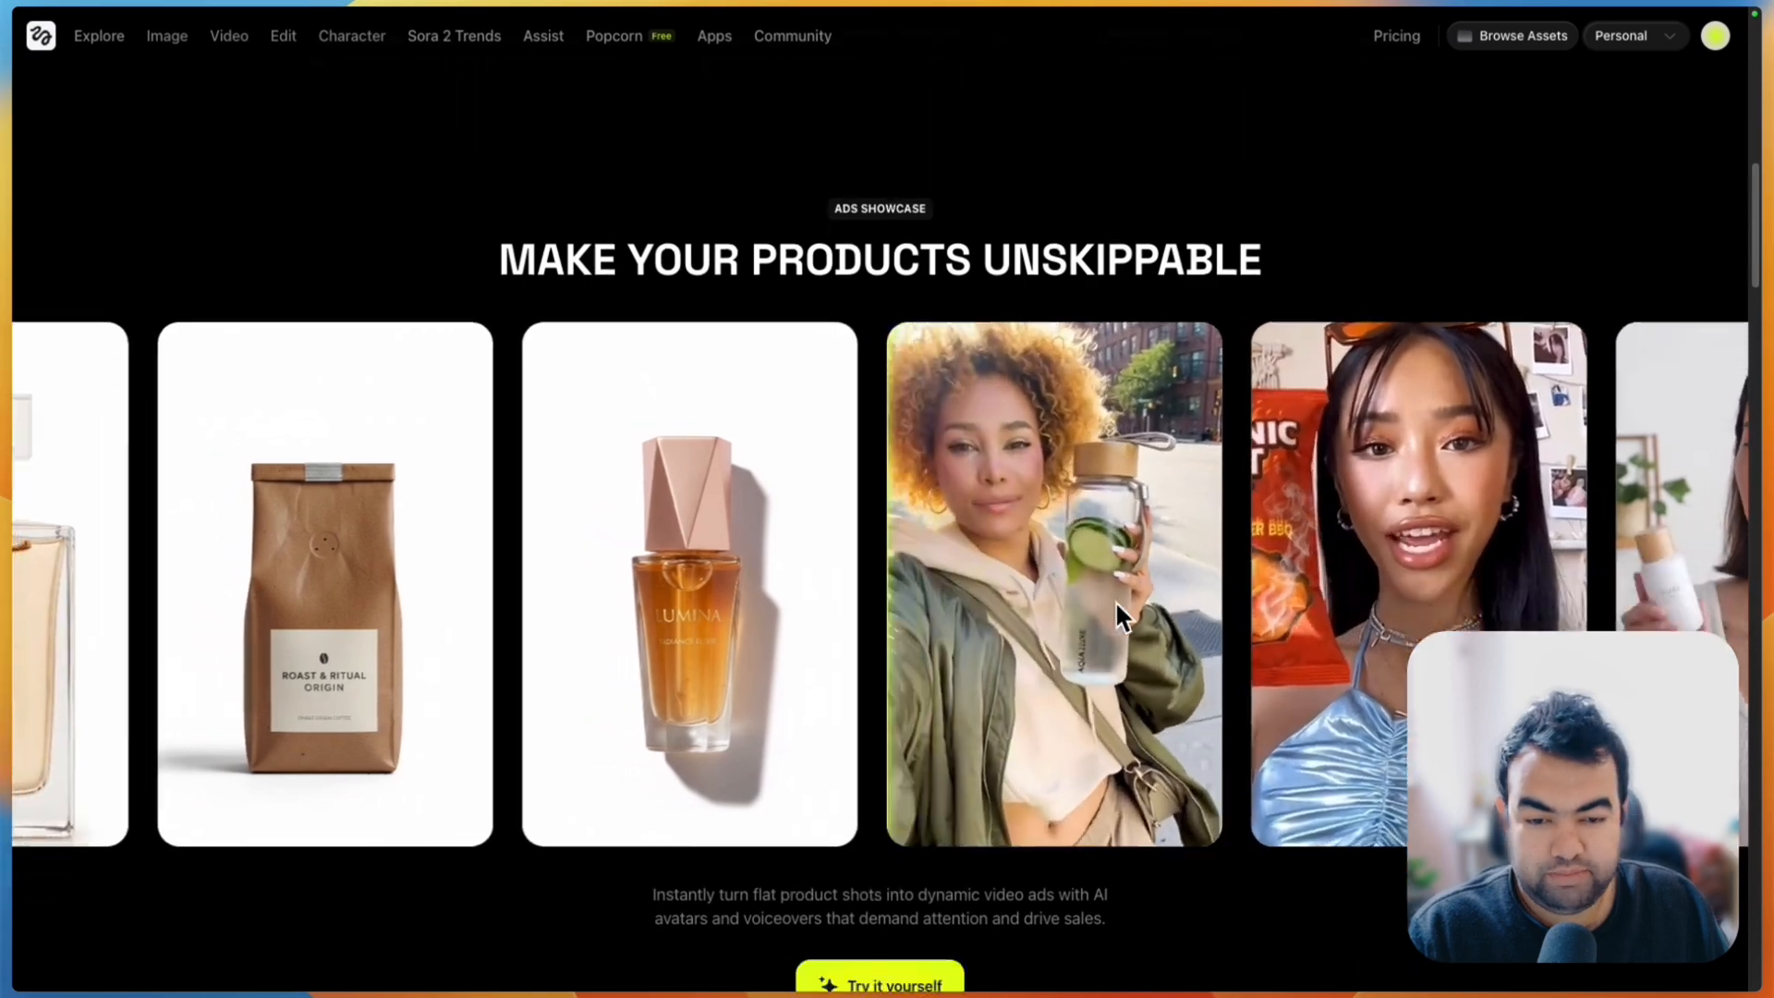
pyautogui.scroll(-3)
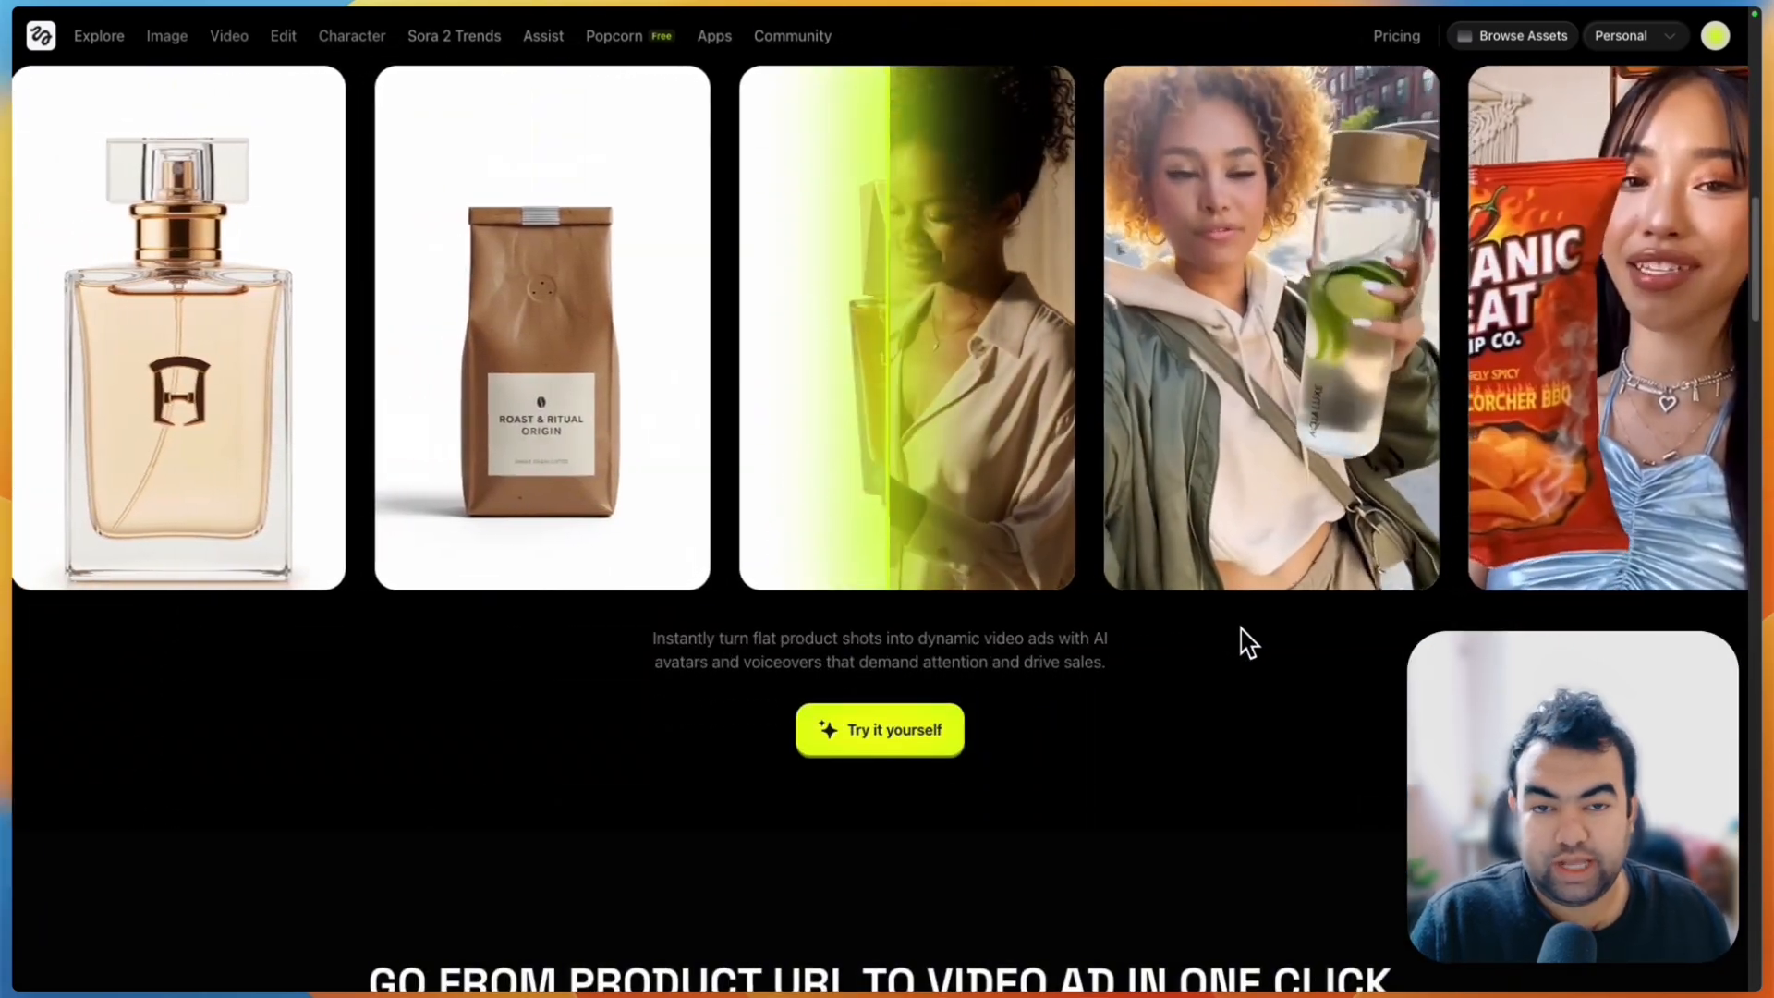
pyautogui.hscroll(-3)
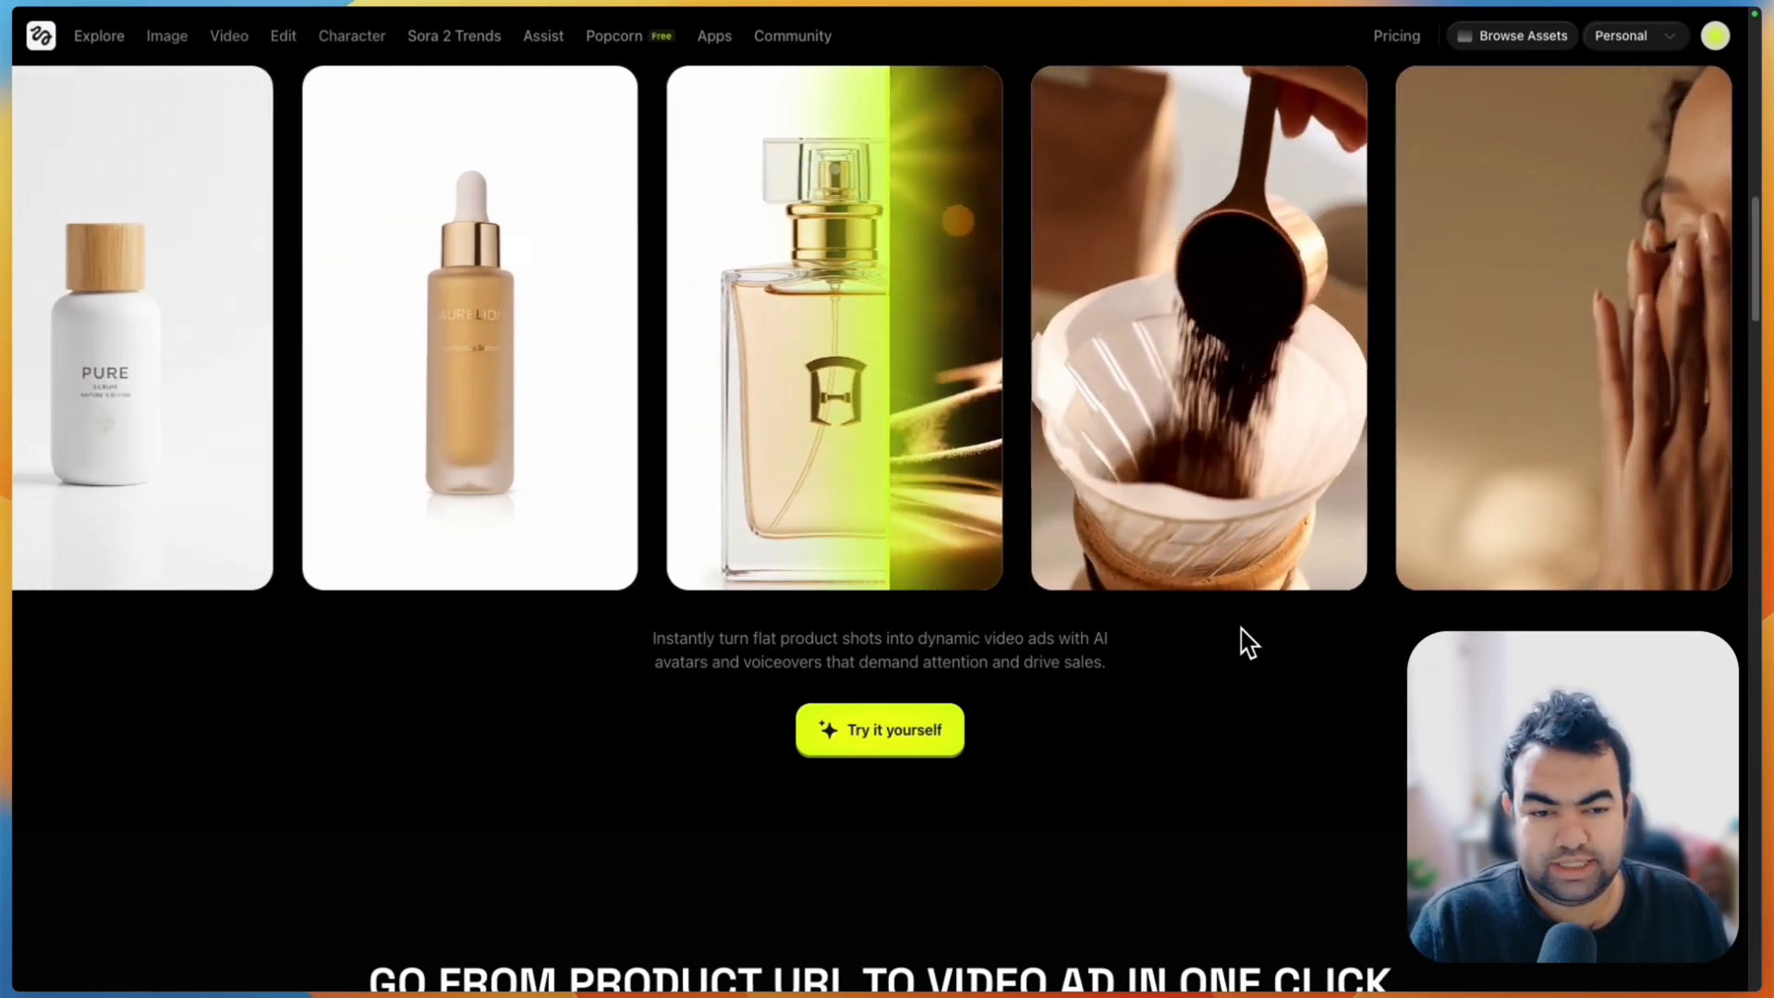
pyautogui.hscroll(-3)
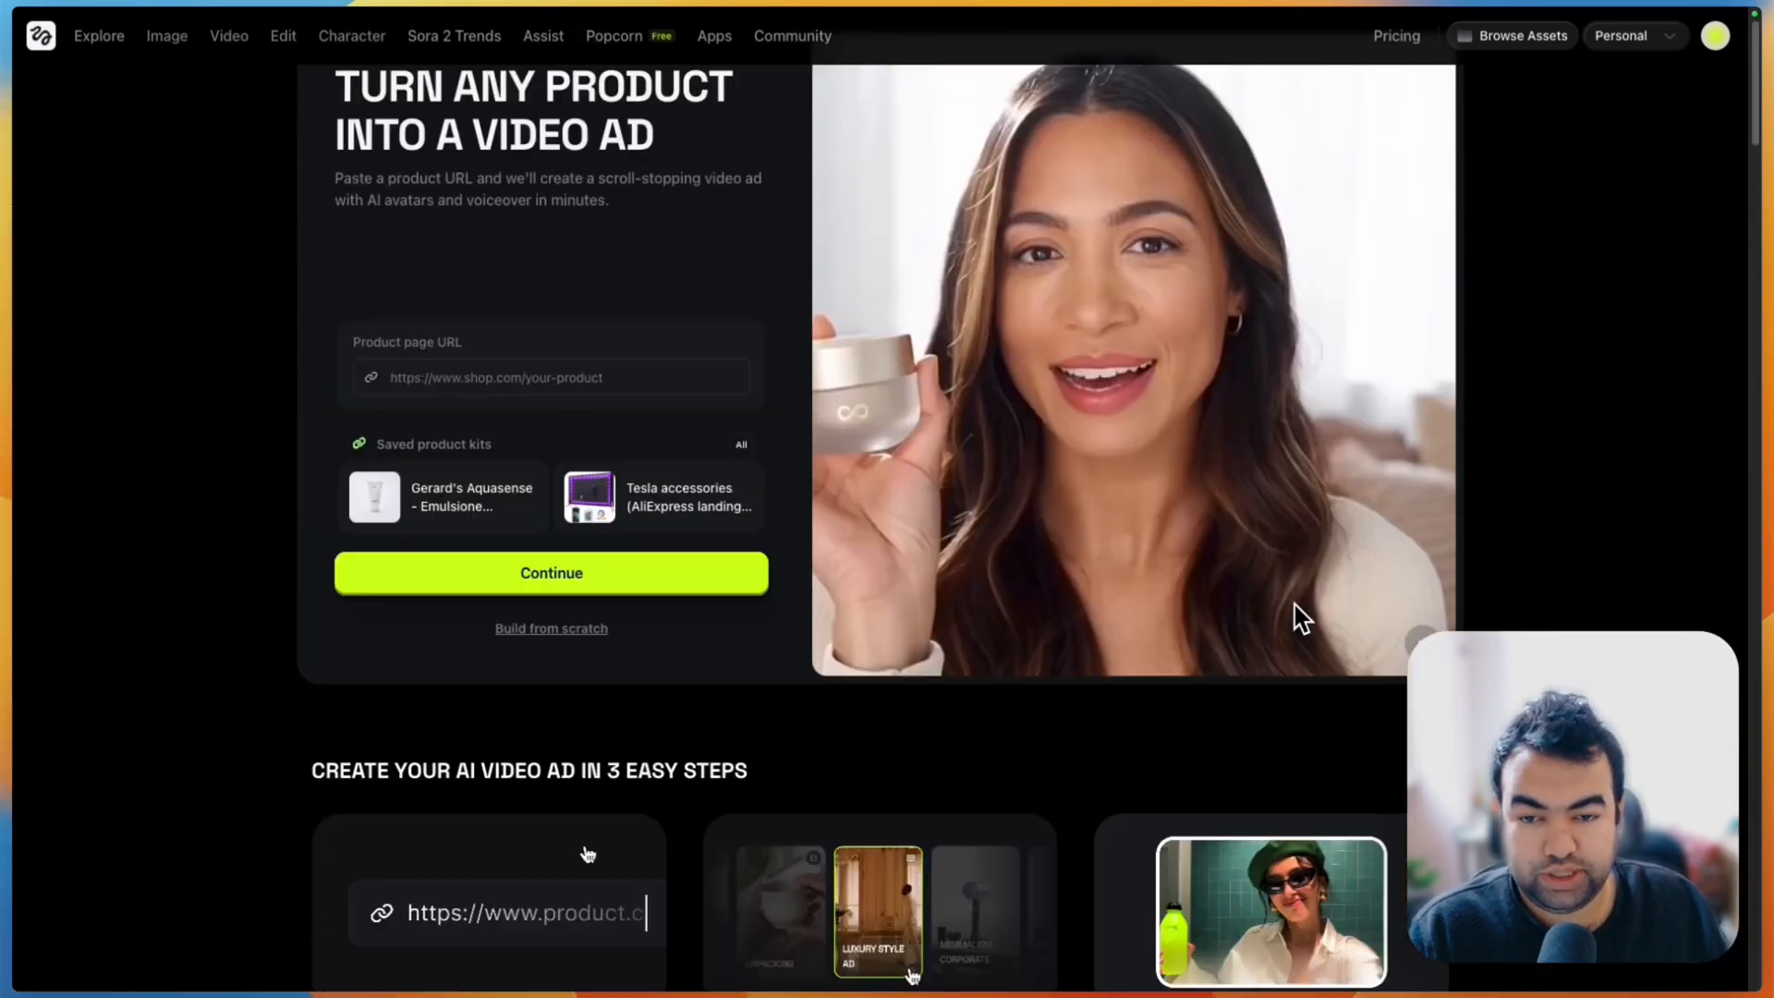
# Enter the POND'S Pimple Clear face wash link in the Product page URL field.
pyautogui.click(549, 377)
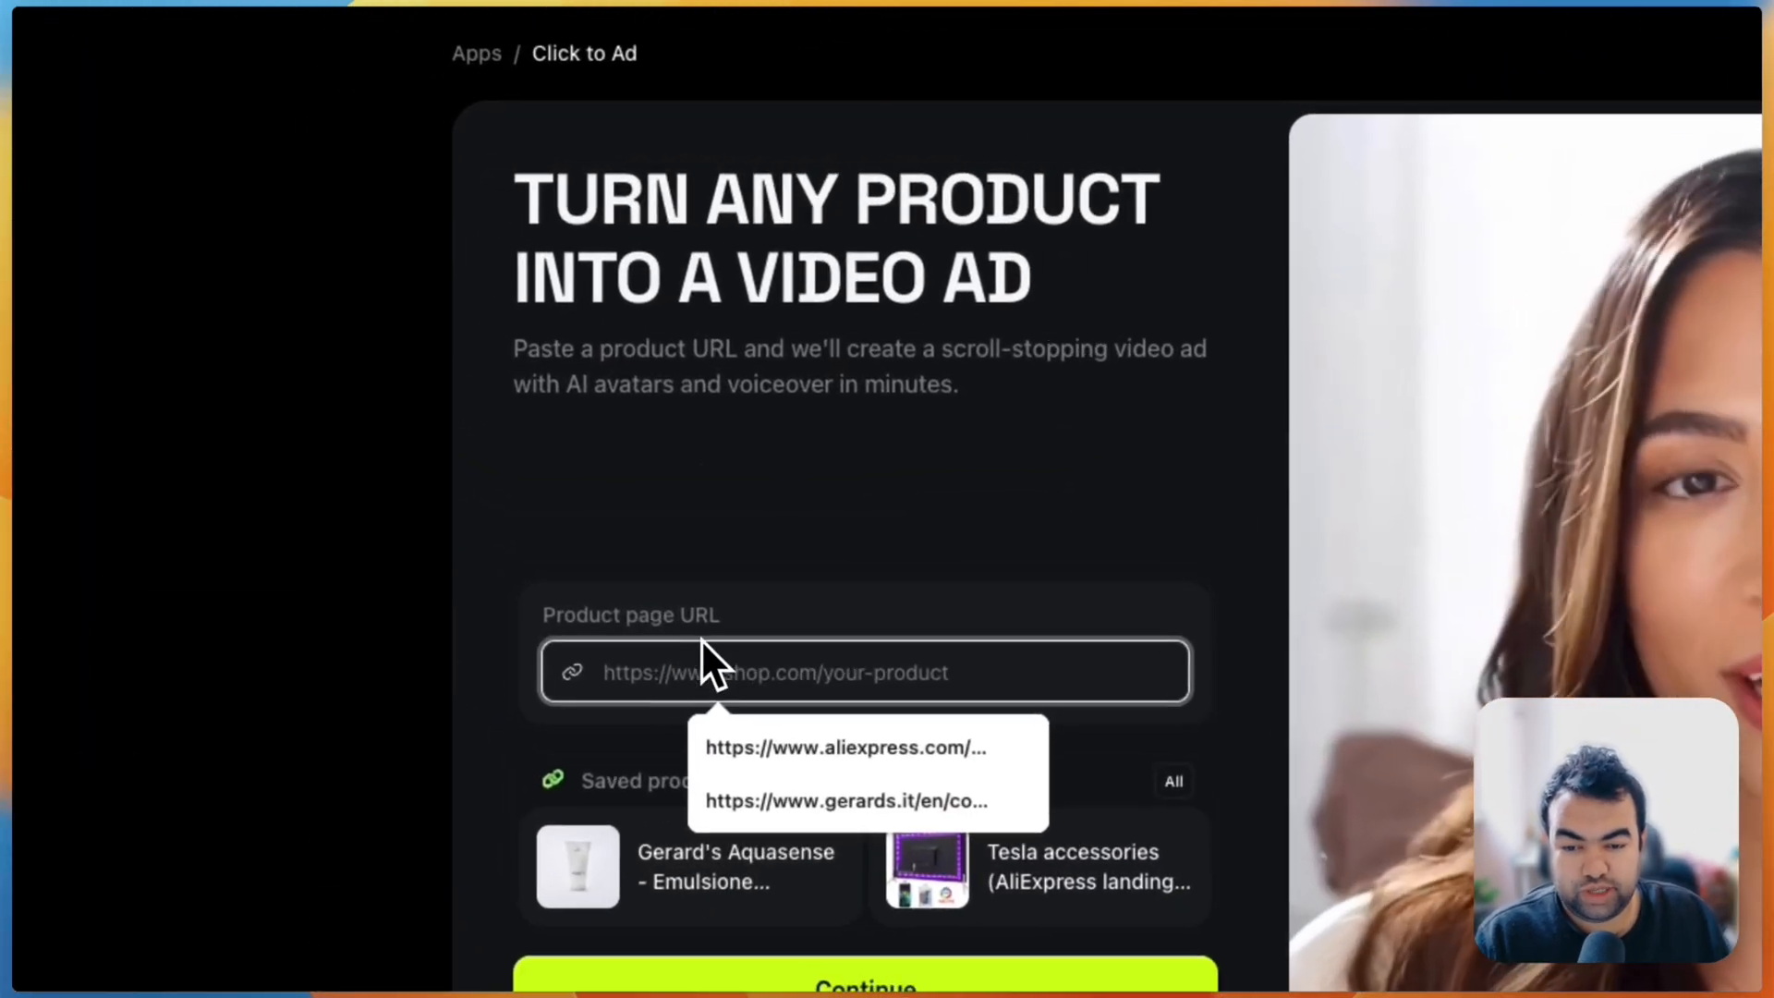
pyautogui.scroll(-3)
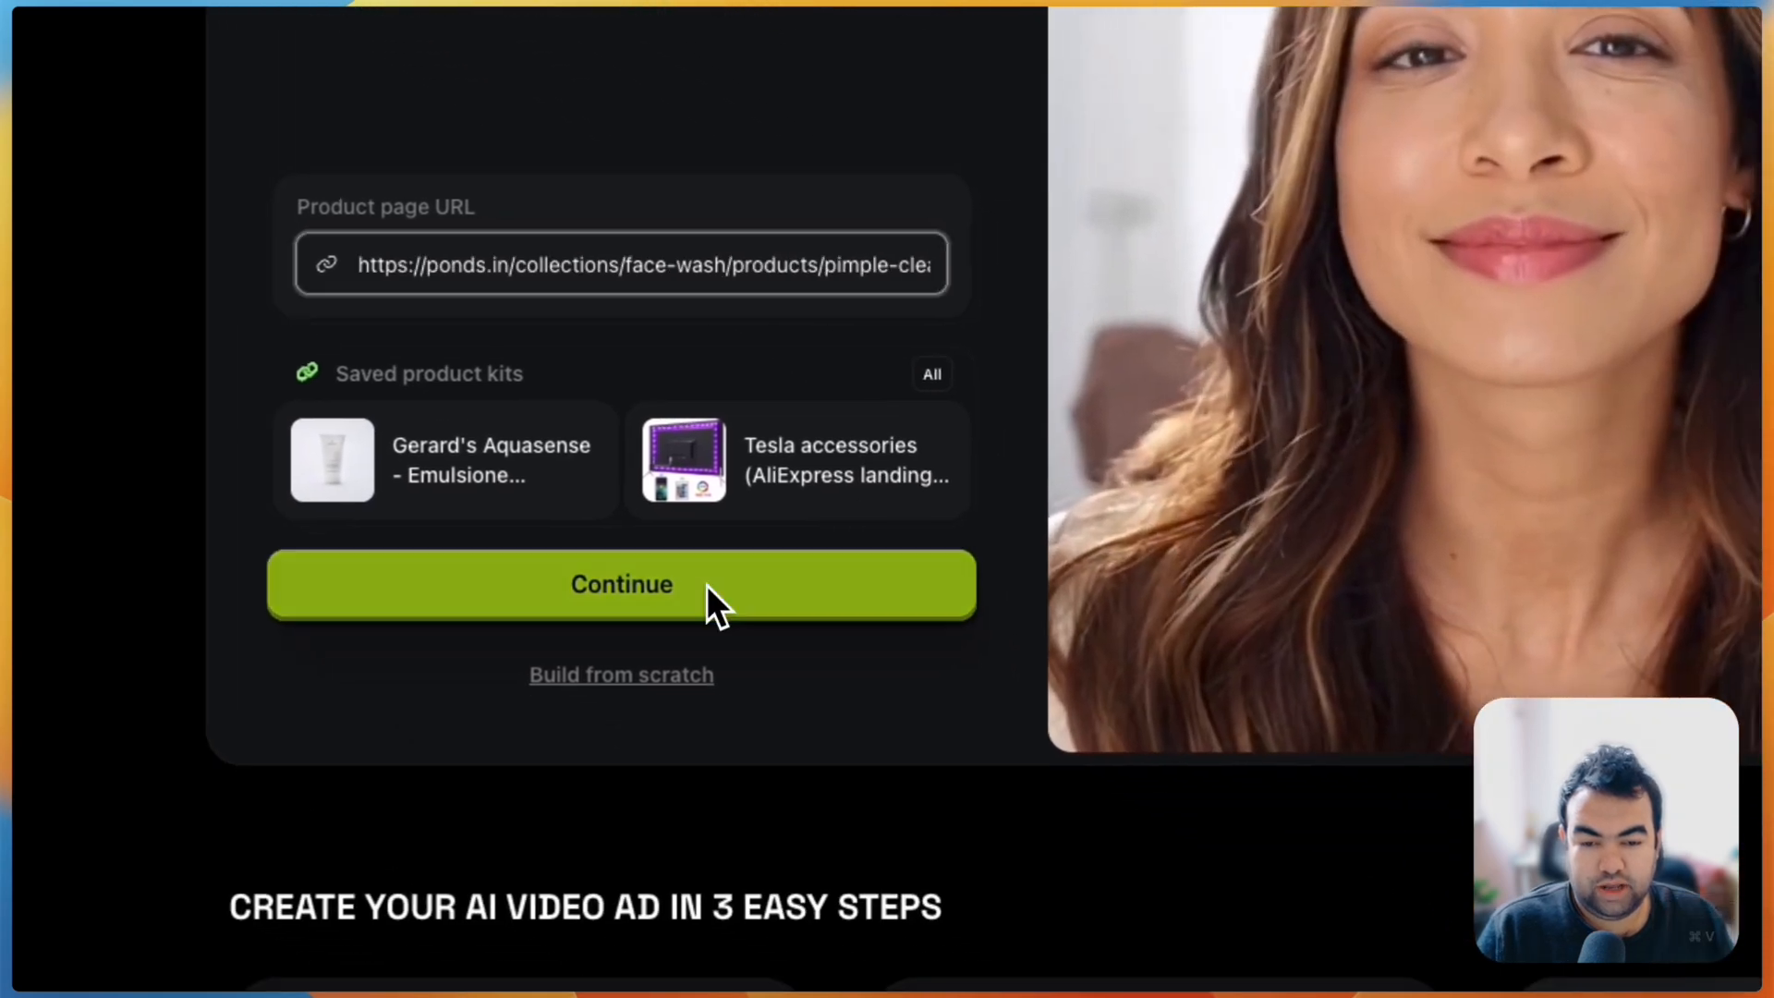
# Continue to extract the POND'S kit, playing the mini game while waiting.
pyautogui.click(620, 584)
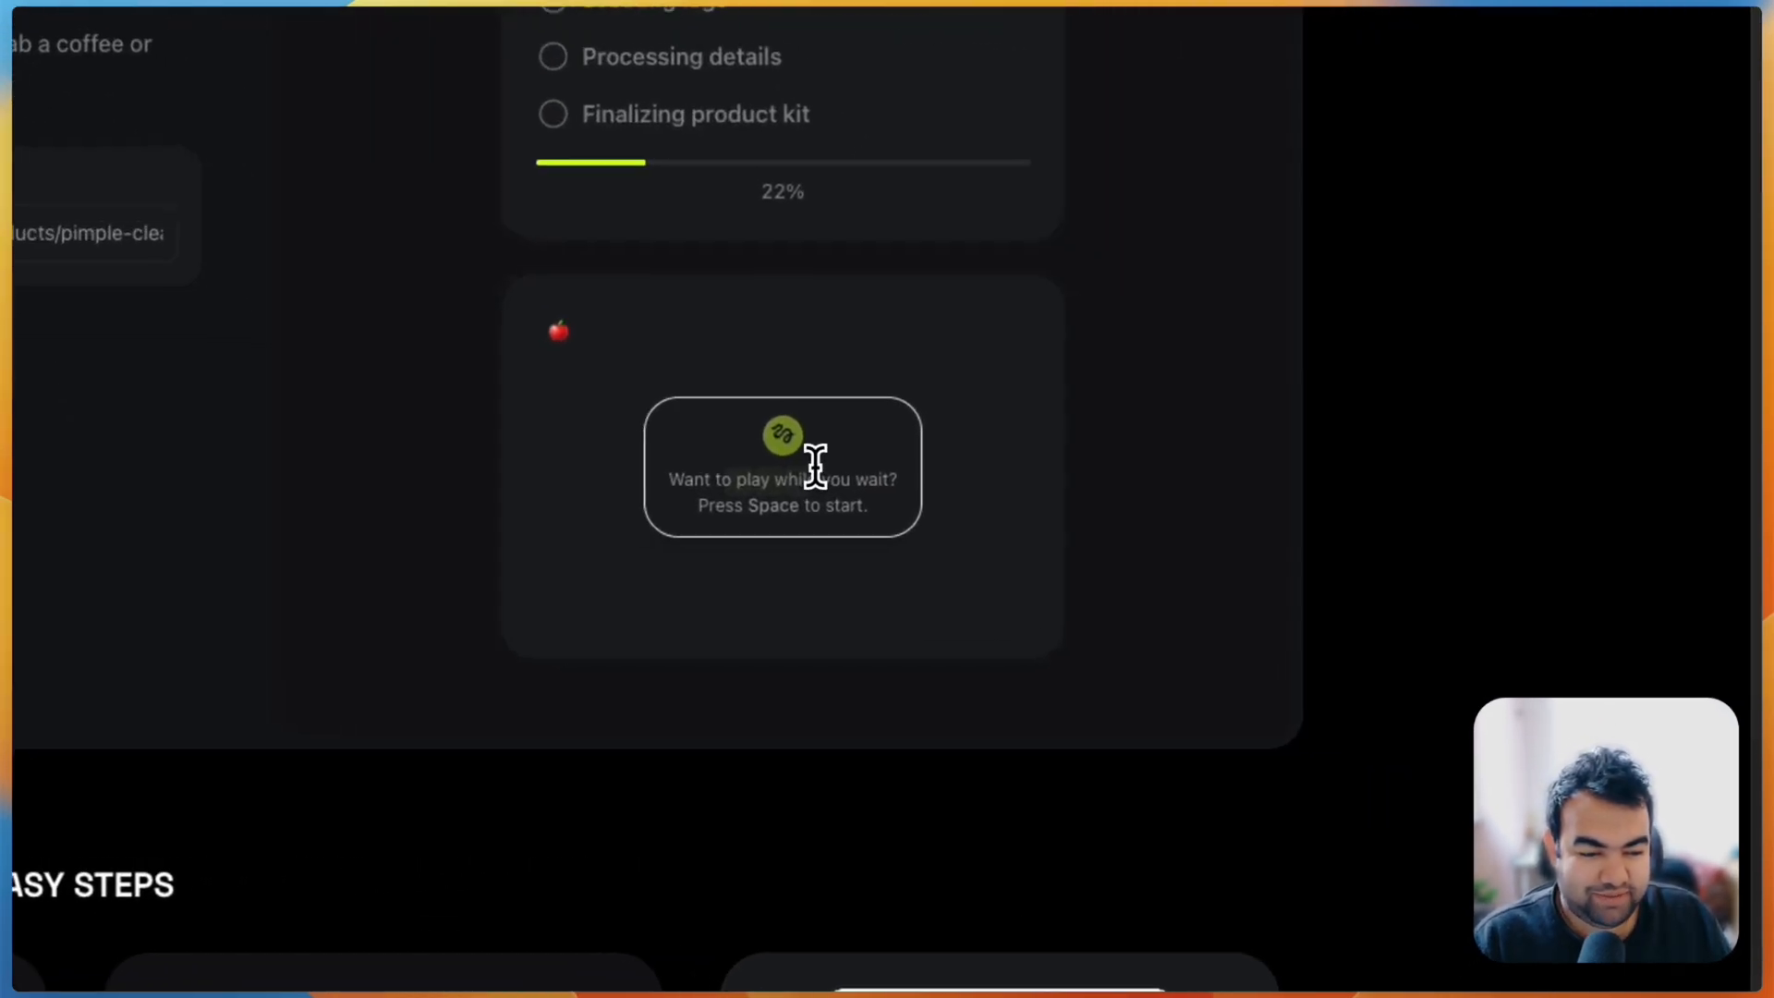
pyautogui.press('space')
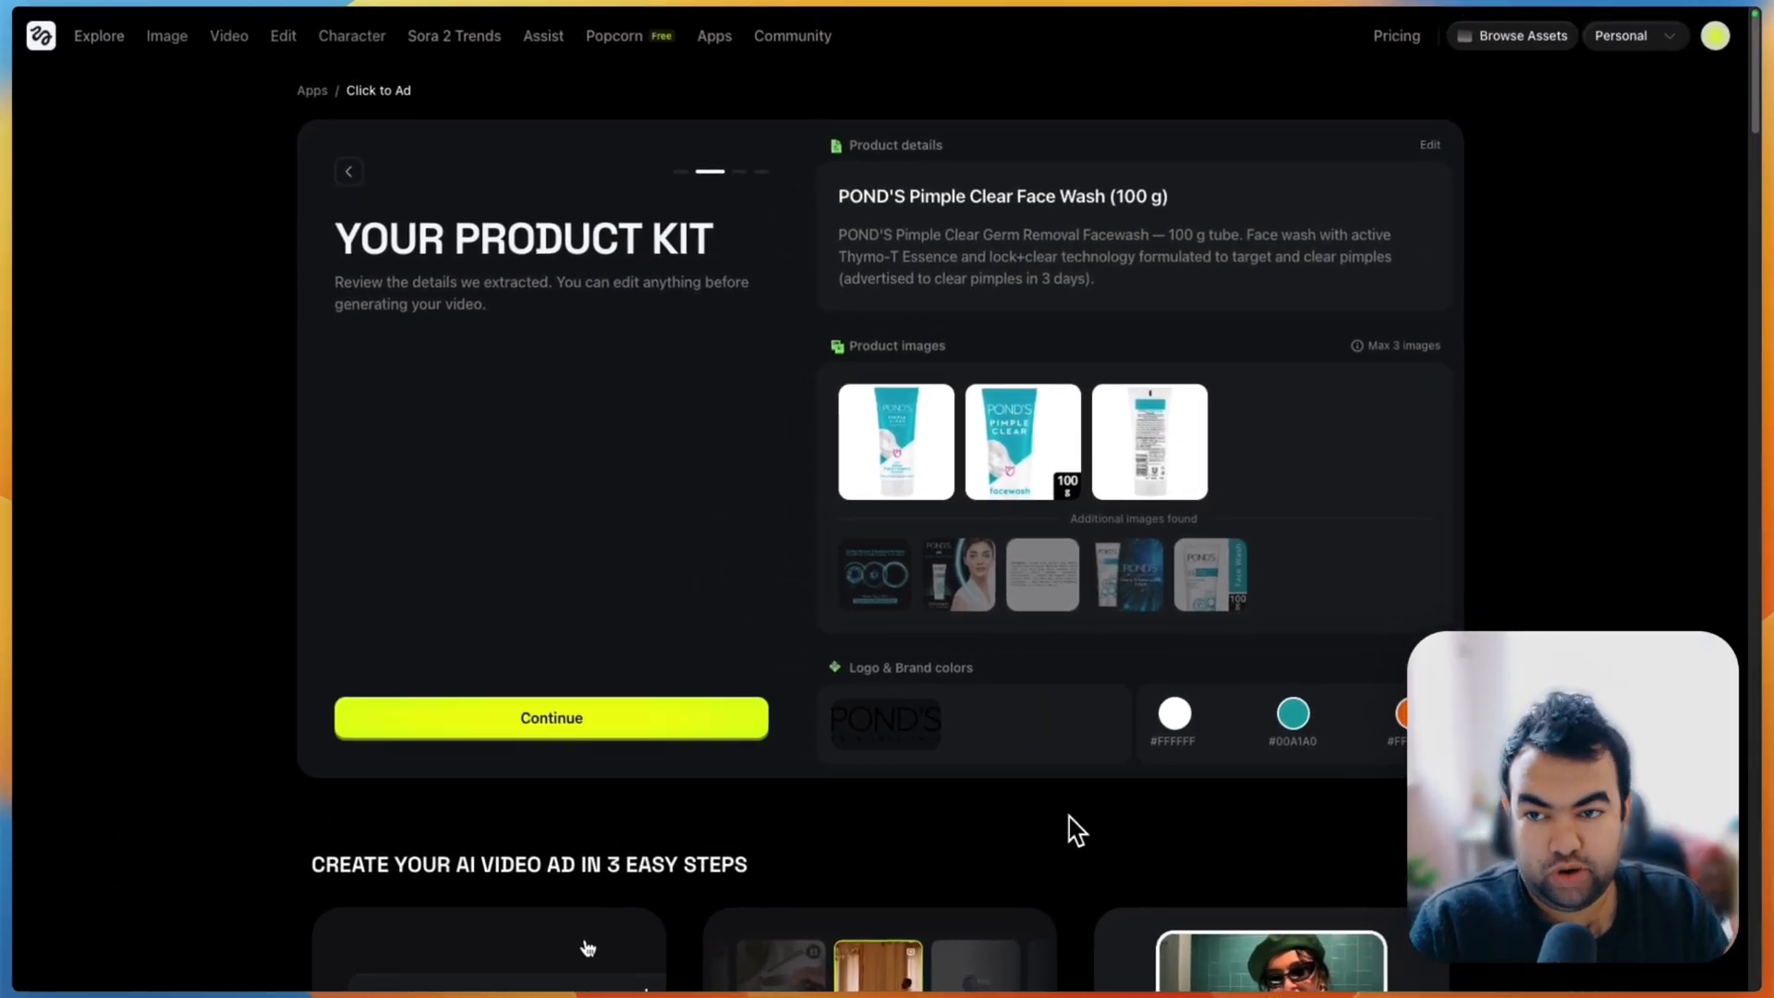
pyautogui.moveTo(994, 258)
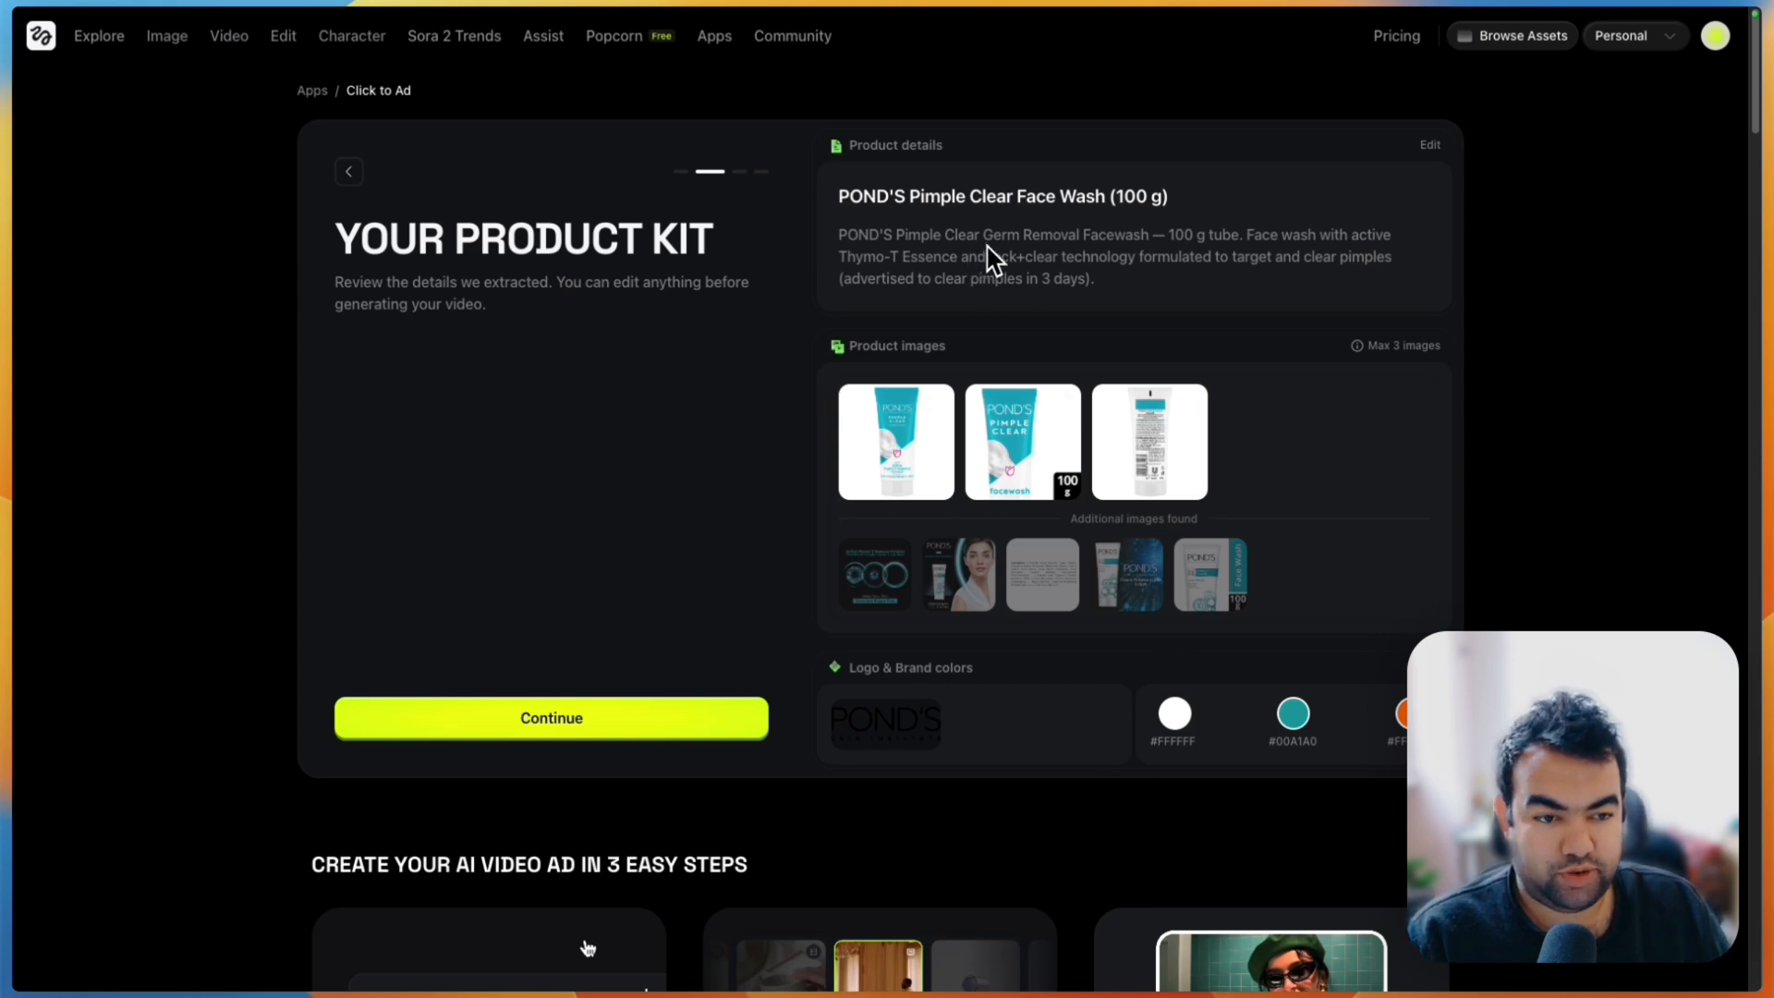
# Review the POND'S product name and description in edit mode and save them unchanged.
pyautogui.click(1429, 144)
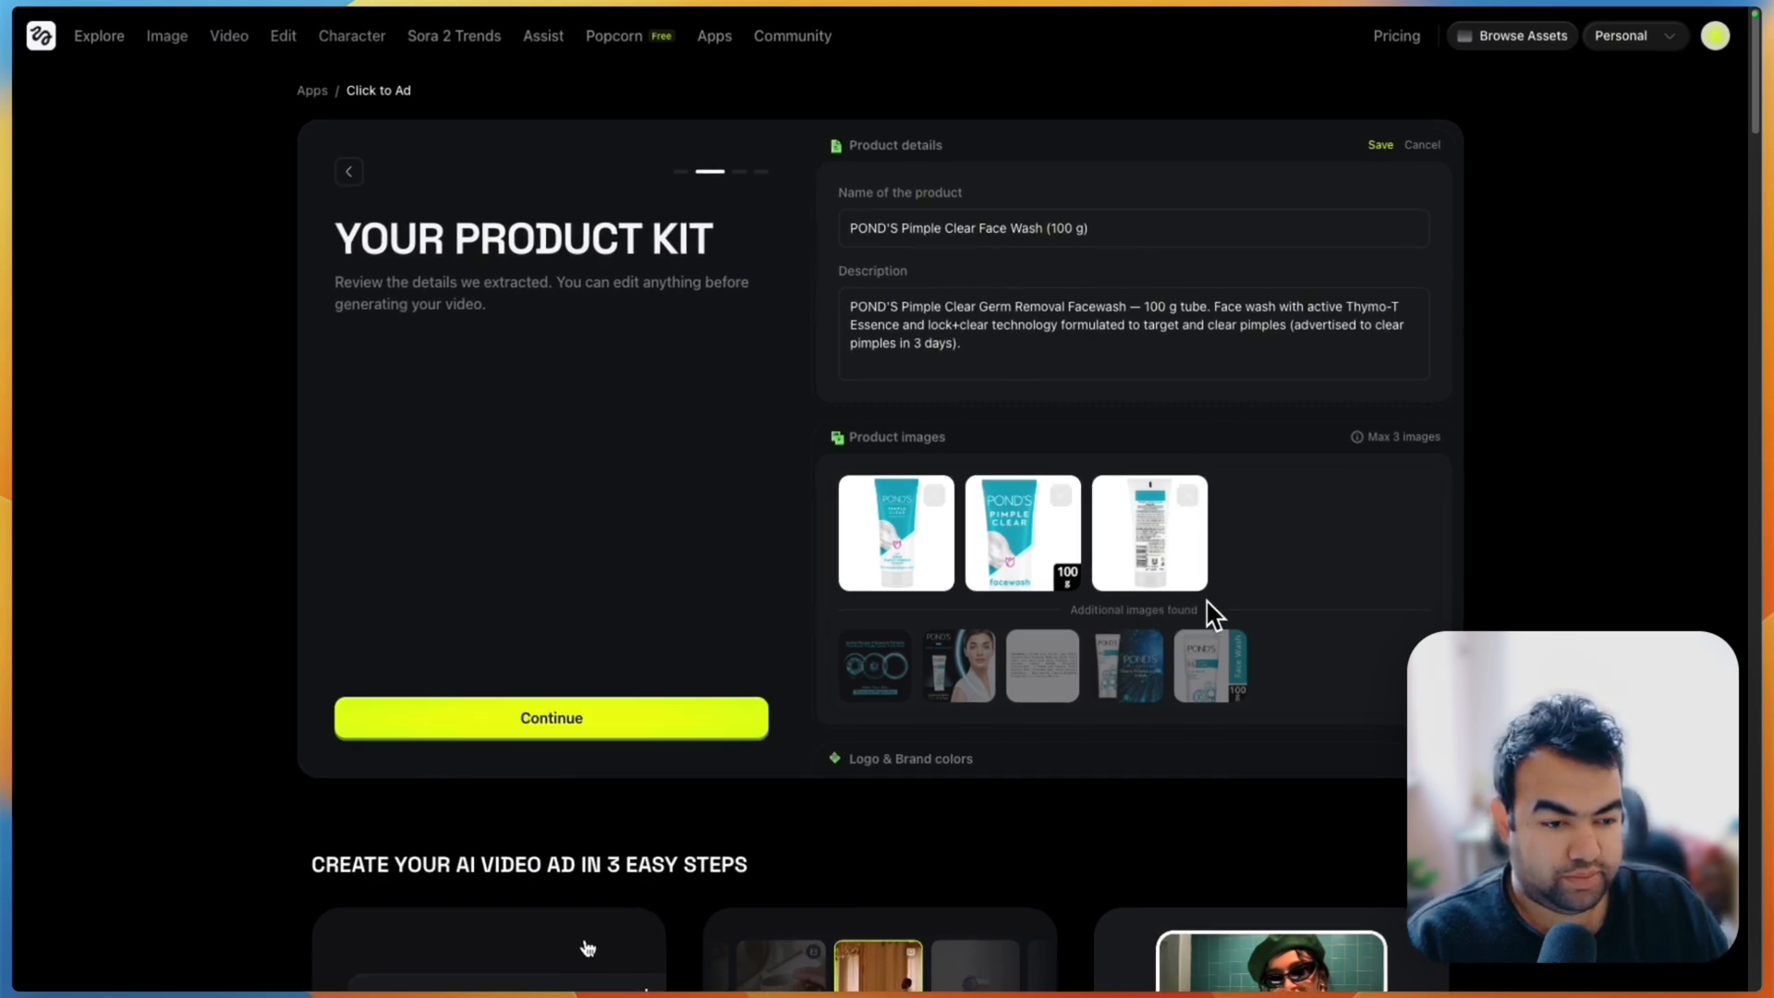
pyautogui.moveTo(1312, 616)
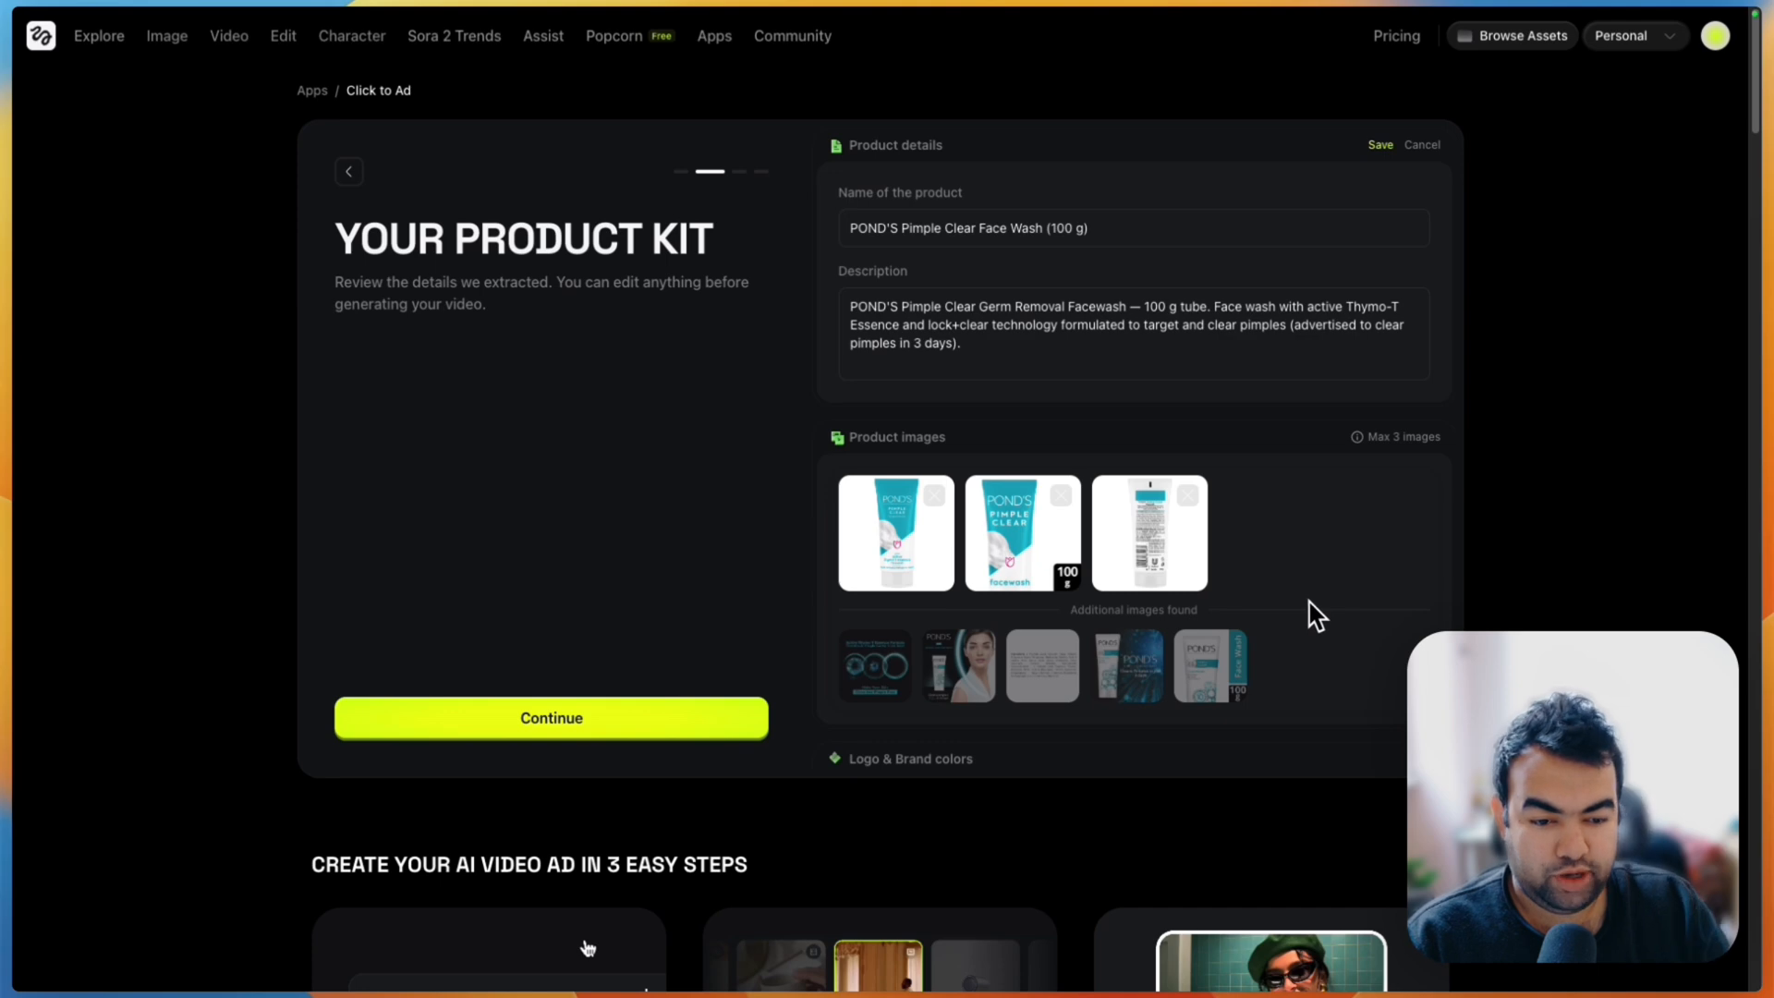
pyautogui.moveTo(1261, 645)
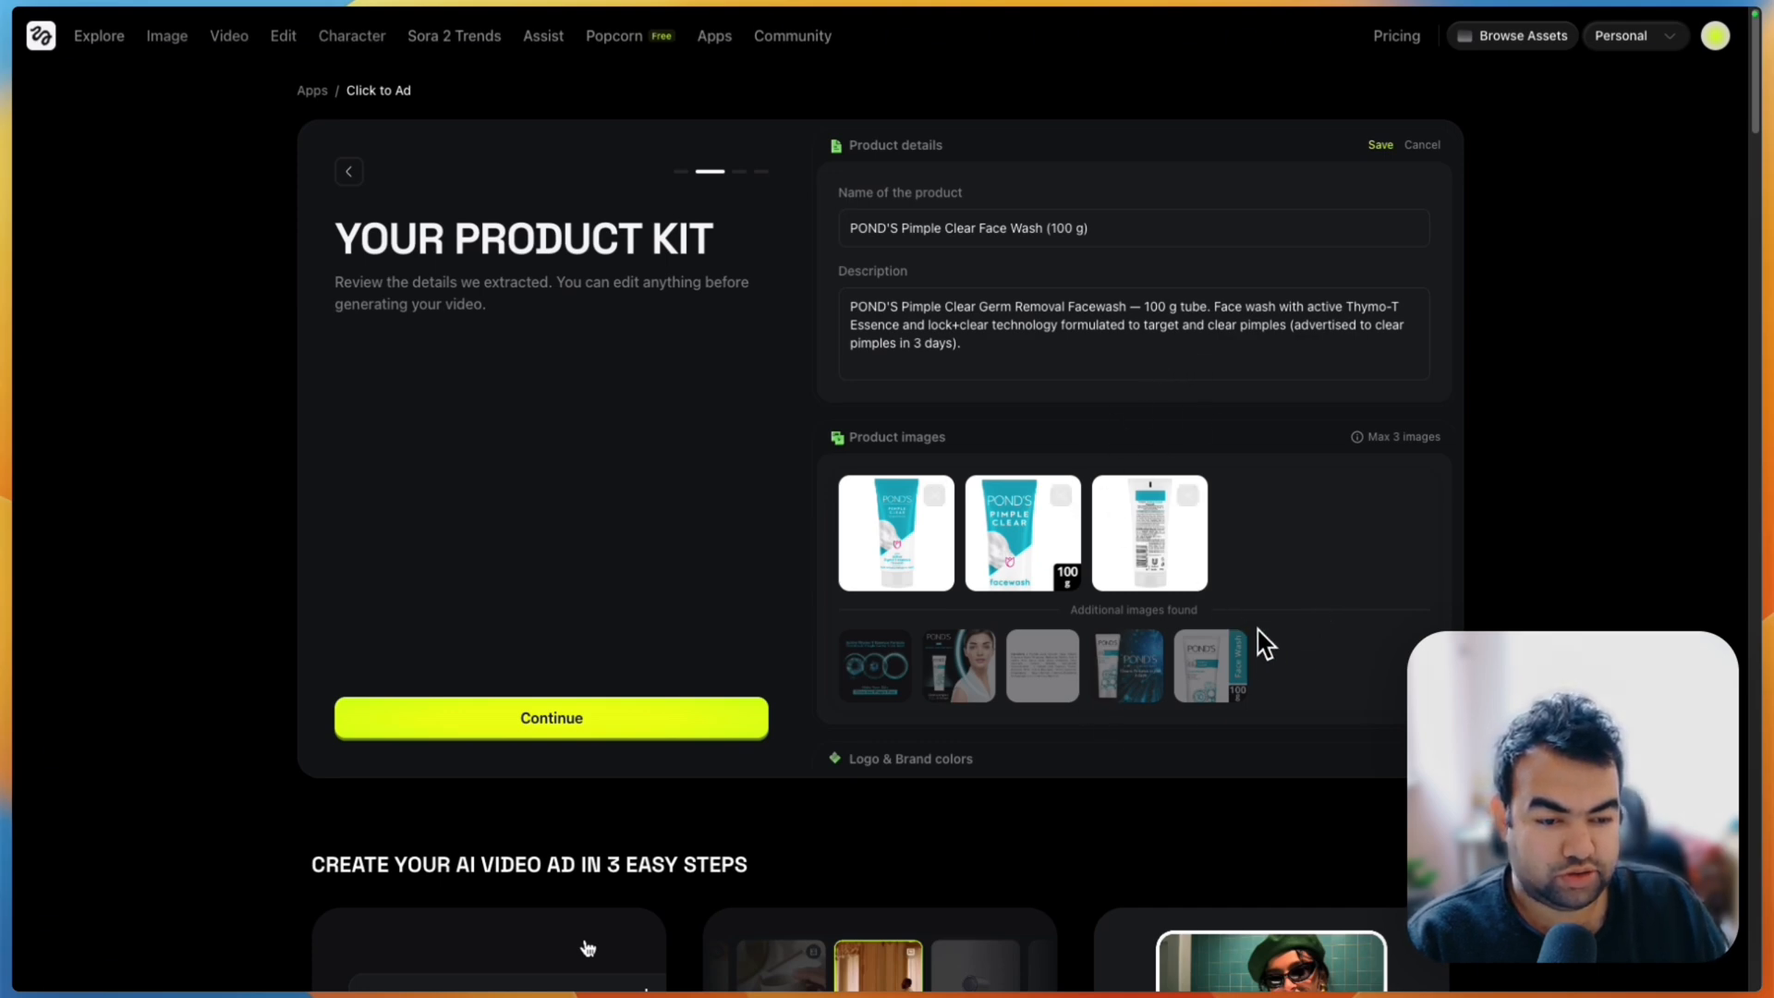
pyautogui.moveTo(1324, 679)
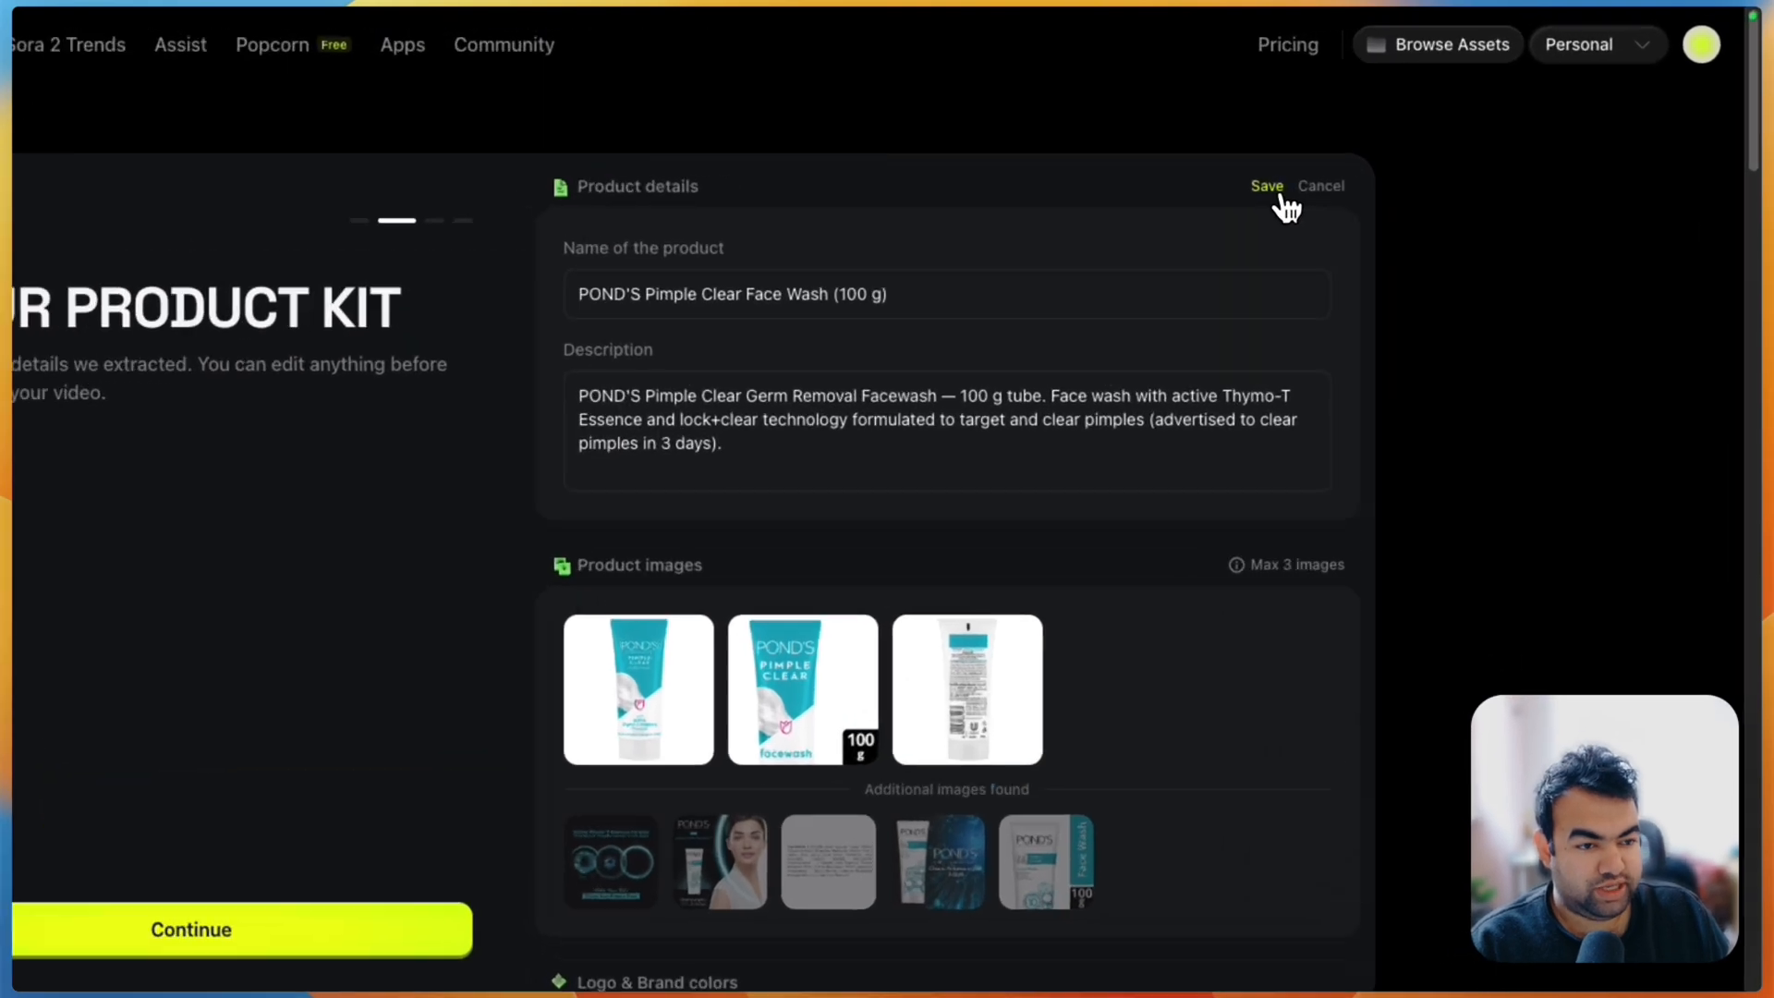
pyautogui.click(1266, 186)
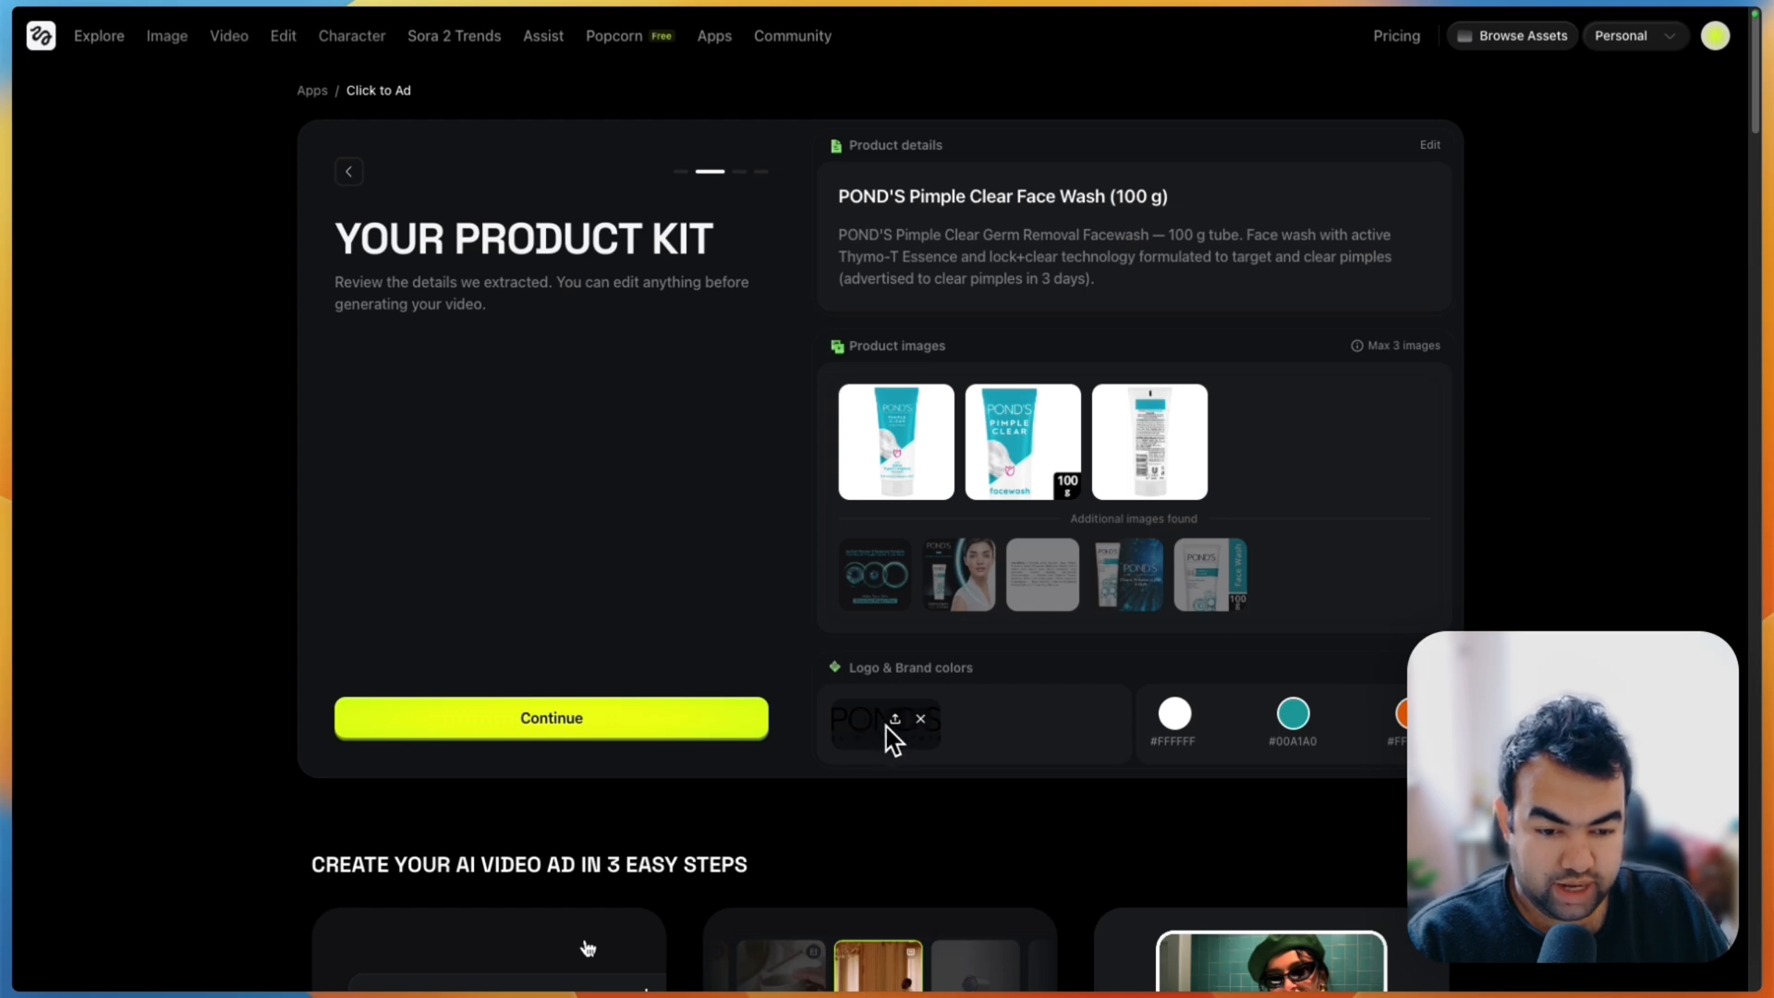
pyautogui.moveTo(946, 772)
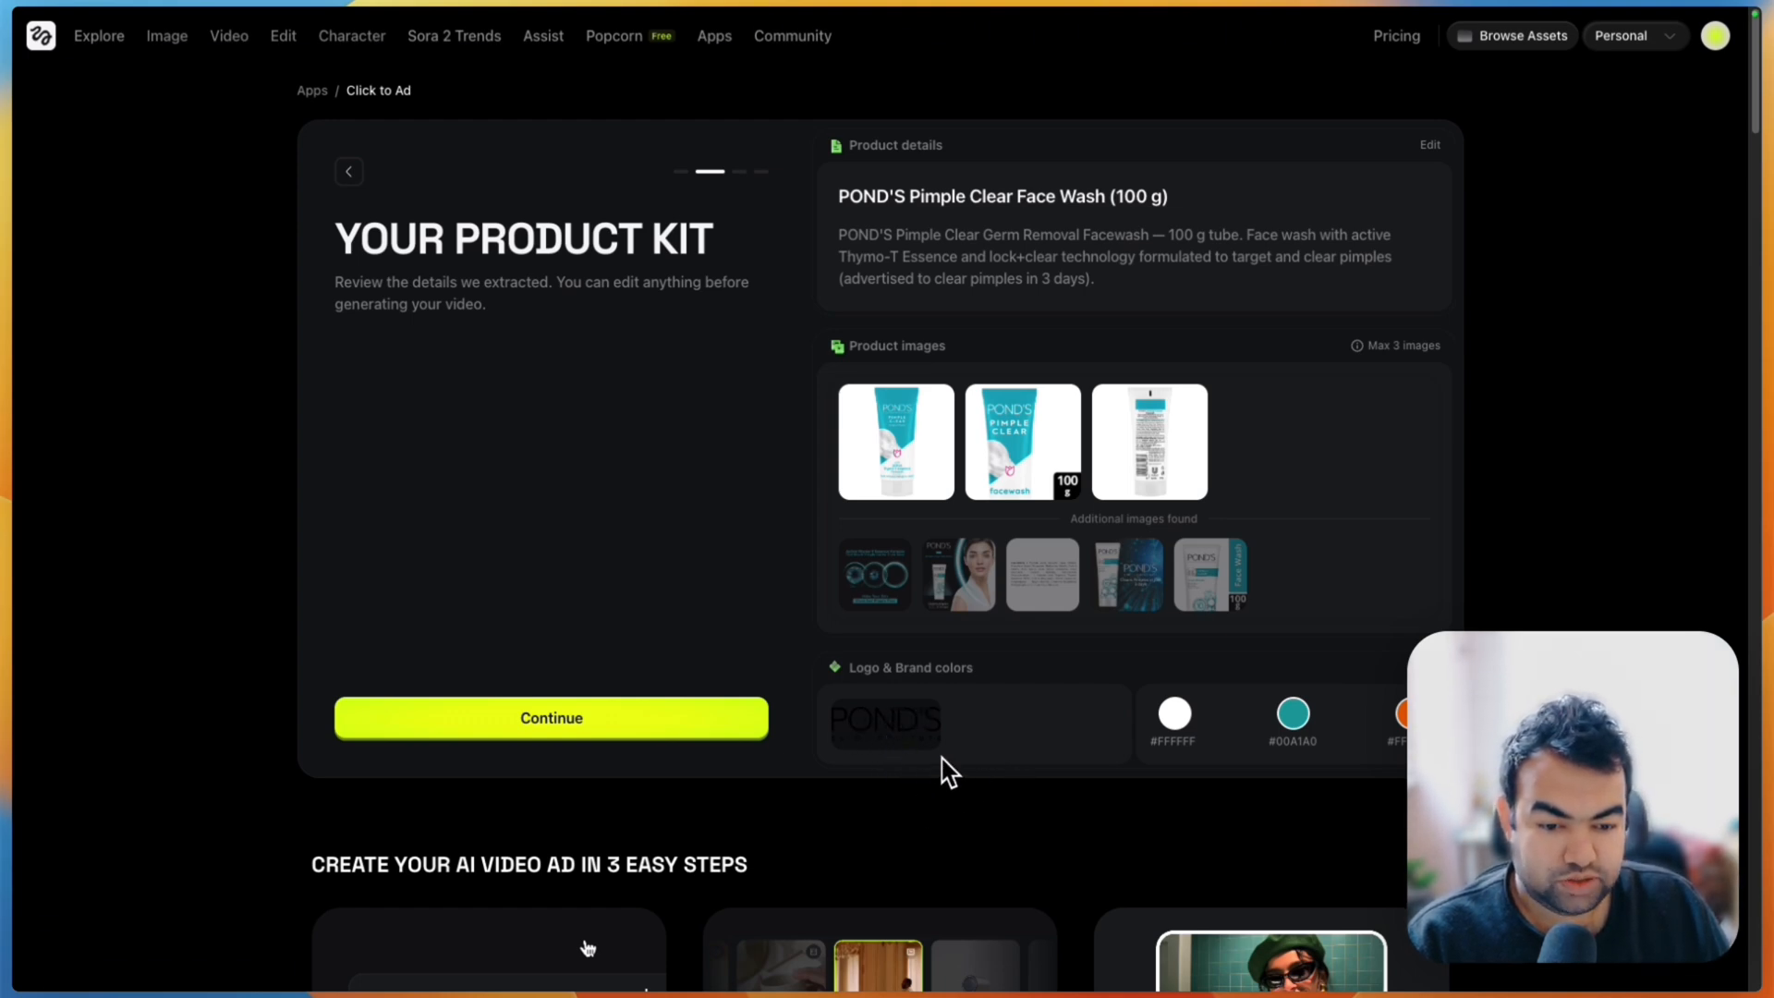
pyautogui.moveTo(886, 760)
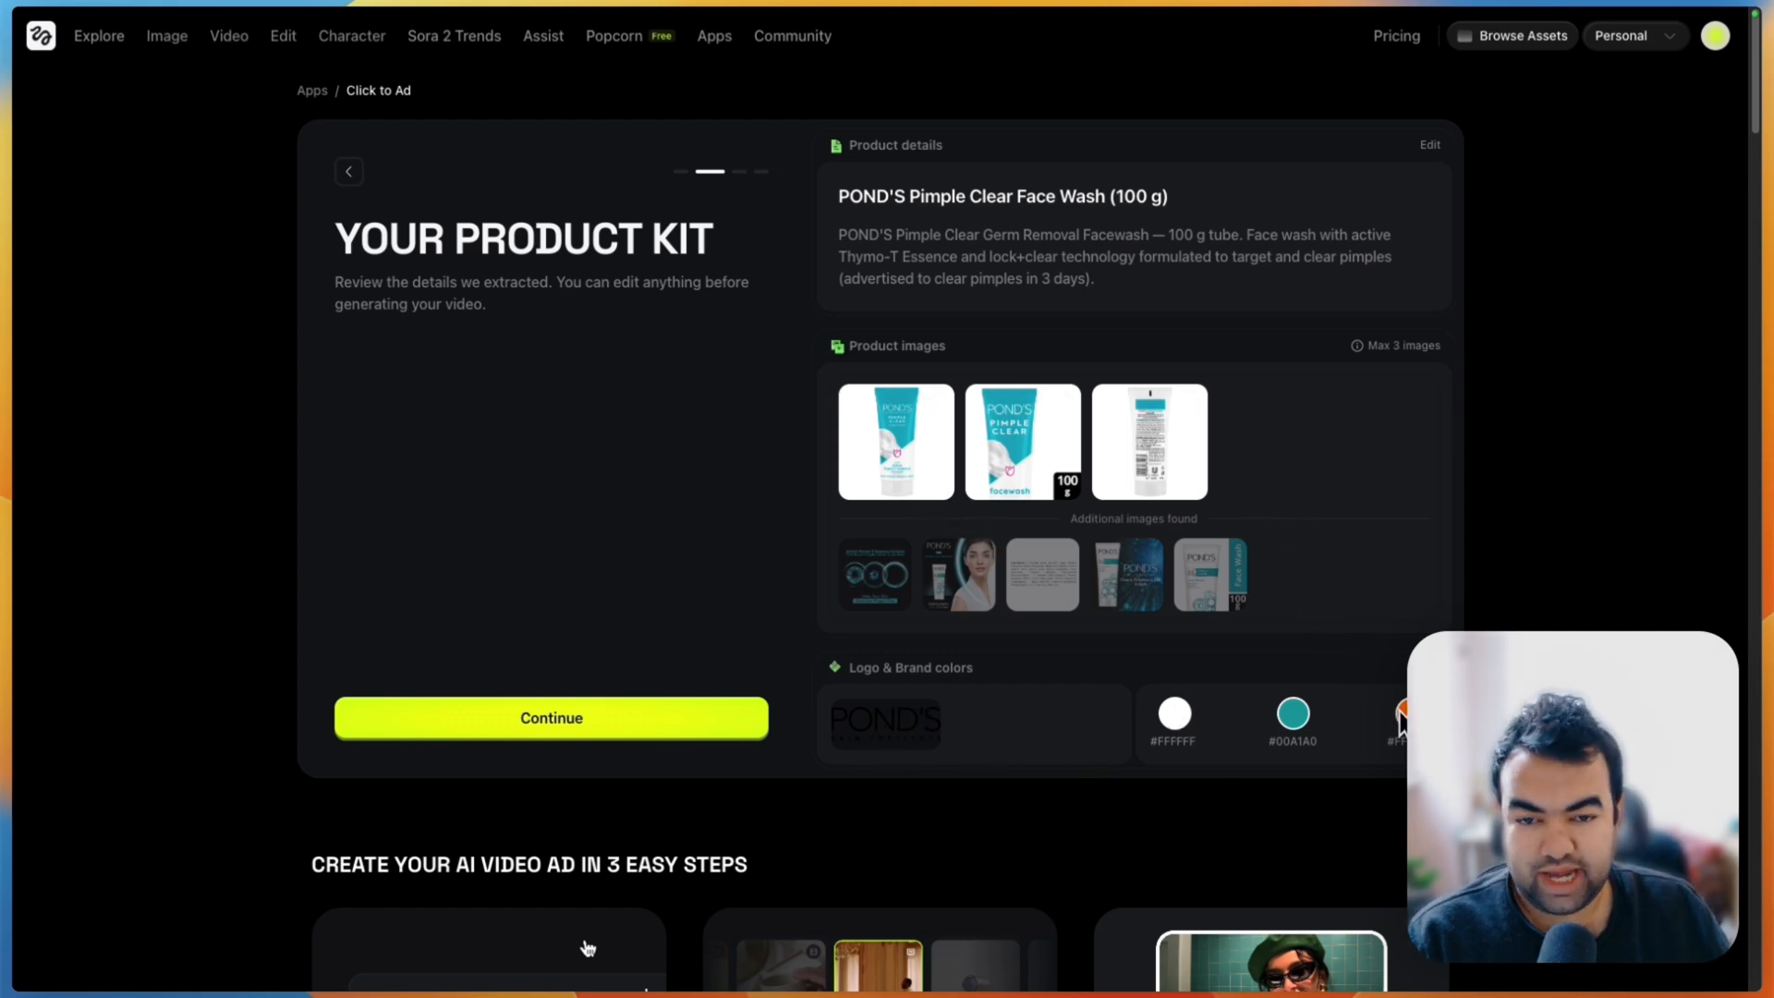
# Keep the Cozy Morning preset and generate the 12-second POND'S video ad.
pyautogui.click(550, 717)
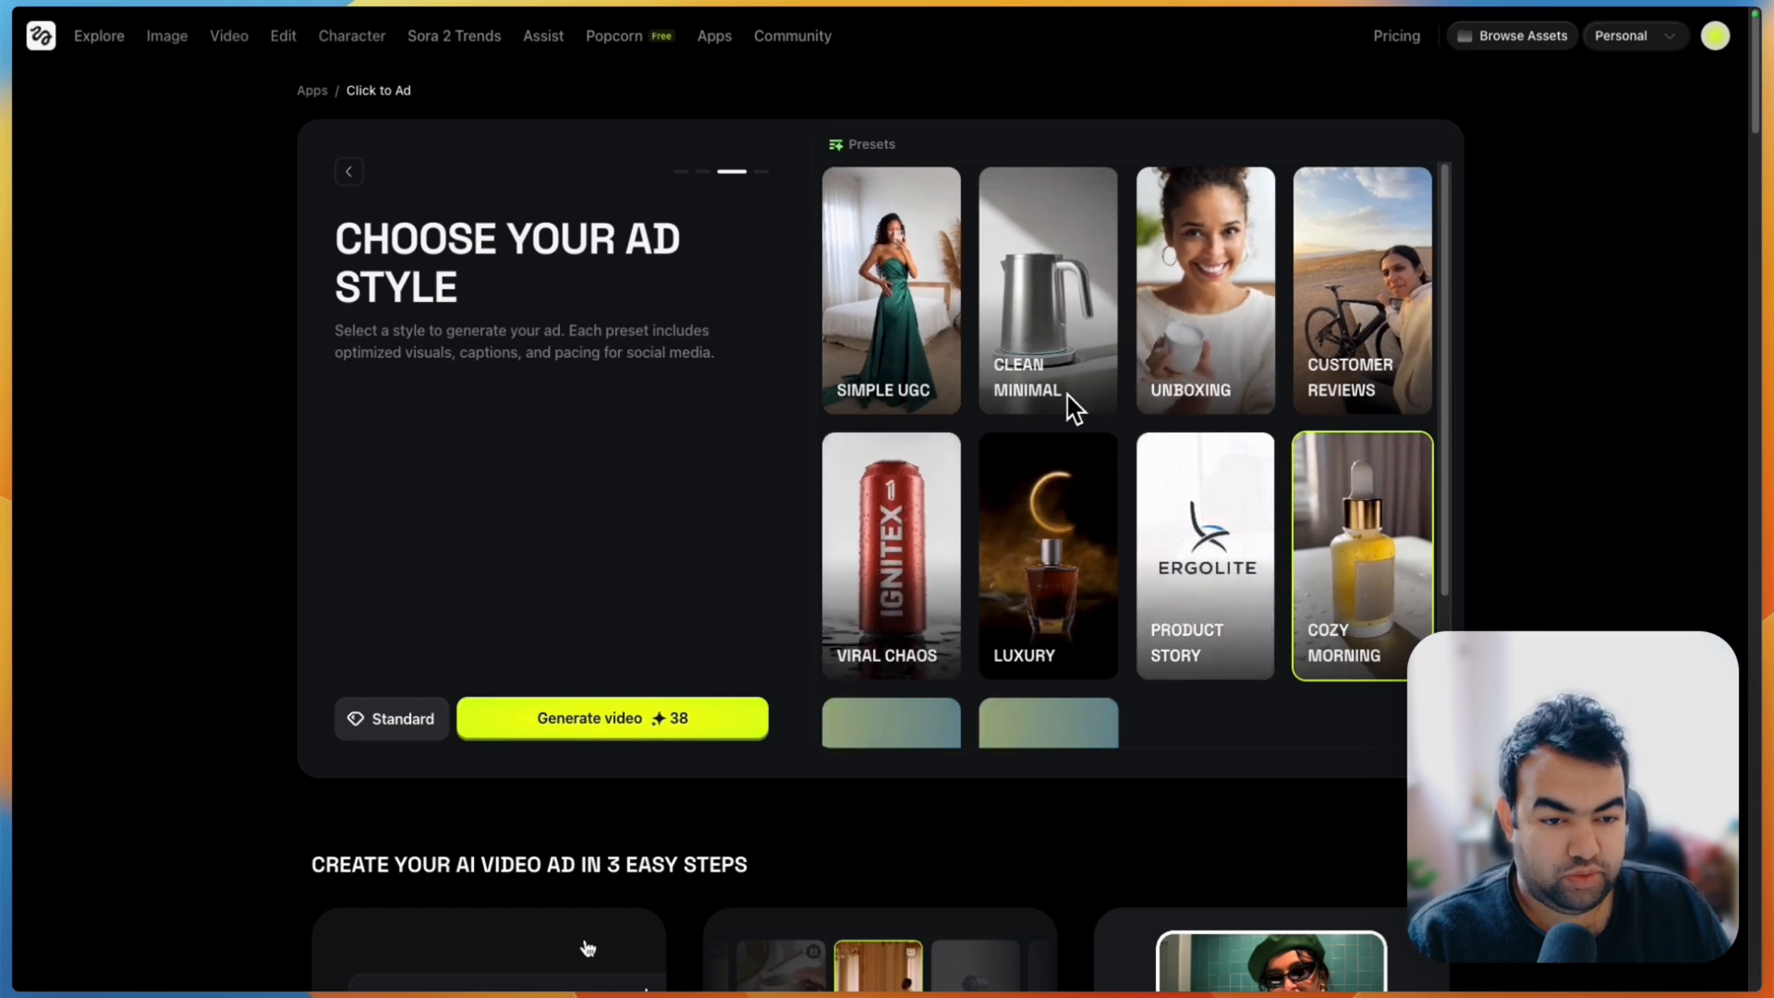
pyautogui.scroll(-3)
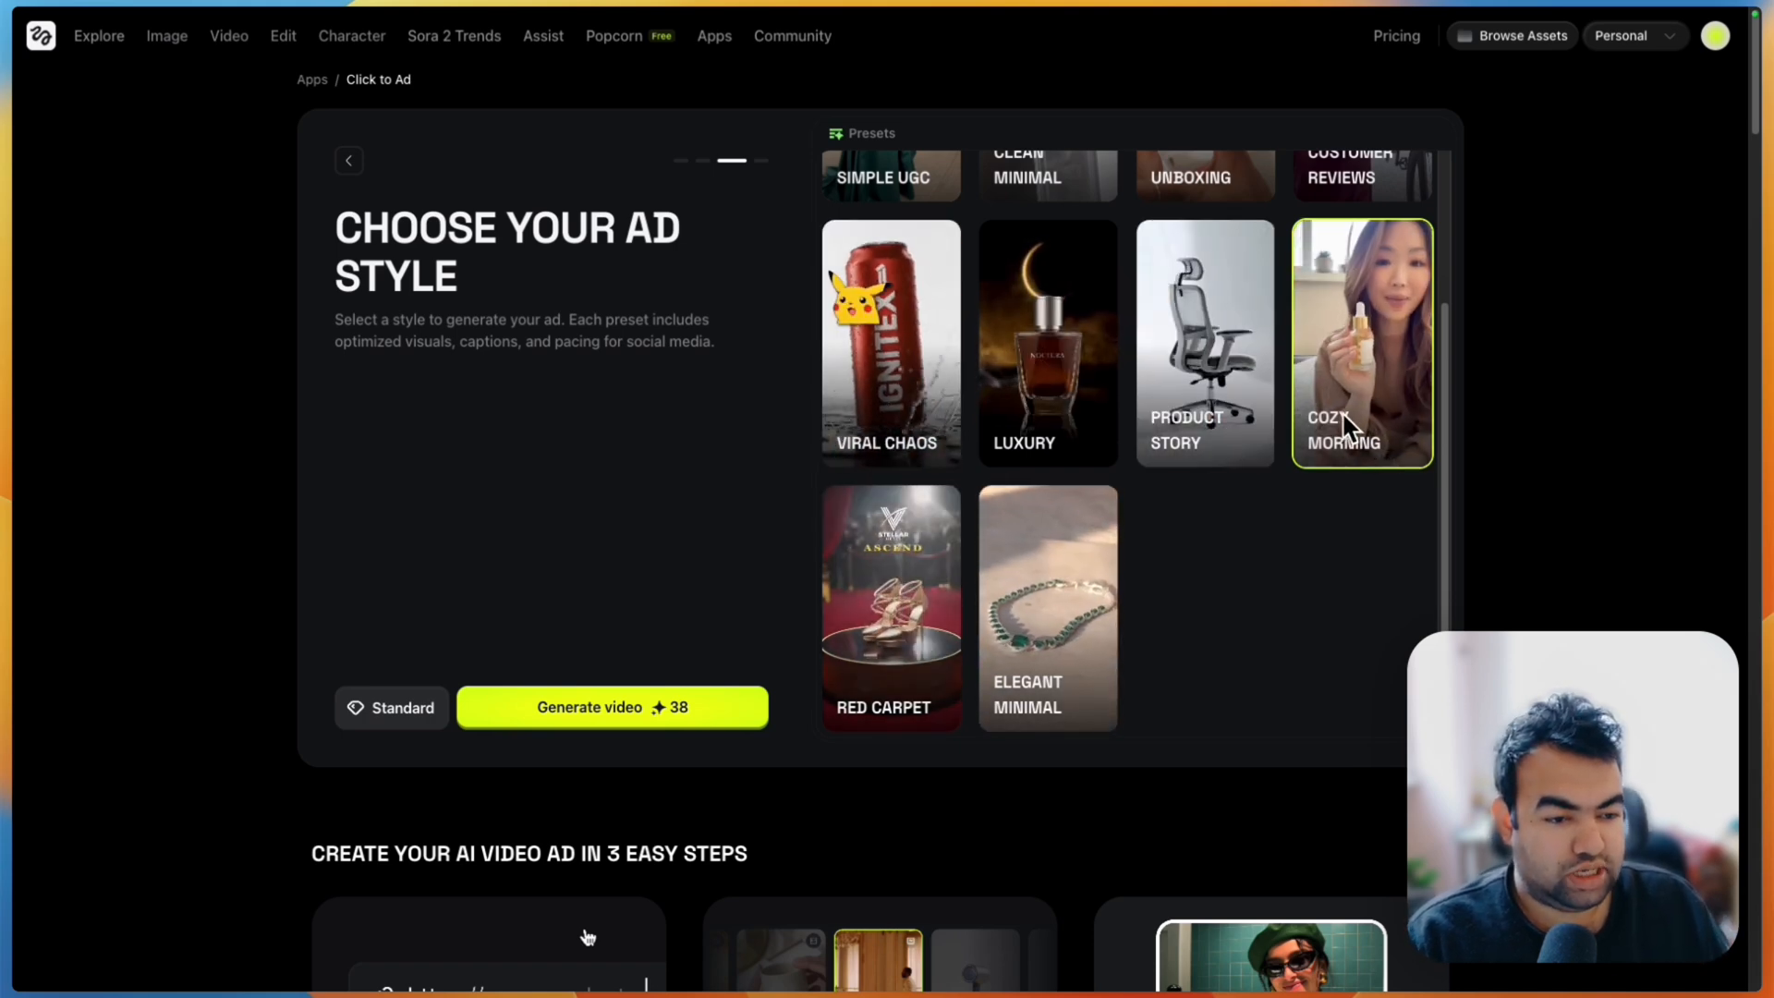
pyautogui.scroll(-3)
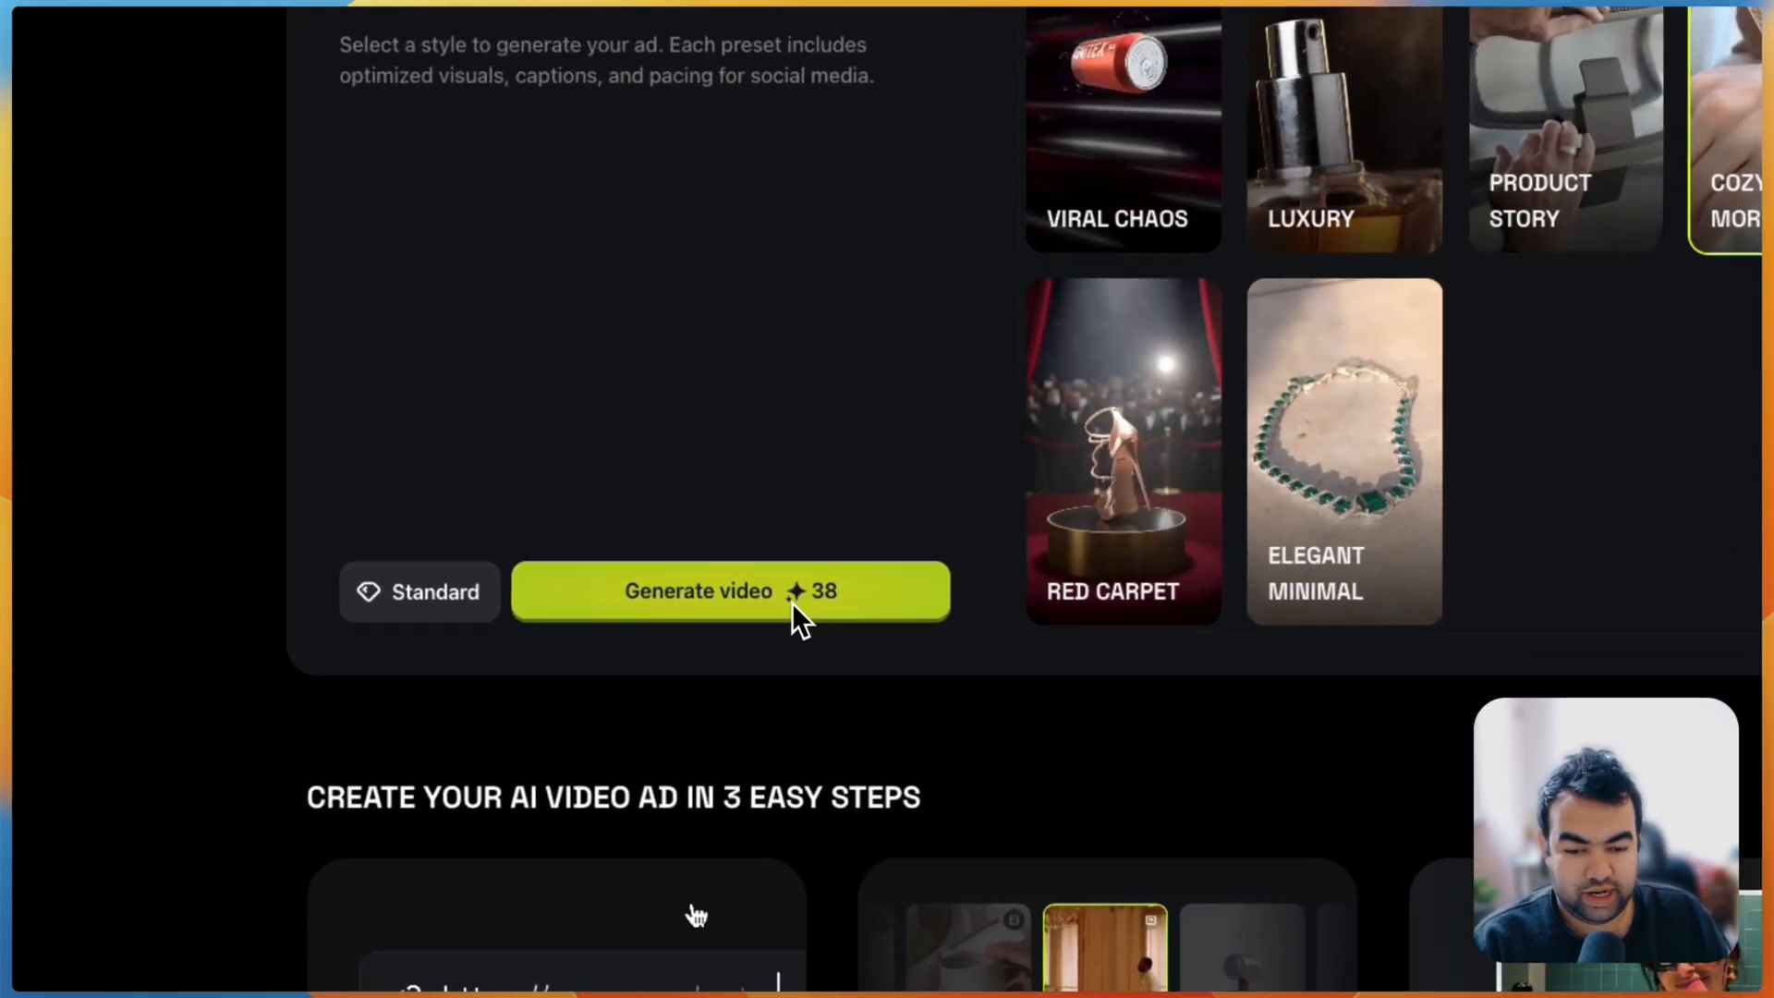
pyautogui.click(730, 591)
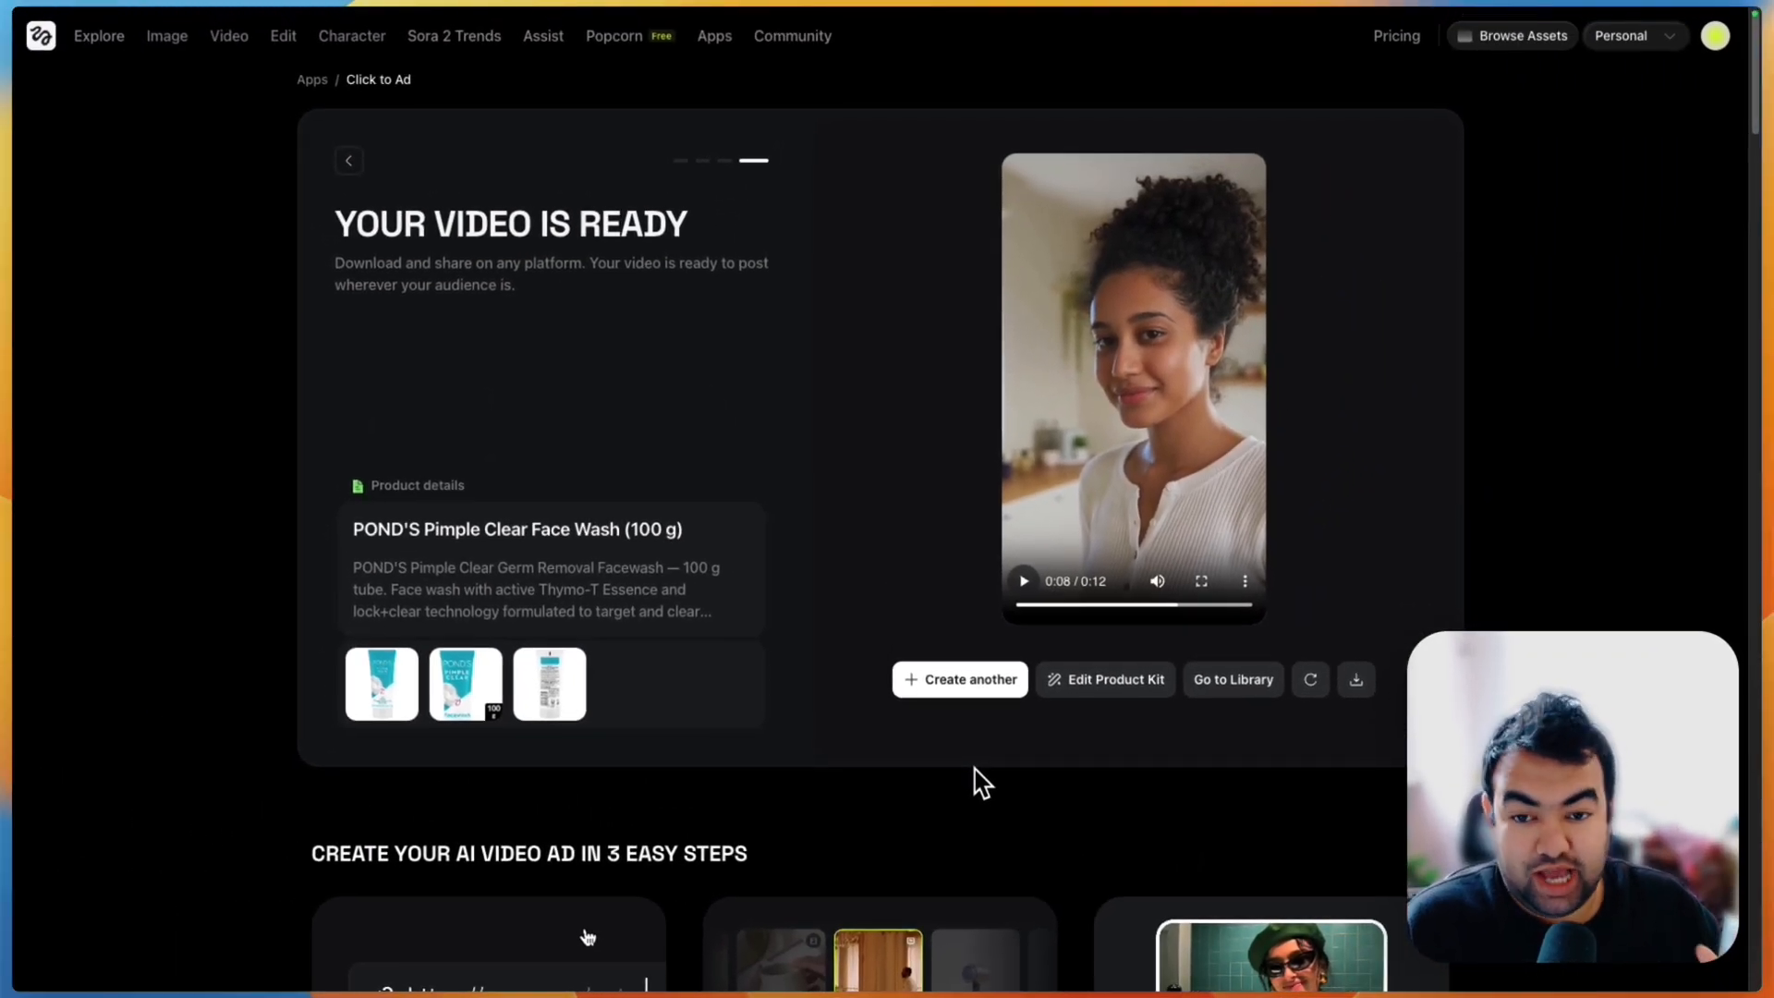
# Play back the finished 12-second POND'S ad.
pyautogui.click(1200, 580)
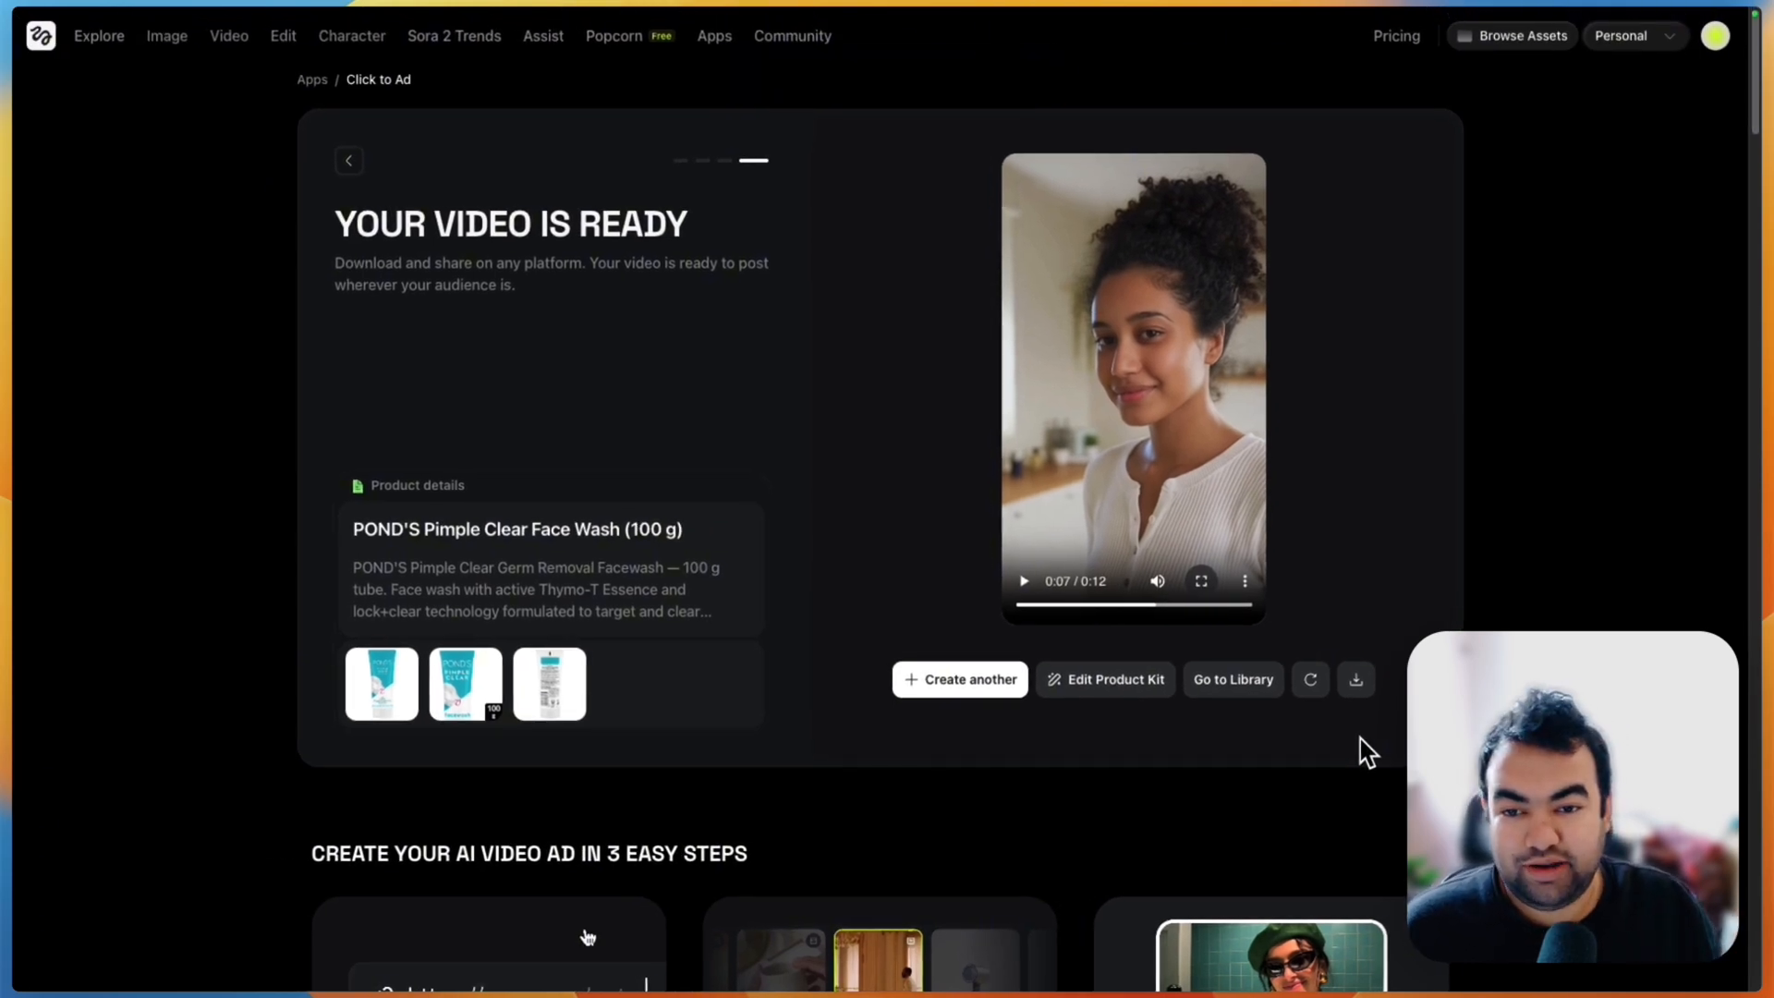
pyautogui.moveTo(735, 550)
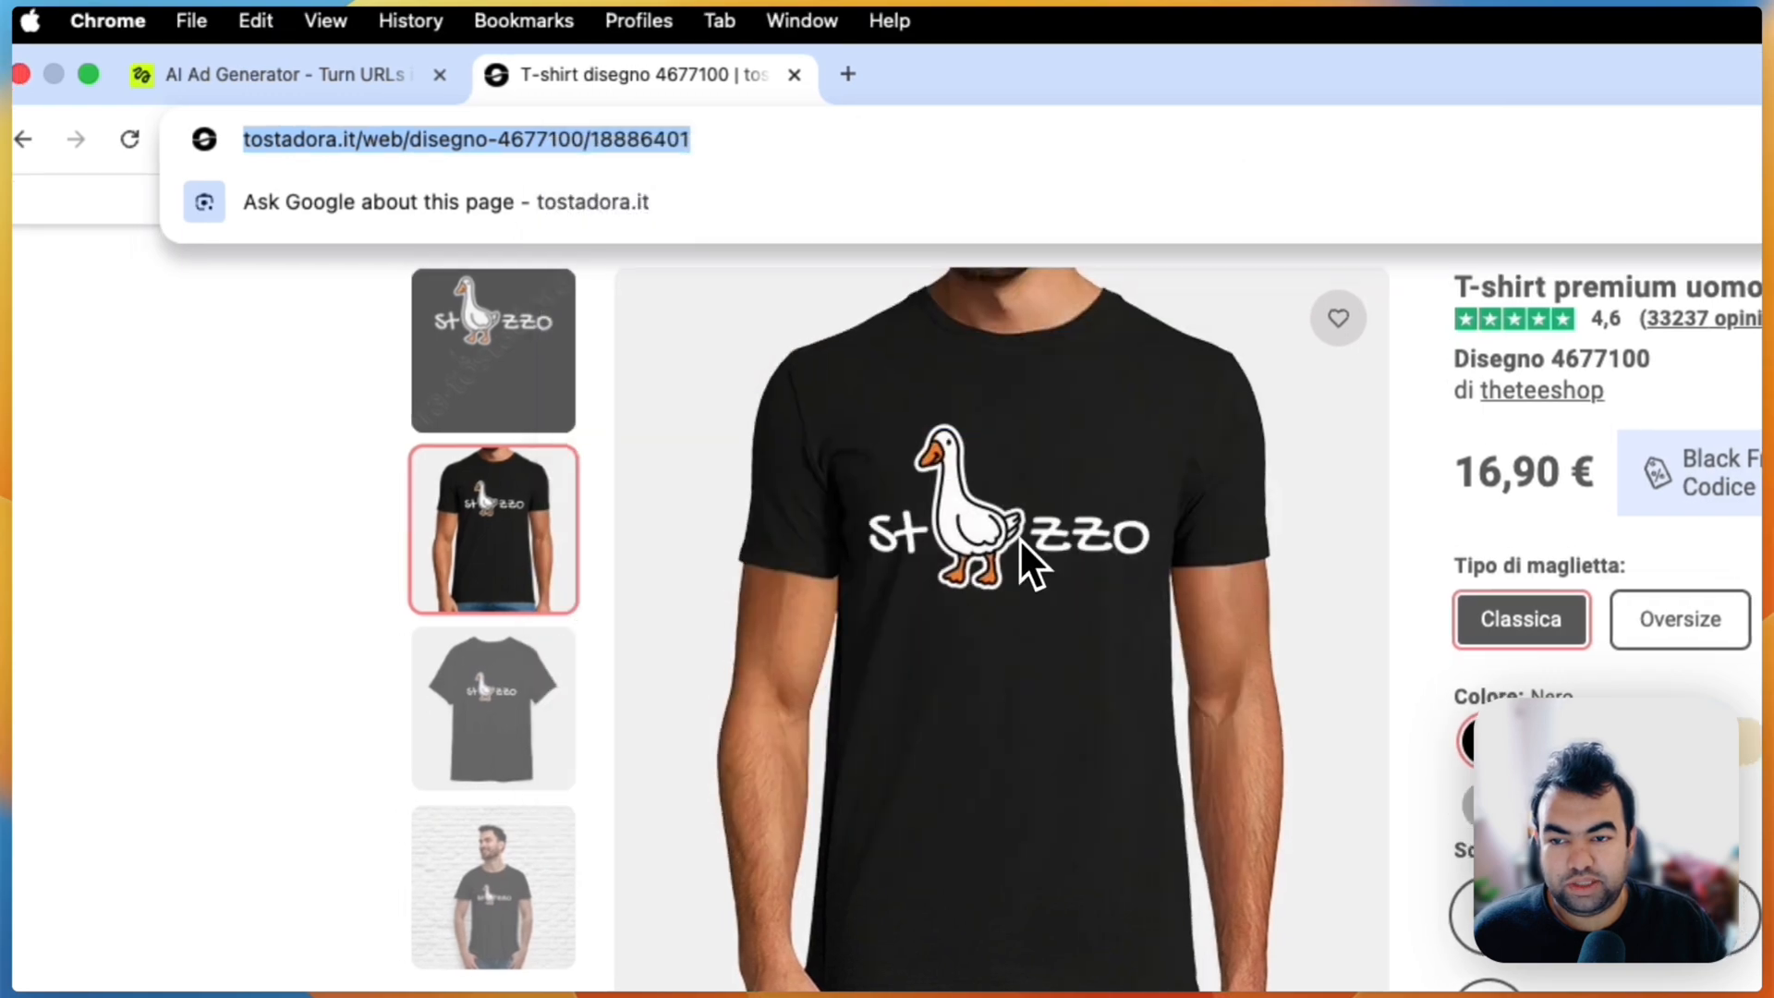
# Return to the ad generator and extract a kit from the Tostadora goose T-shirt URL.
pyautogui.click(289, 75)
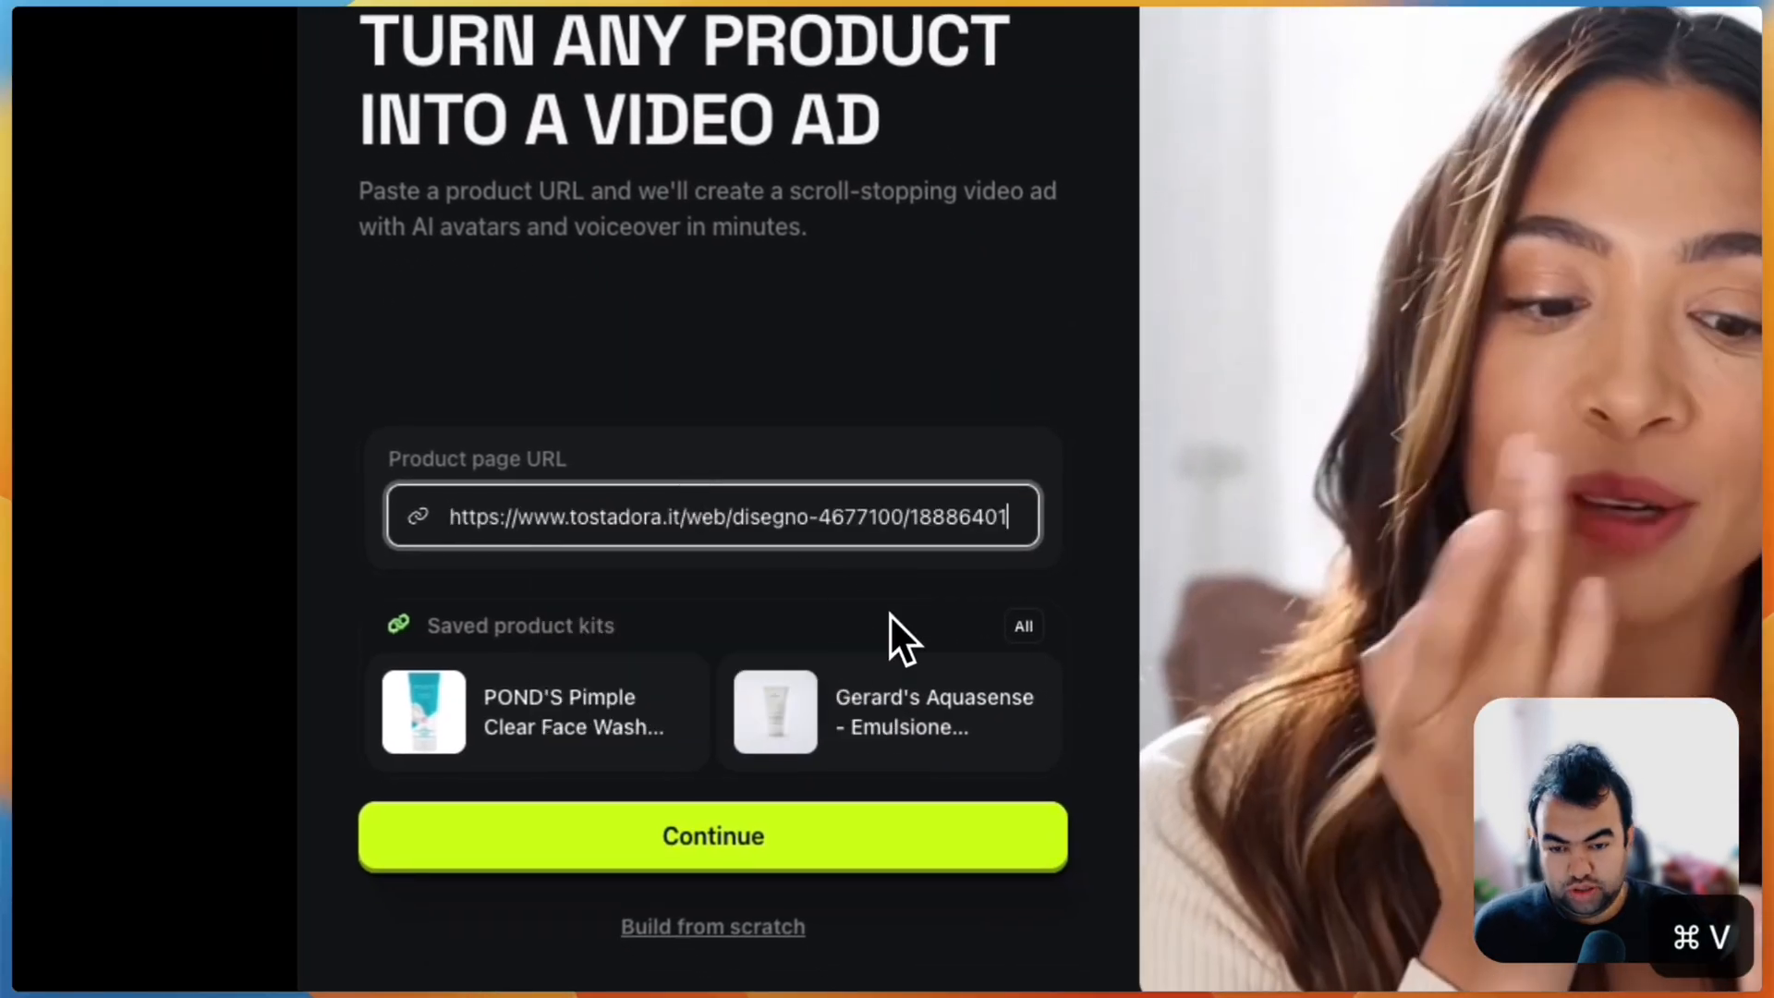
pyautogui.click(712, 836)
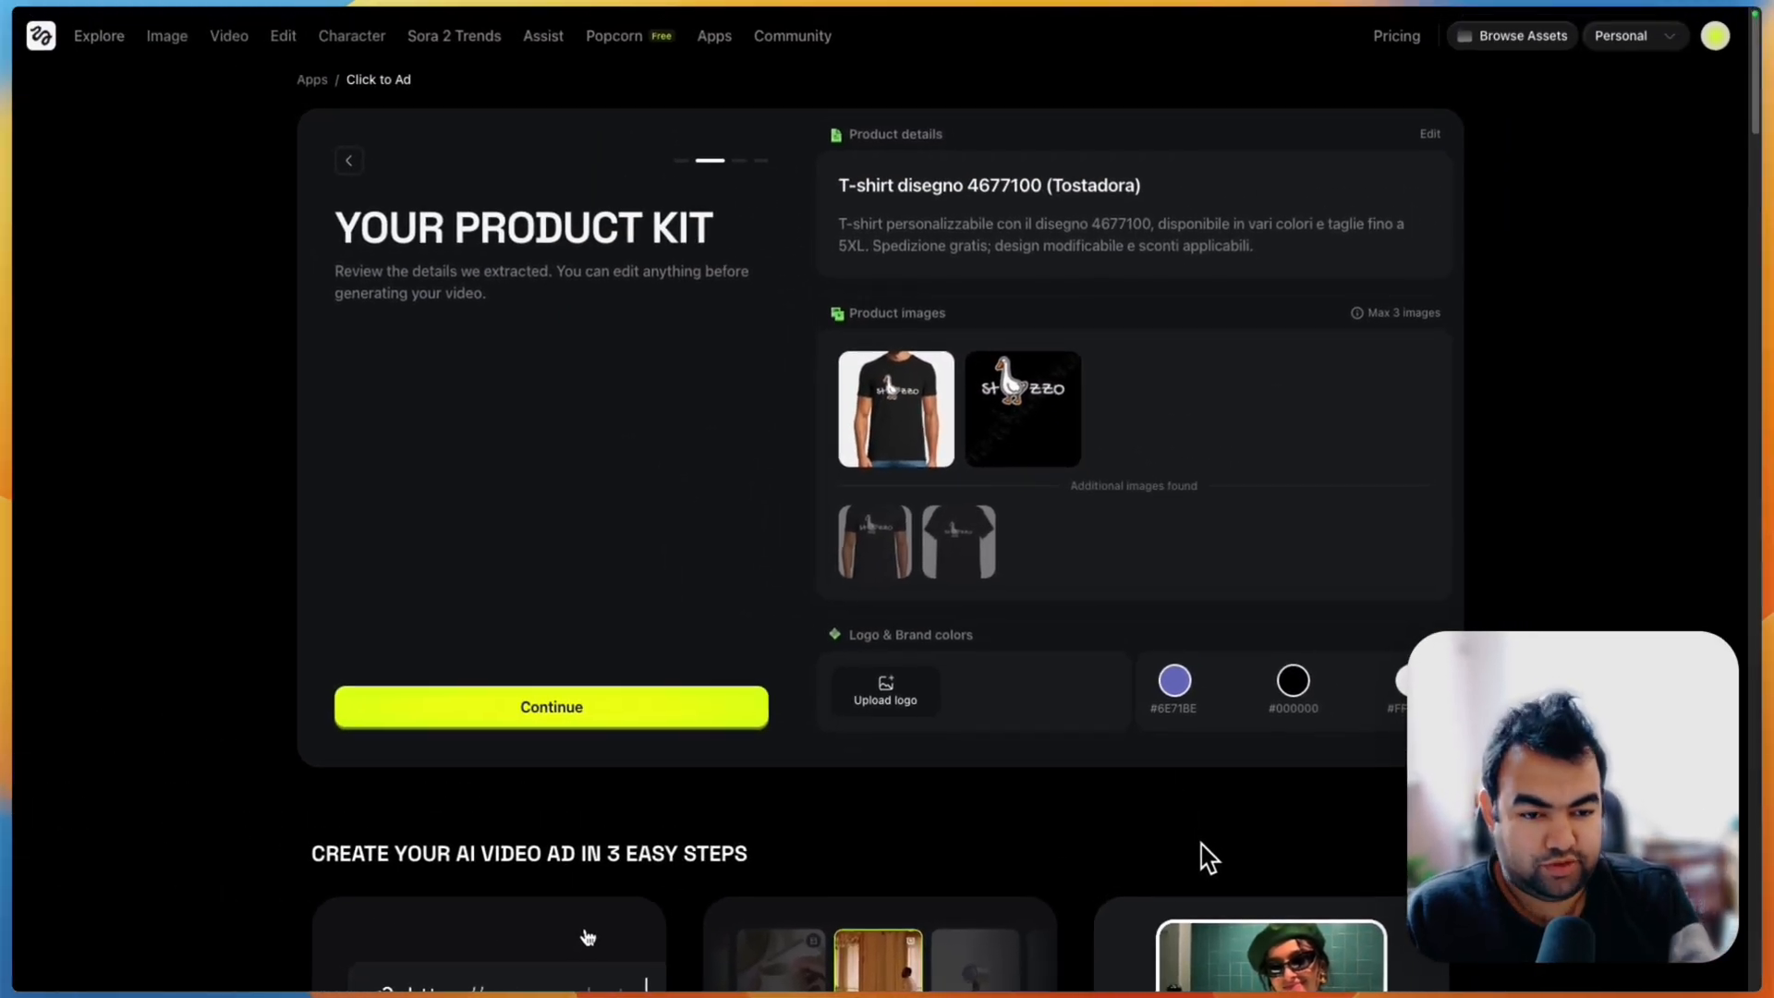
pyautogui.moveTo(1316, 116)
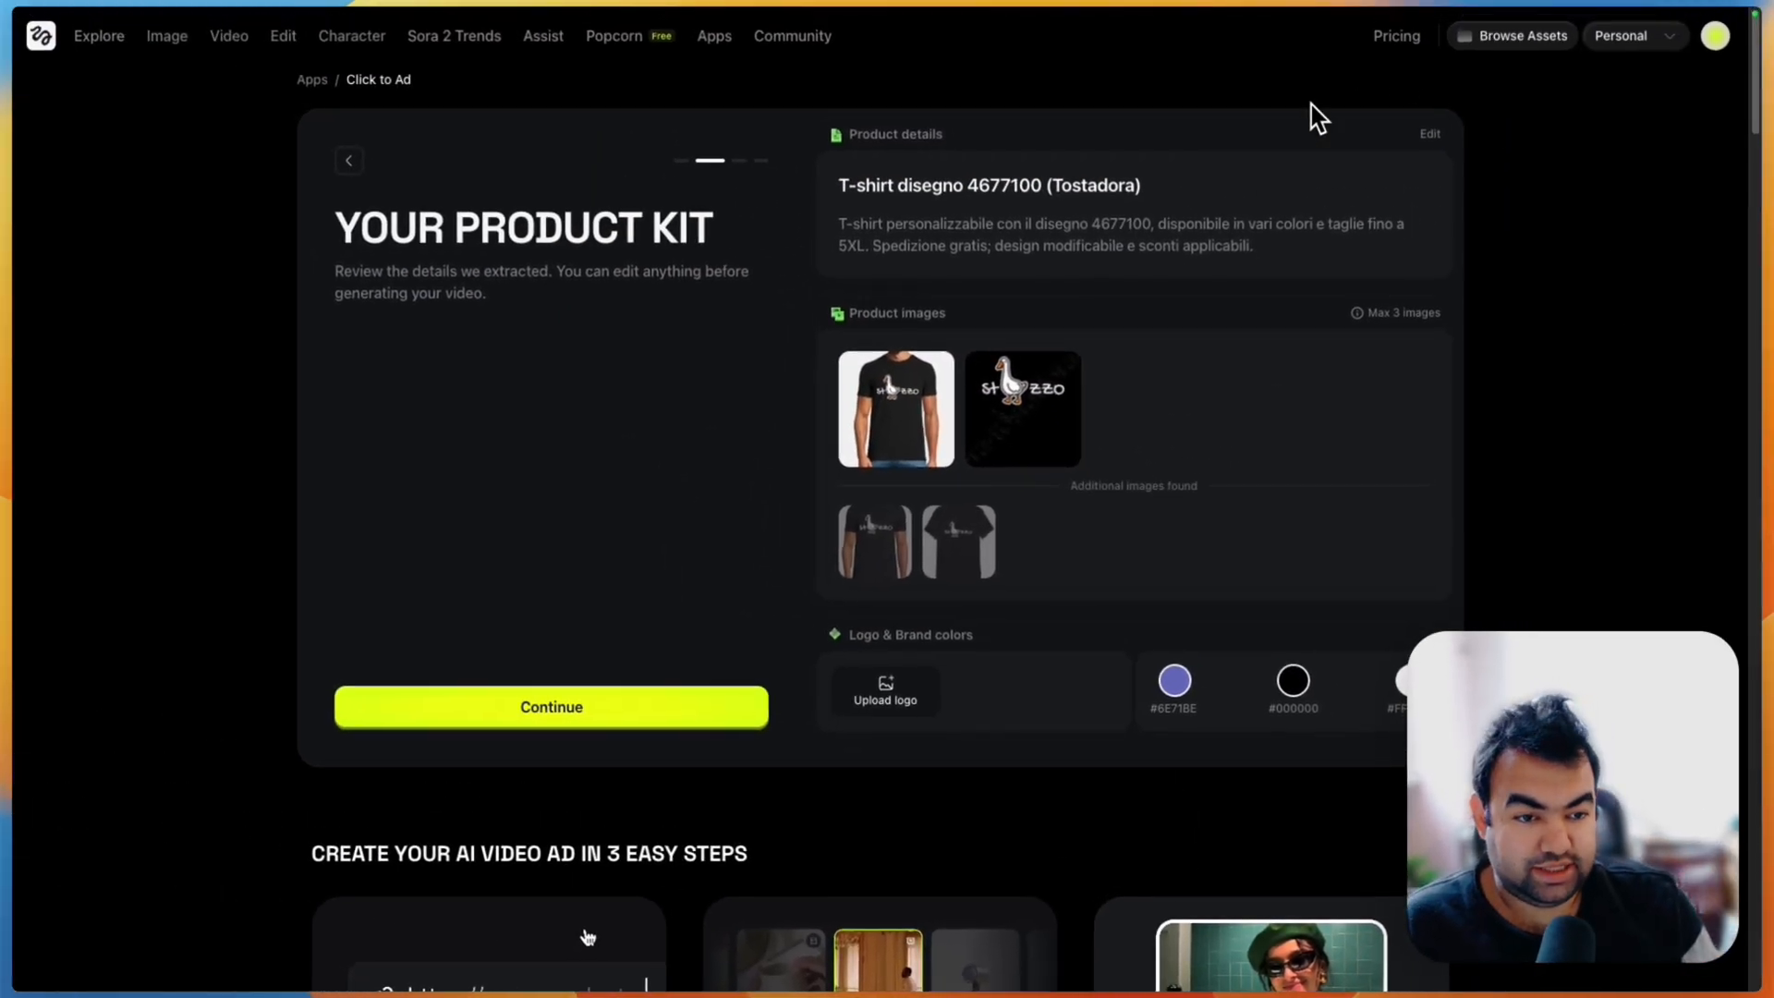
pyautogui.moveTo(1356, 257)
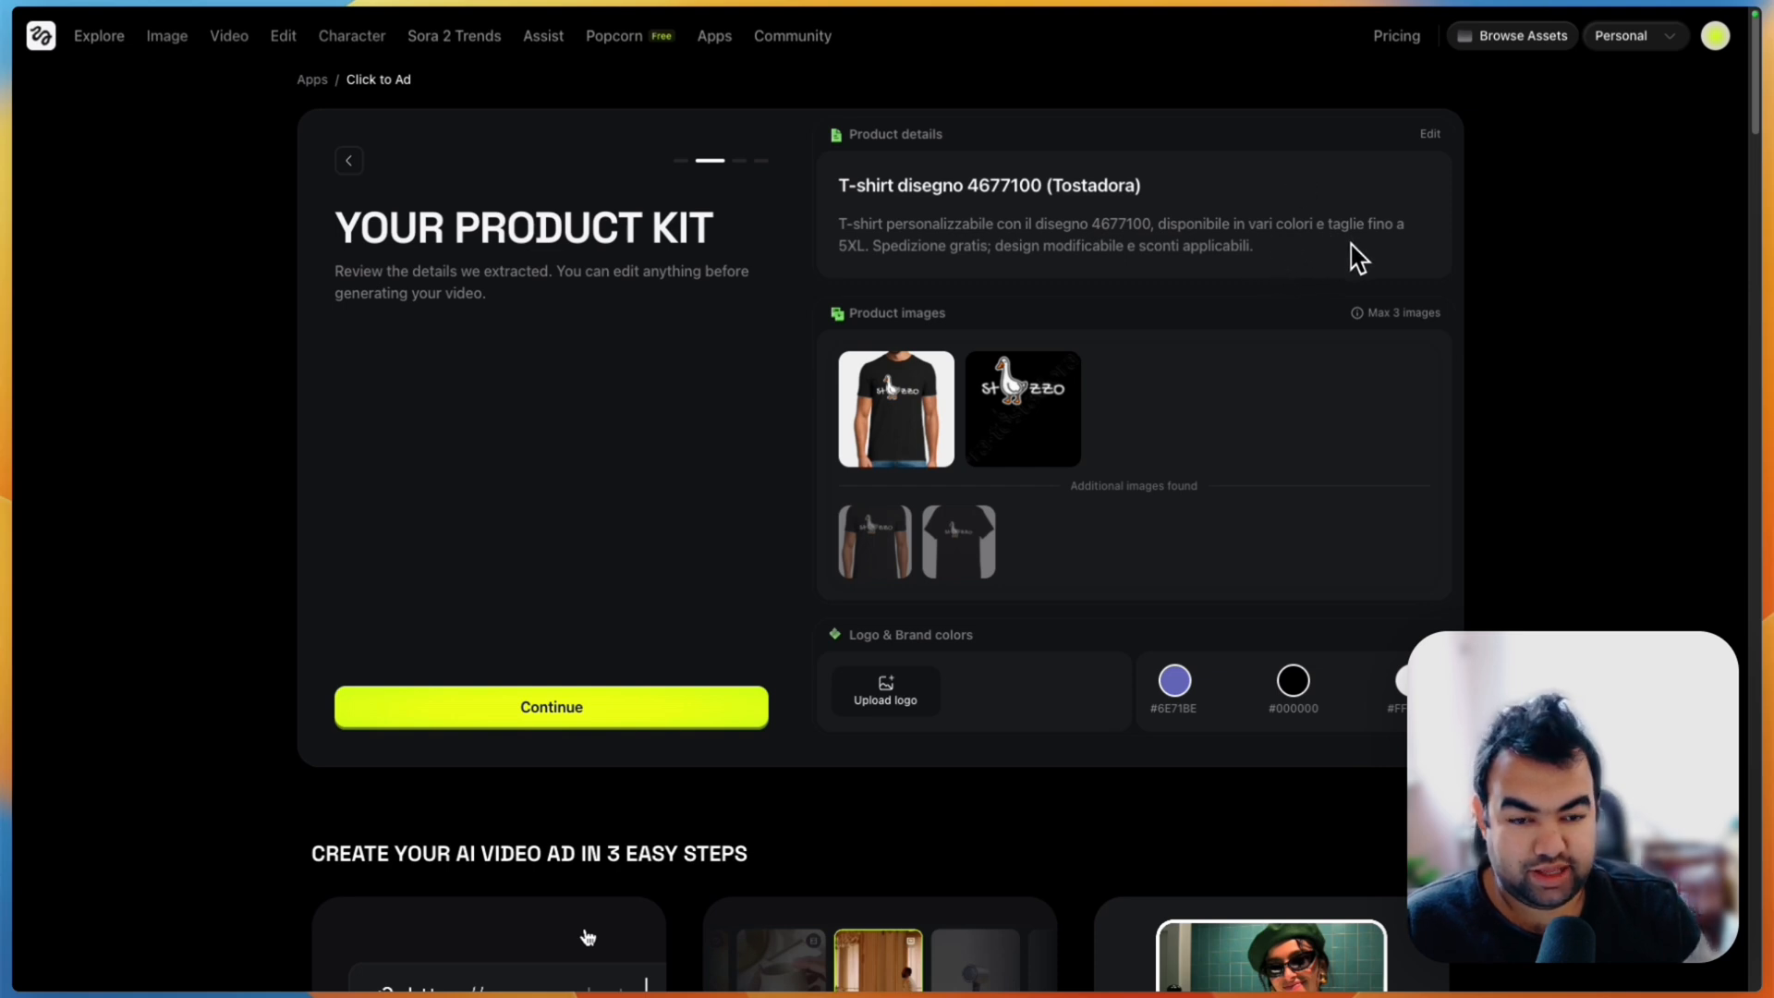
pyautogui.moveTo(1139, 807)
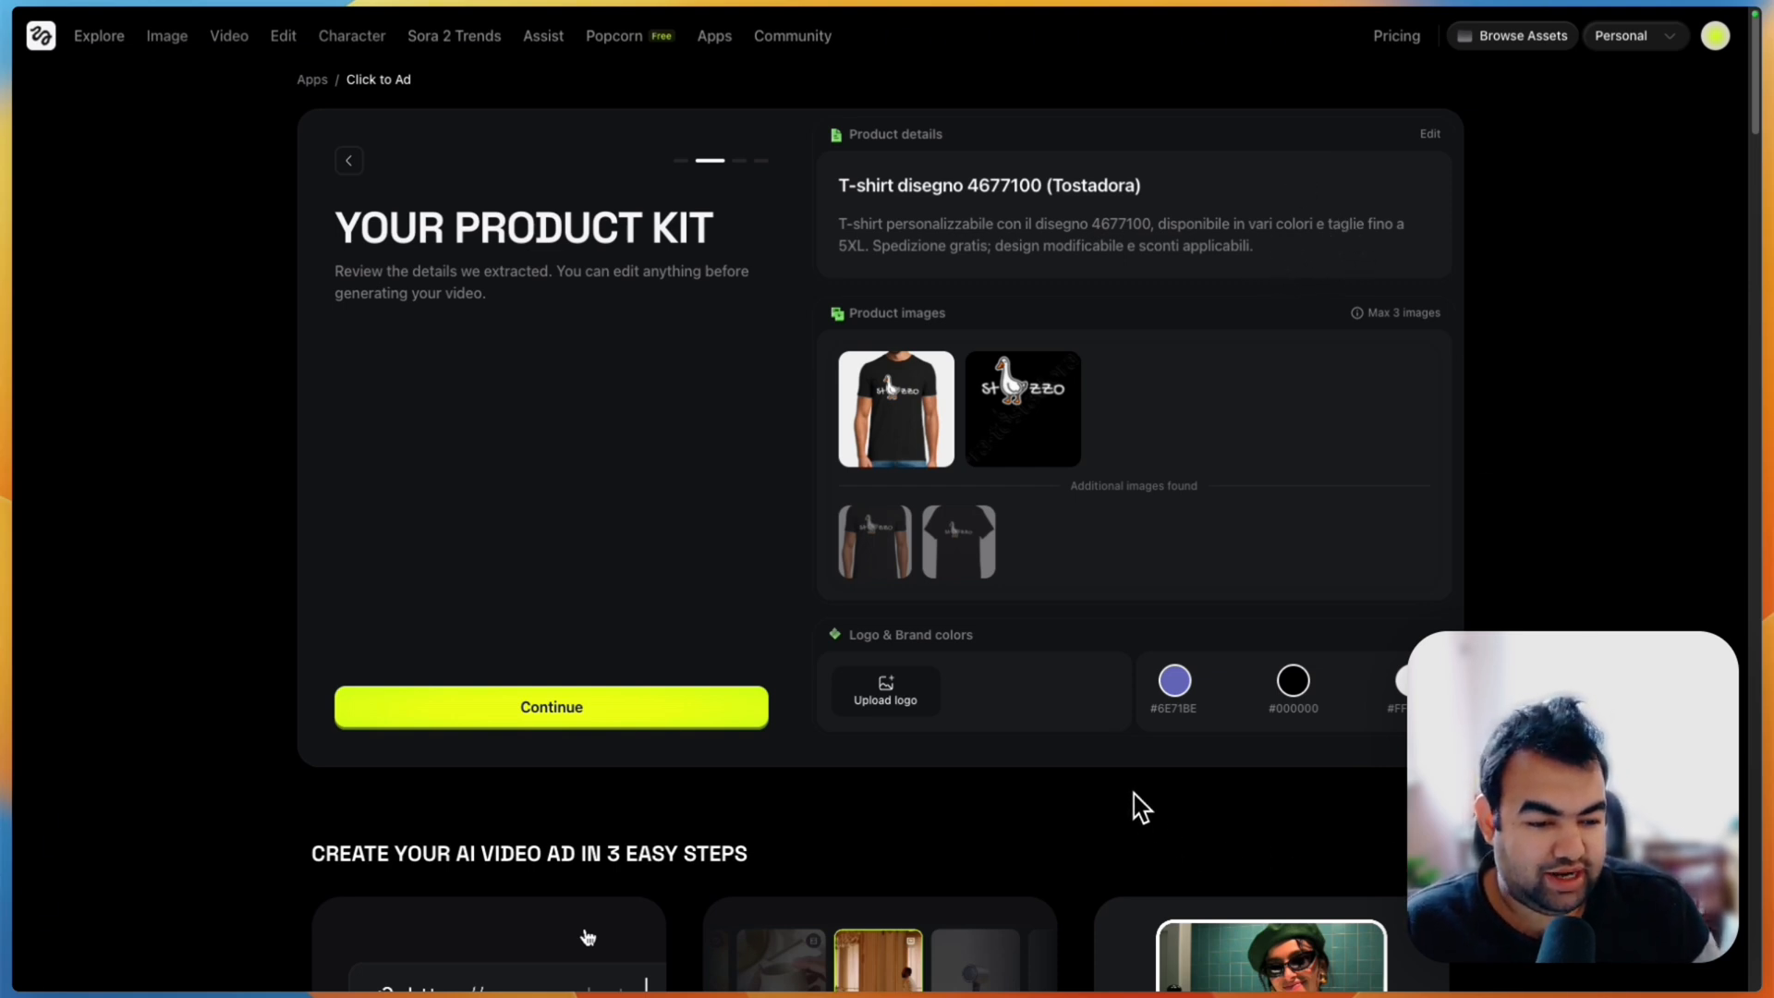
pyautogui.moveTo(662, 600)
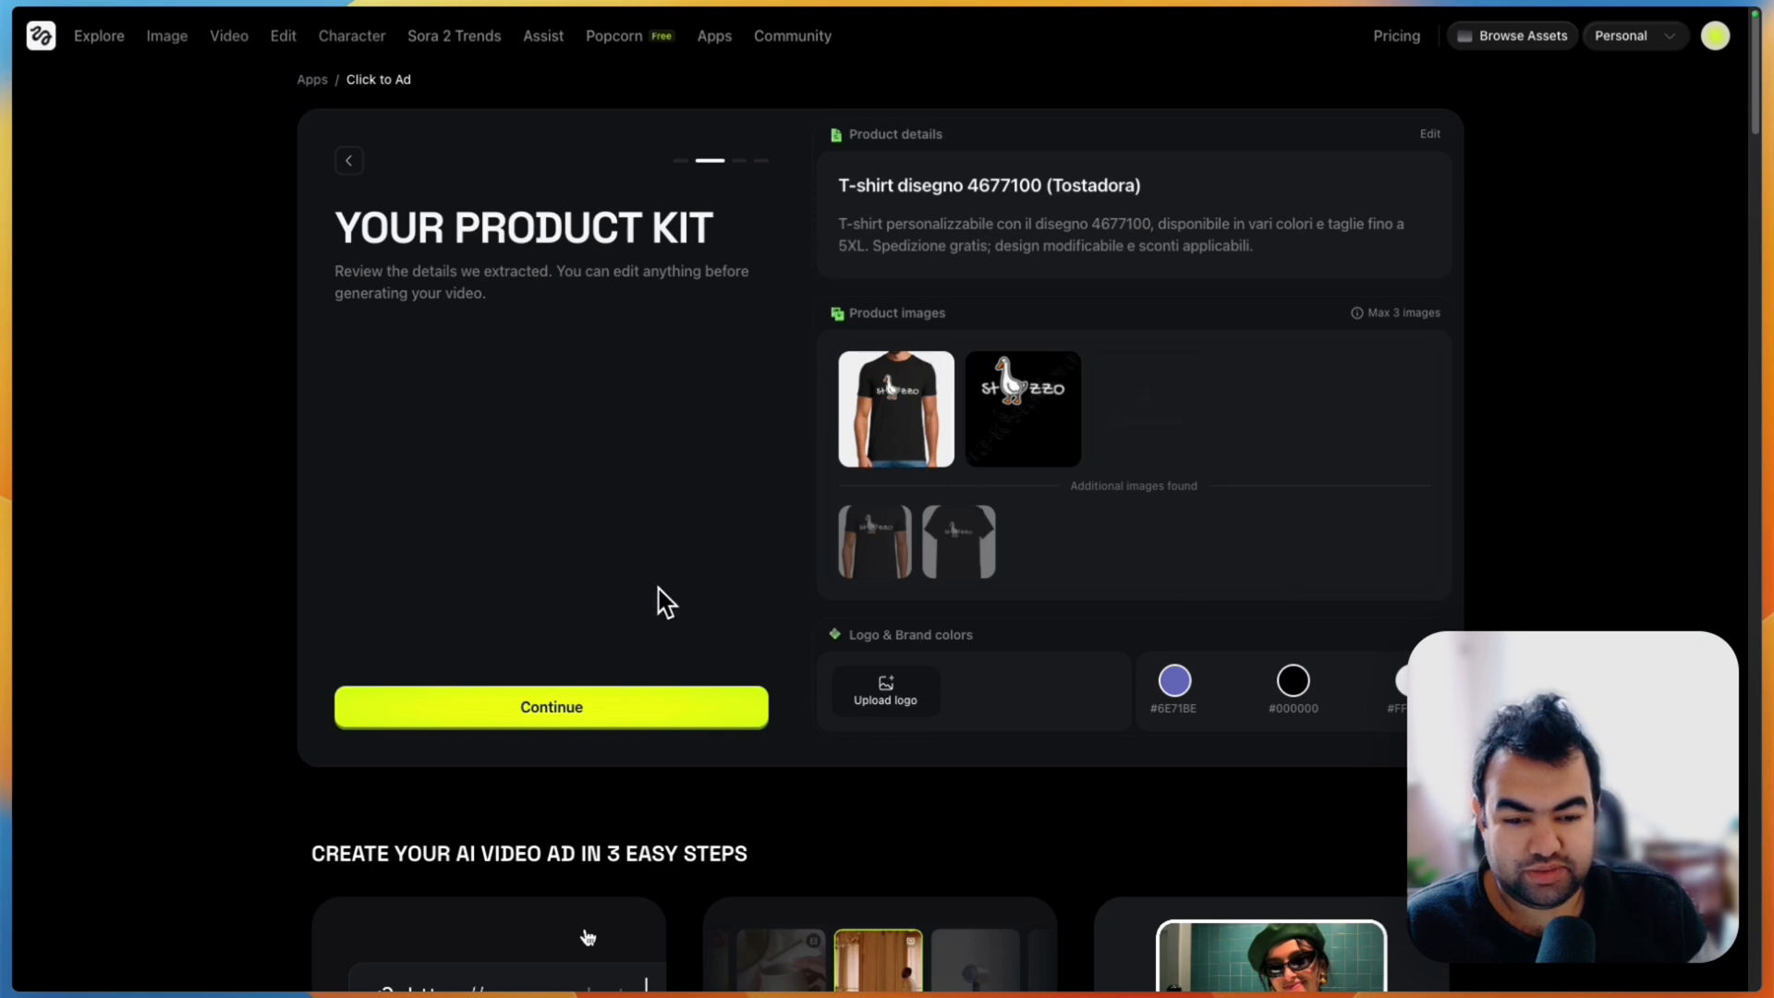
# Keep the Simple UGC preset and generate the 12-second goose T-shirt ad.
pyautogui.click(551, 706)
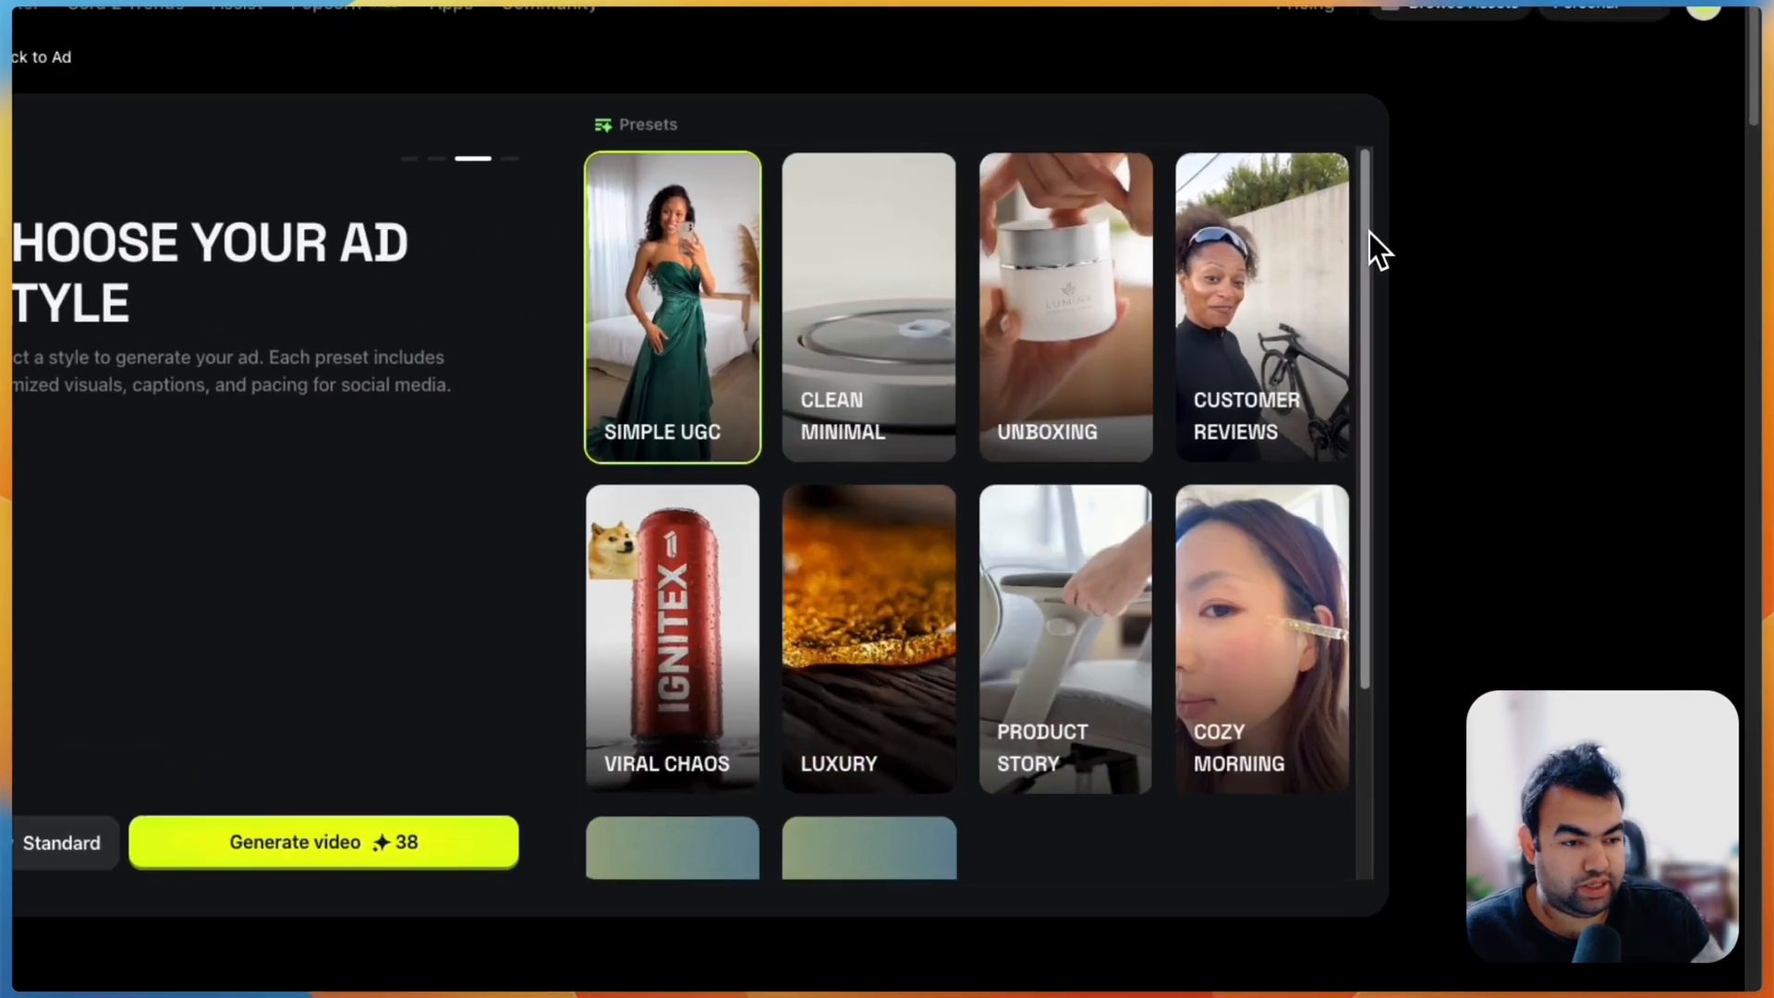
pyautogui.scroll(-3)
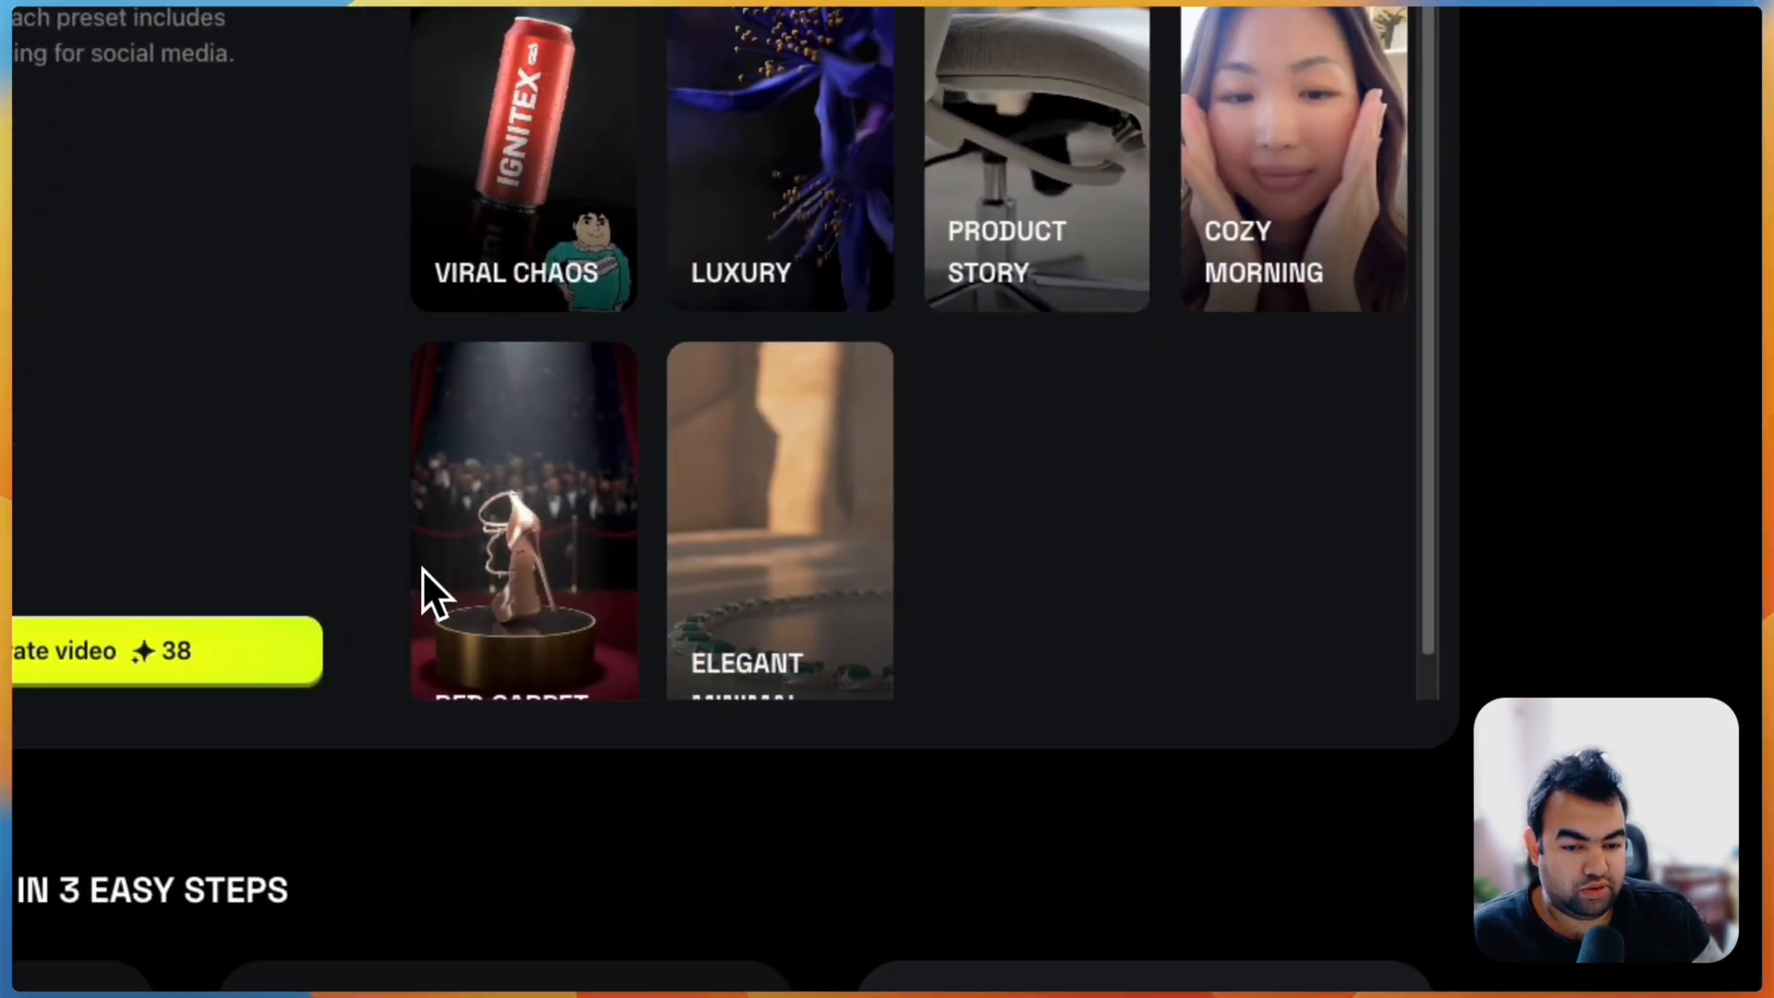
pyautogui.scroll(3)
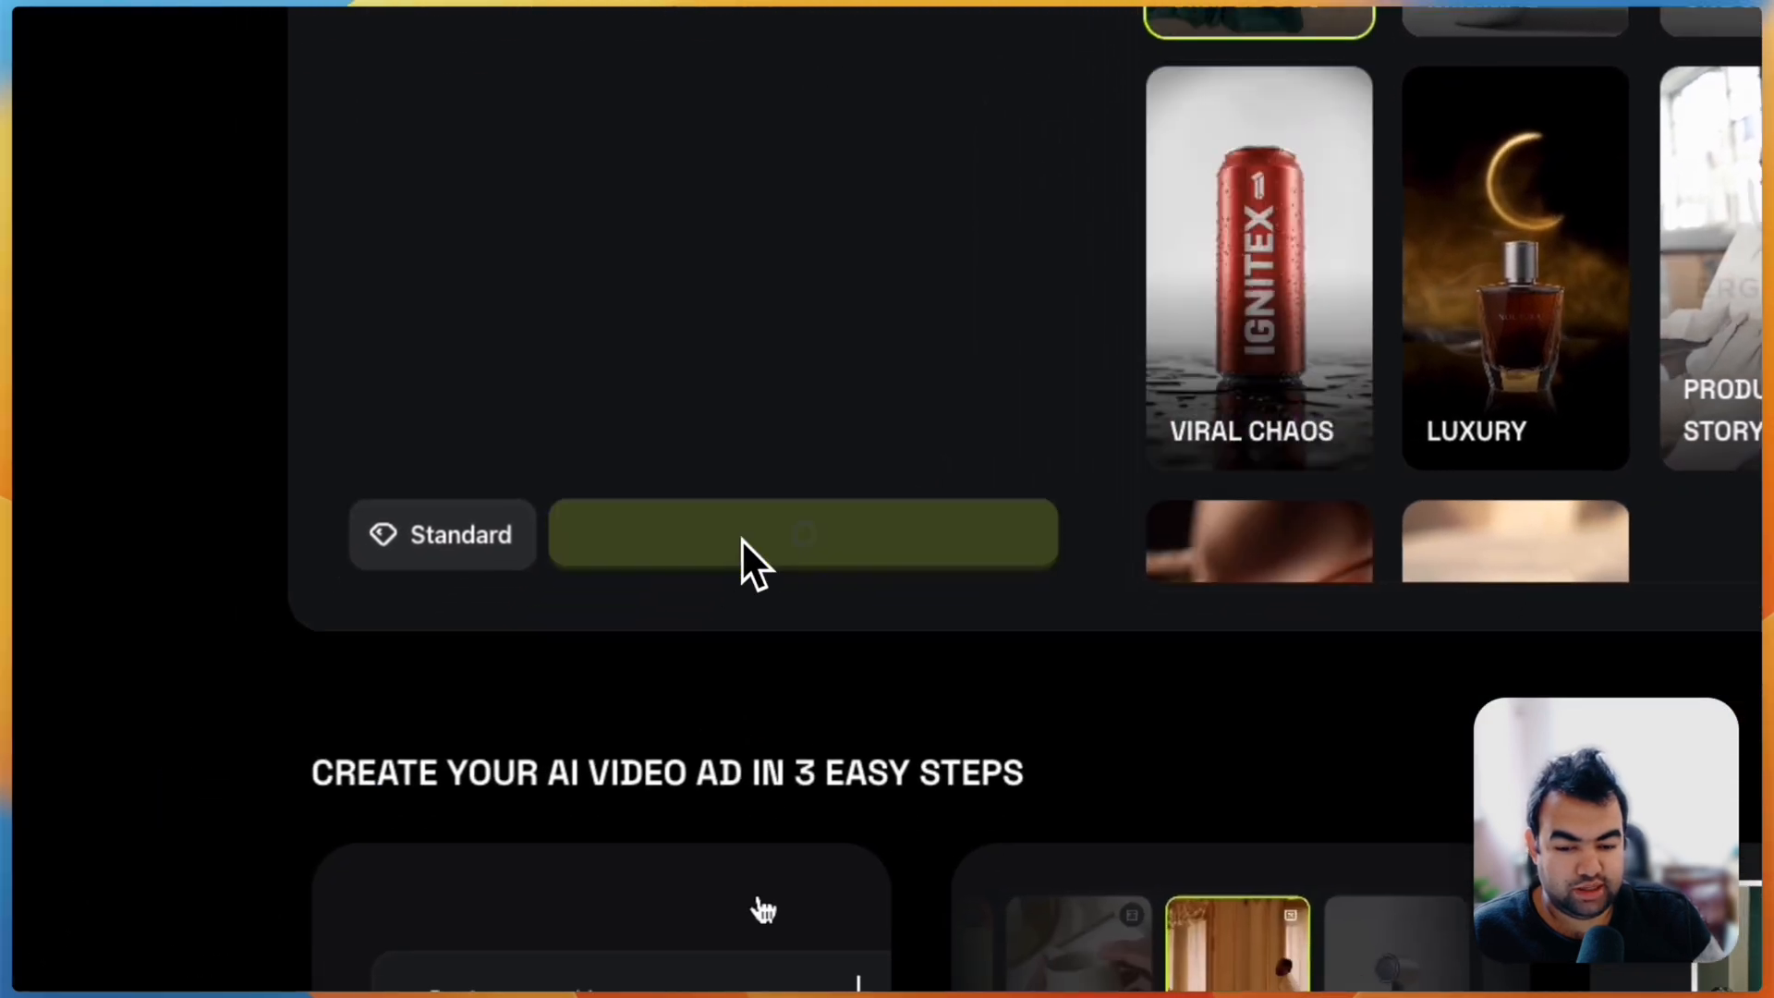
pyautogui.click(803, 533)
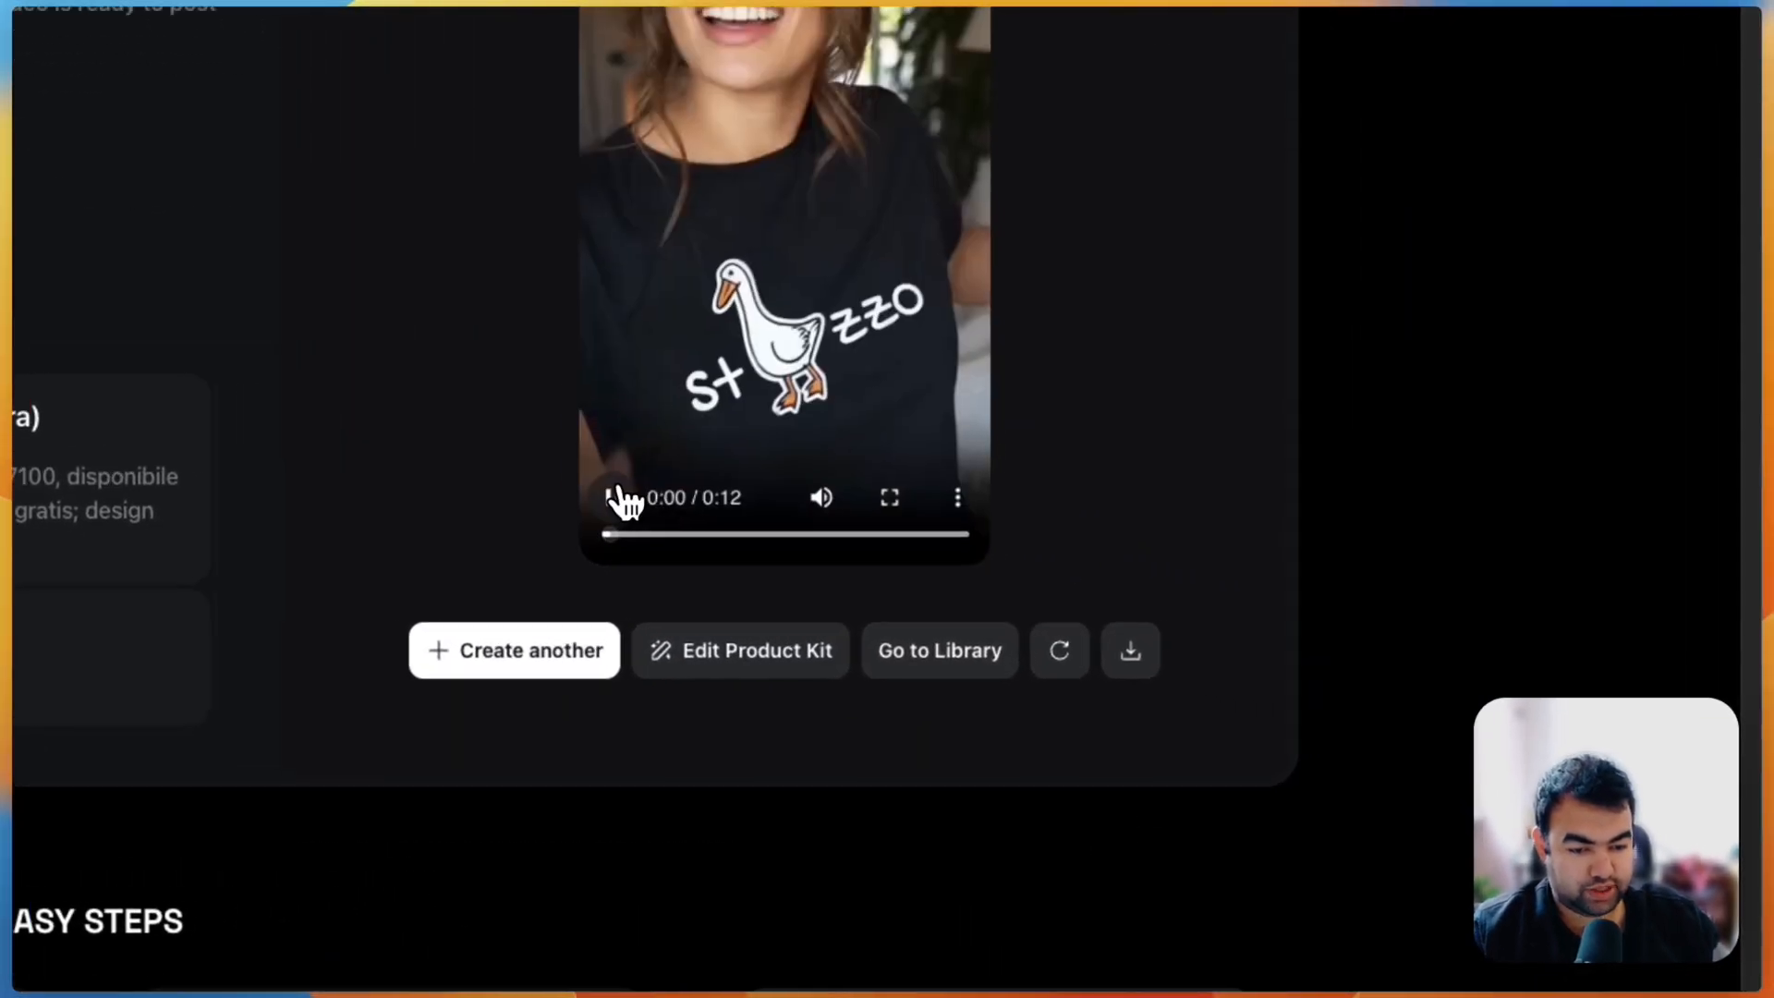
# Play the generated 12-second Tostadora goose-print T-shirt ad.
pyautogui.click(888, 497)
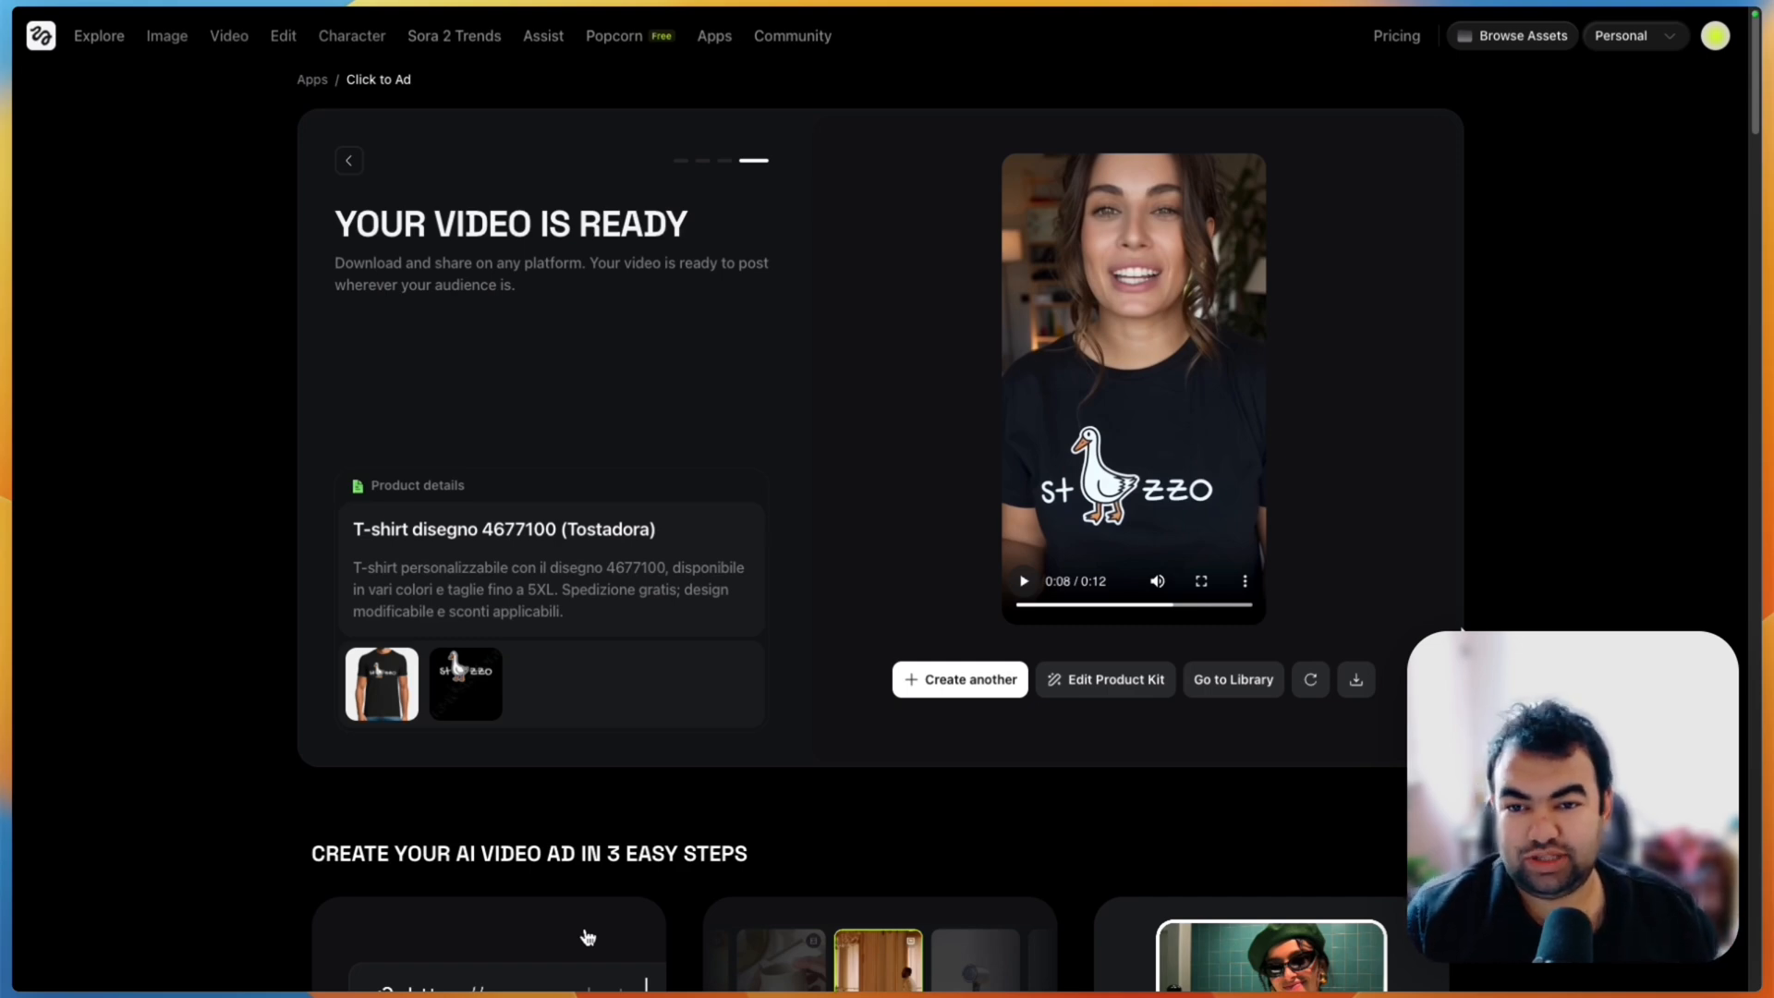
pyautogui.moveTo(921, 443)
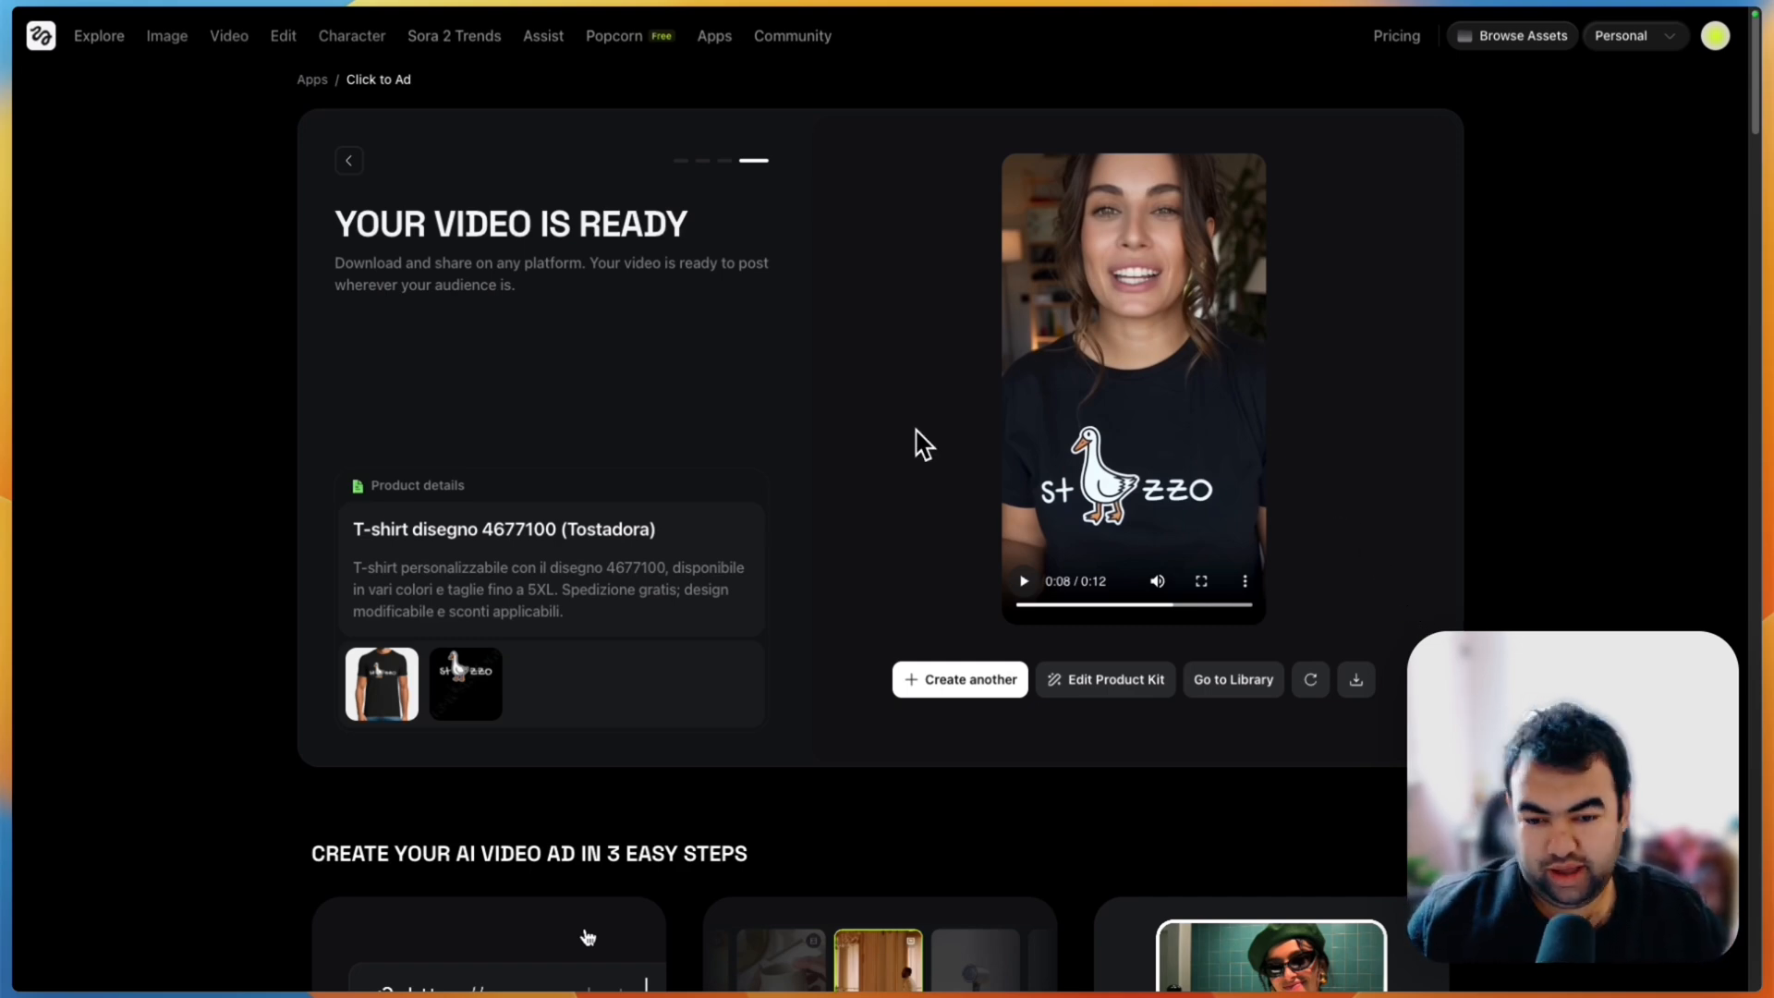
pyautogui.moveTo(747, 596)
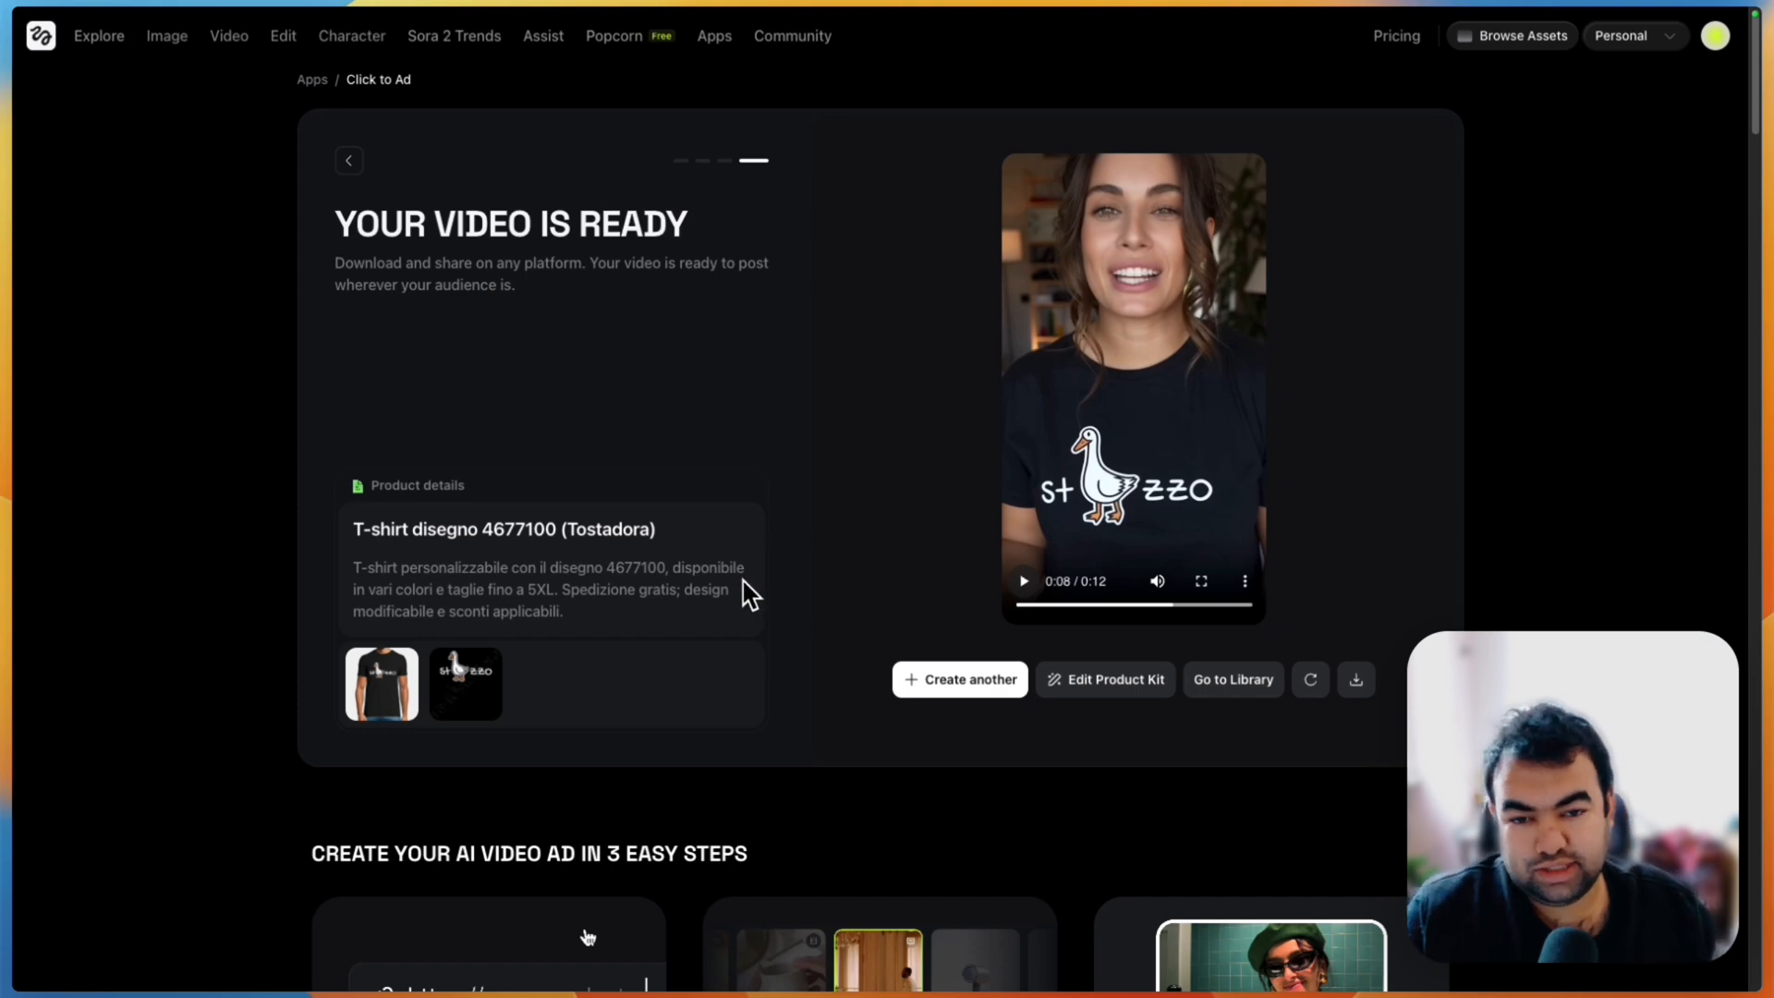